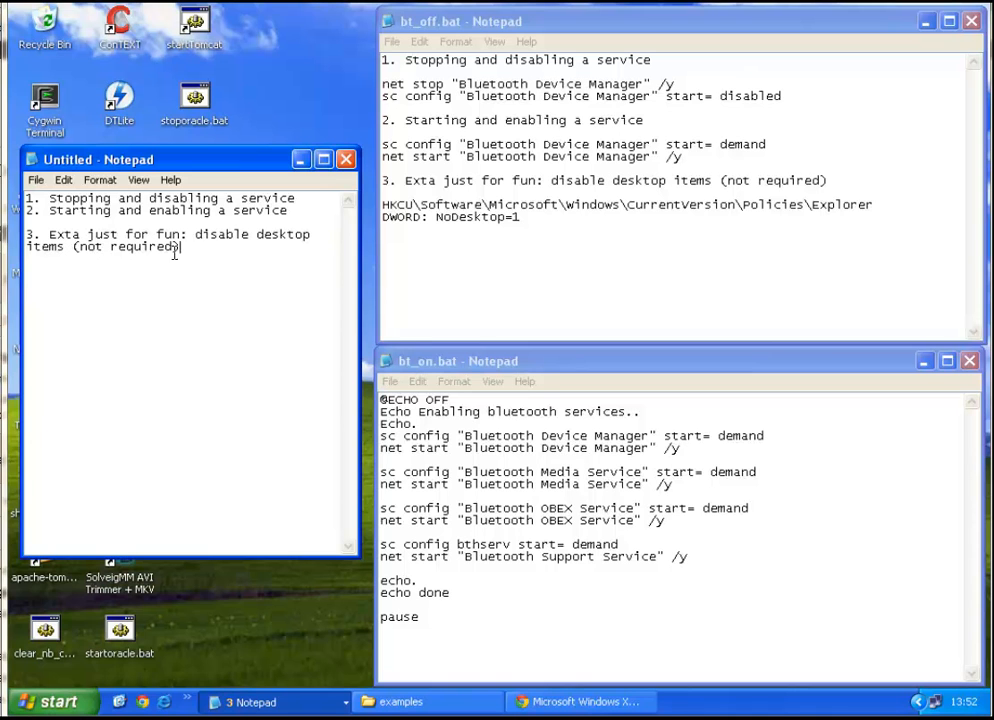
mouse_move(454, 228)
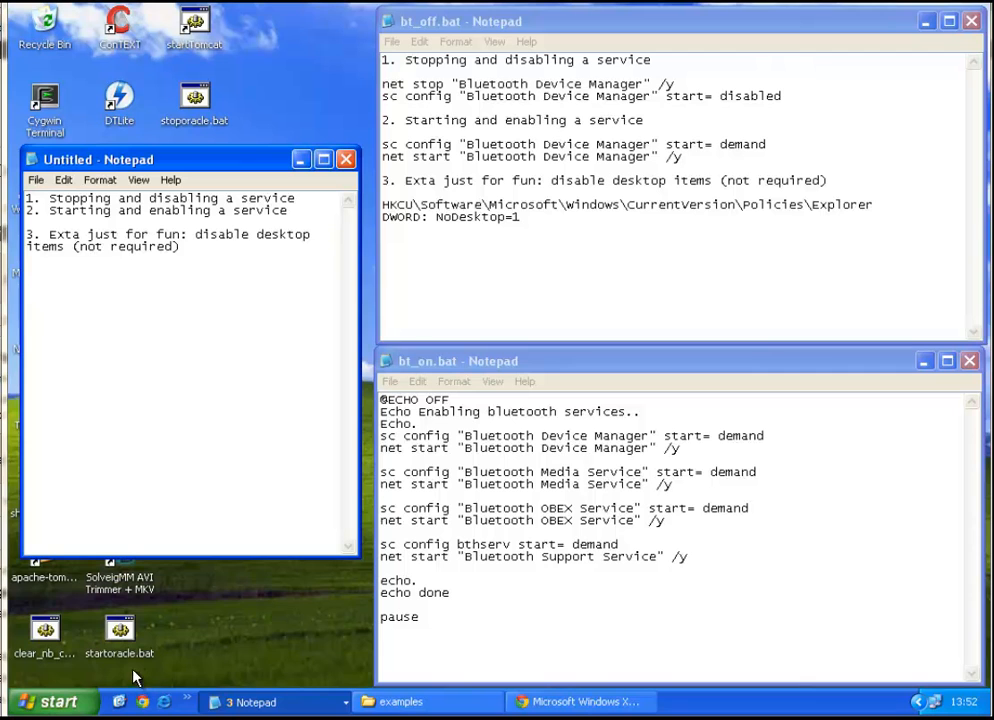
- Begin a new note whose first line reads 'net stop'
click(50, 700)
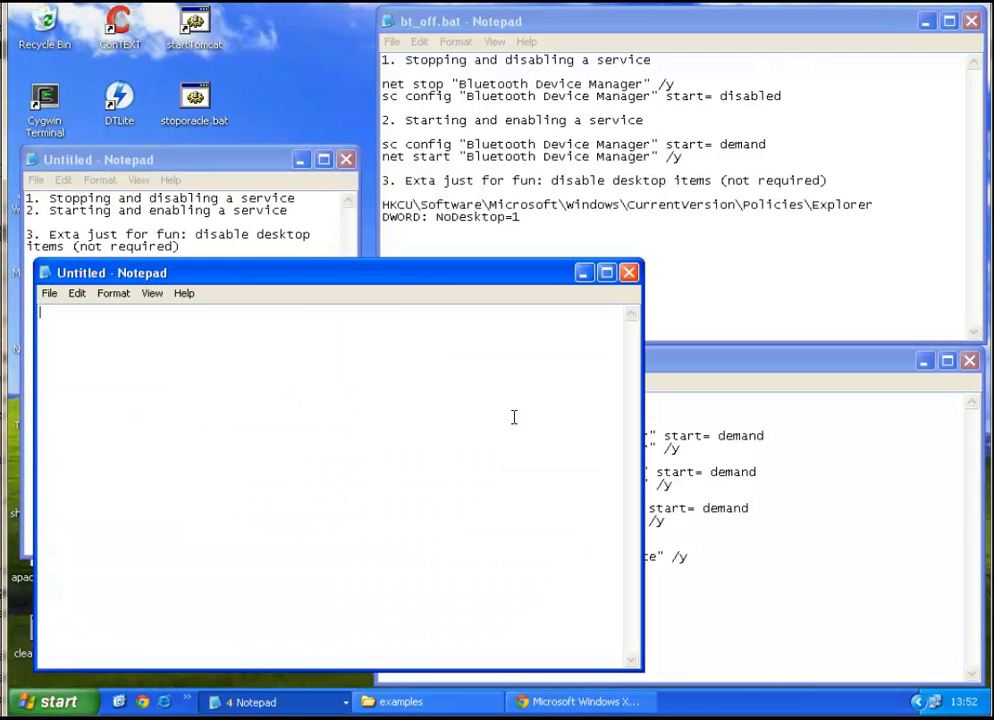
mouse_move(540, 460)
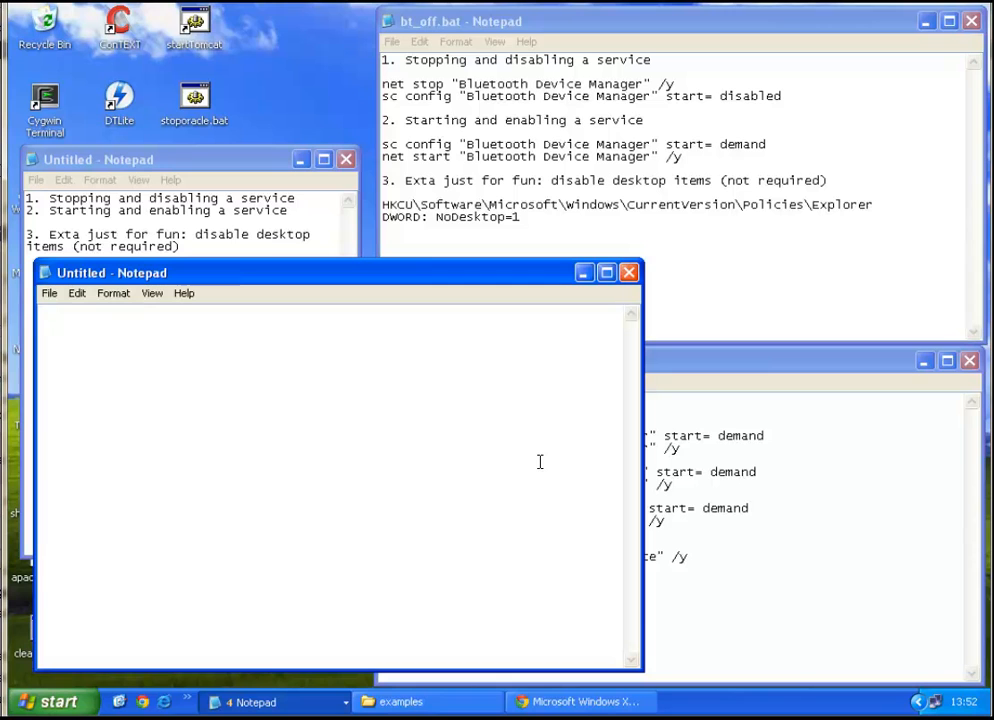
text(net stop)
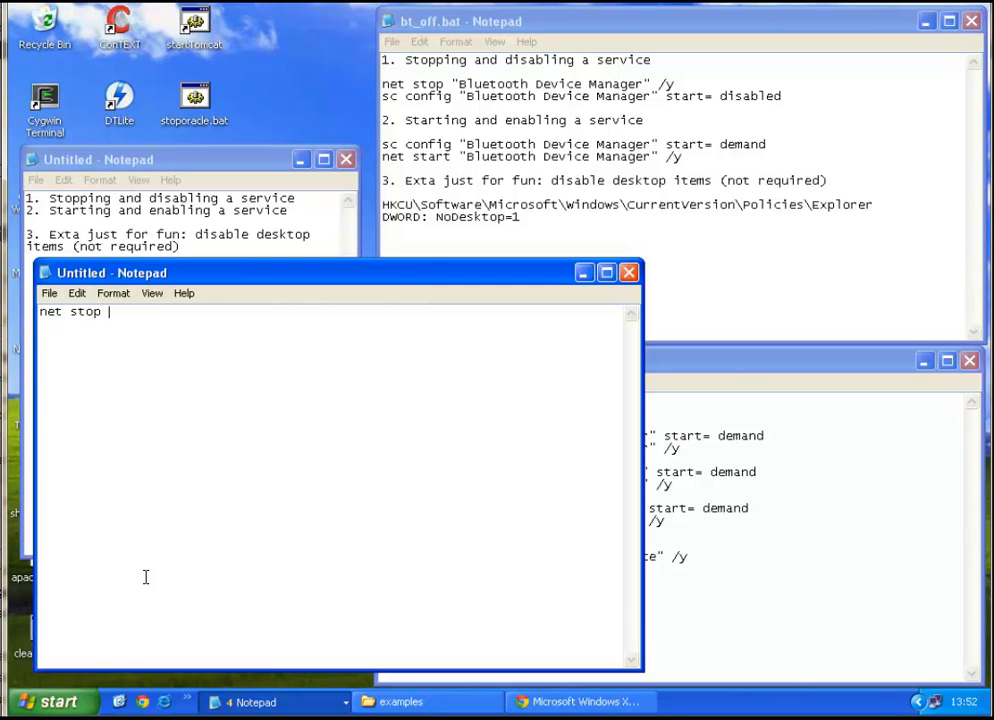
- Bring up Start > Run with services.msc entered in the Open field
click(52, 700)
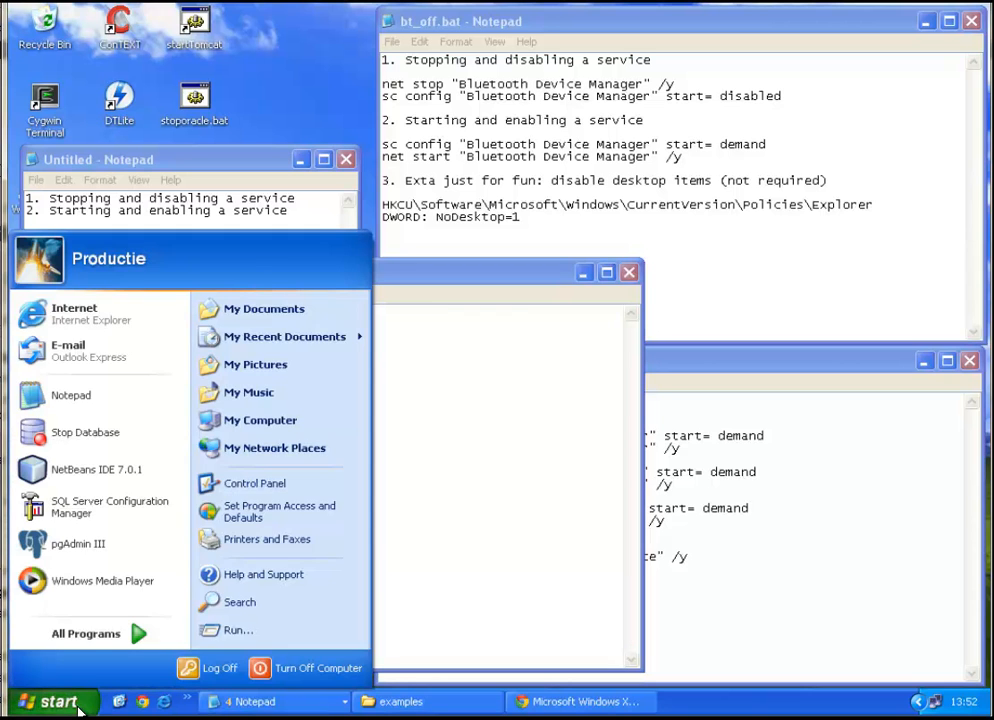
click(238, 628)
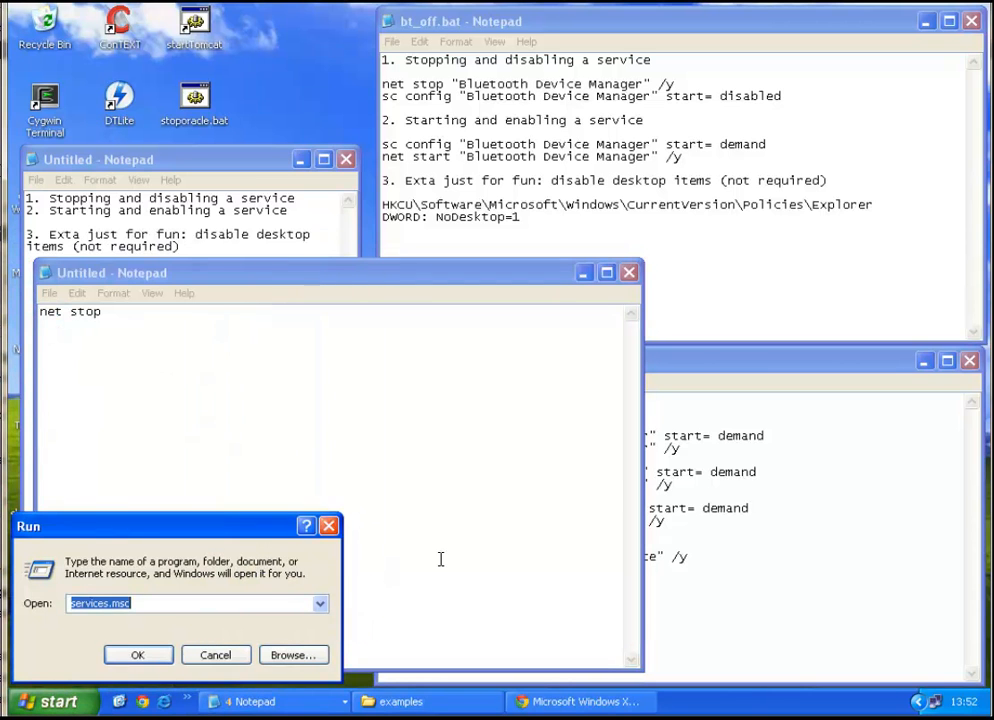
text(ser)
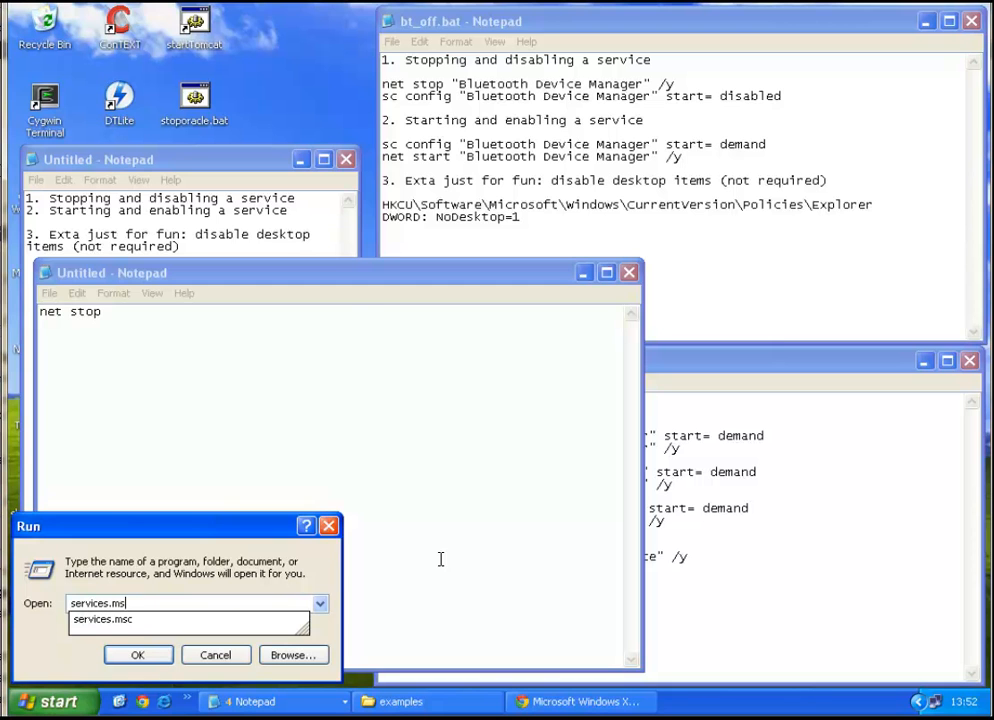
- Launch the Services console and select the Automatic Updates service
click(138, 654)
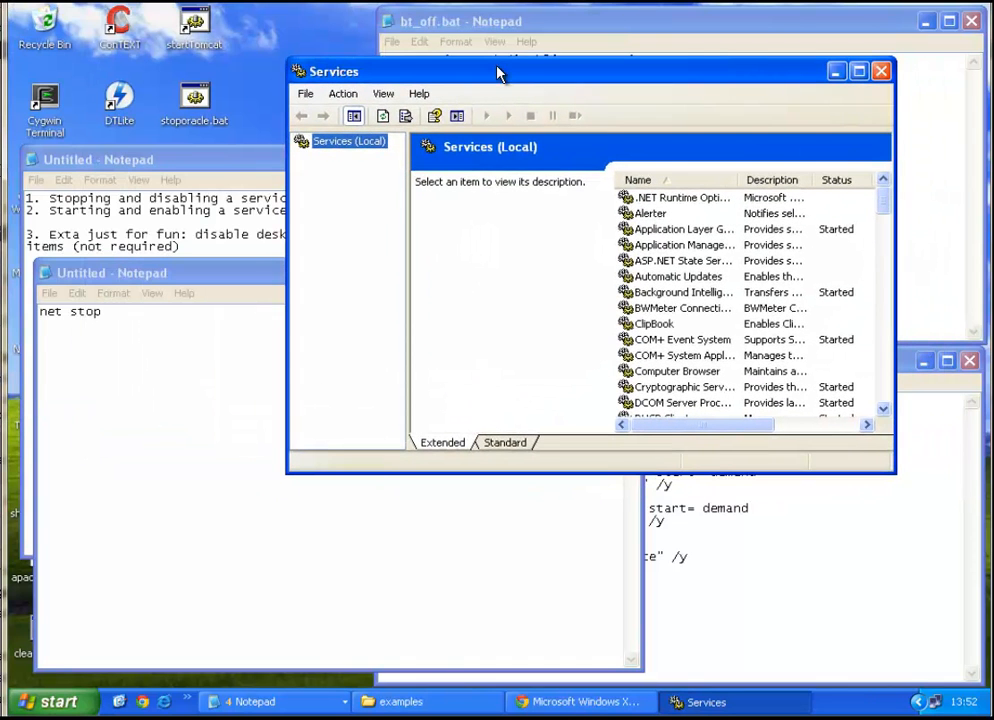
mouse_move(892, 478)
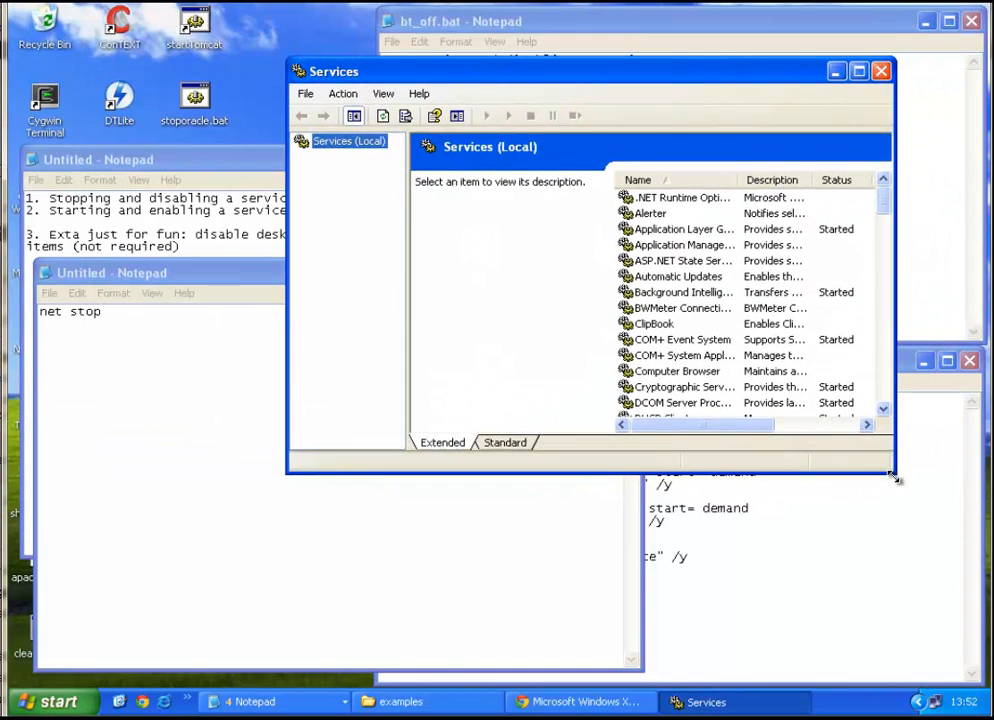
click(684, 292)
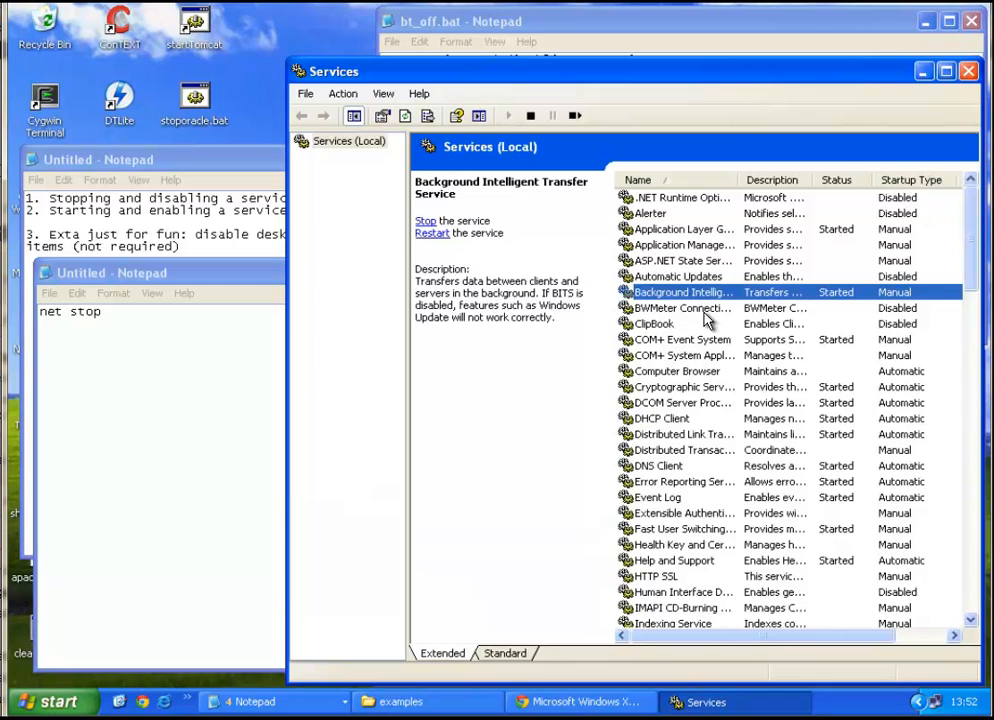
click(678, 276)
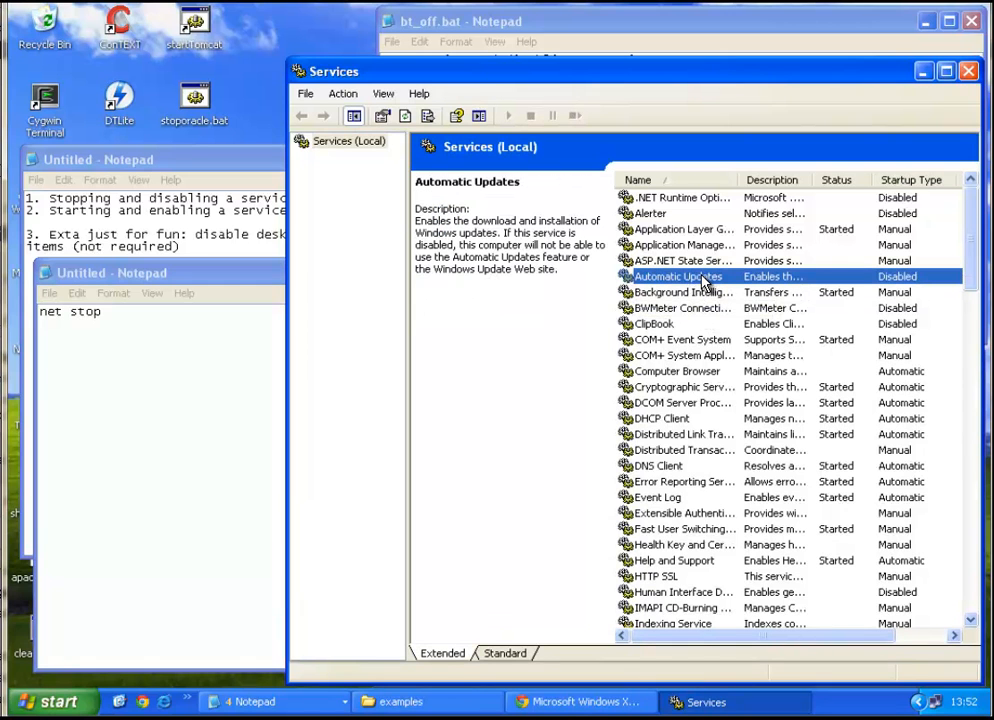
- Set Automatic Updates to Automatic and started, then reopen its properties showing wuauserv
right_click(680, 276)
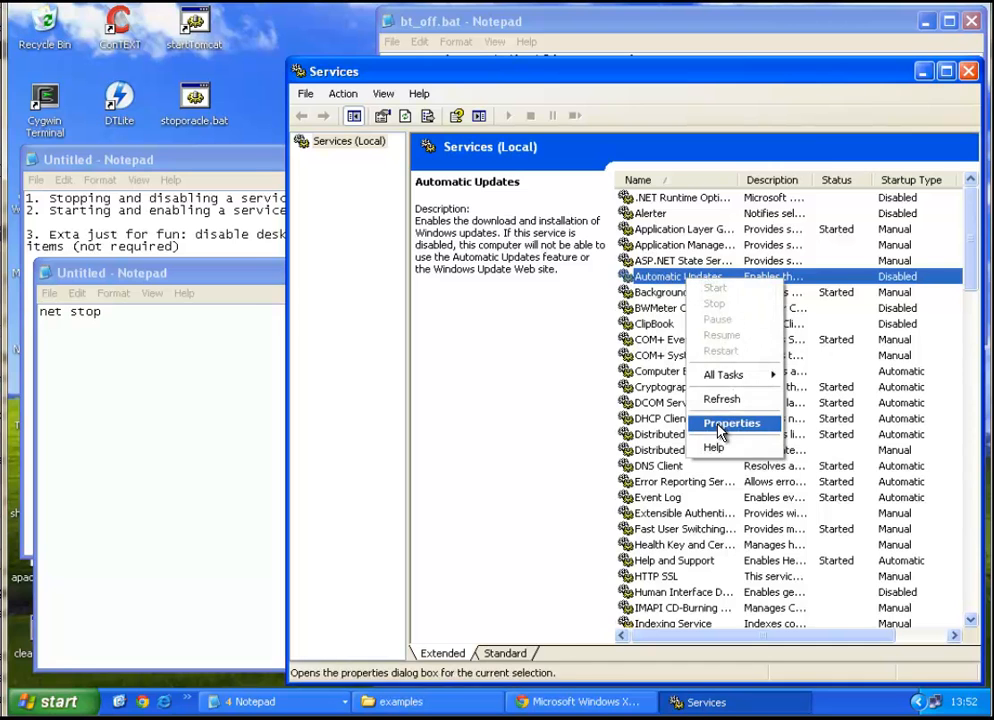
click(732, 422)
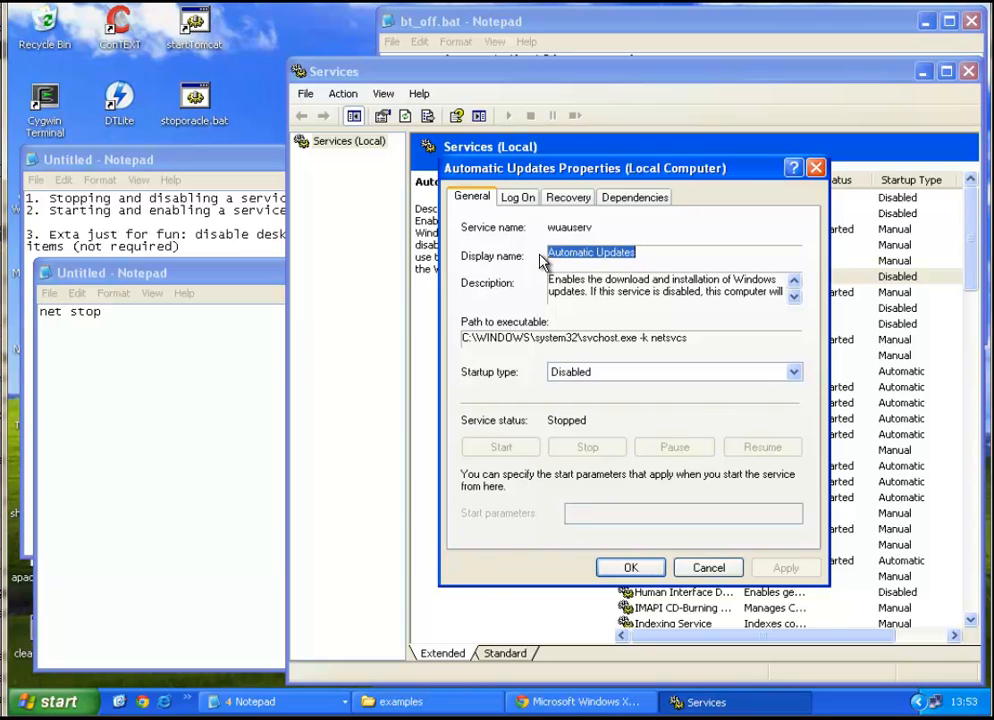
mouse_move(568, 238)
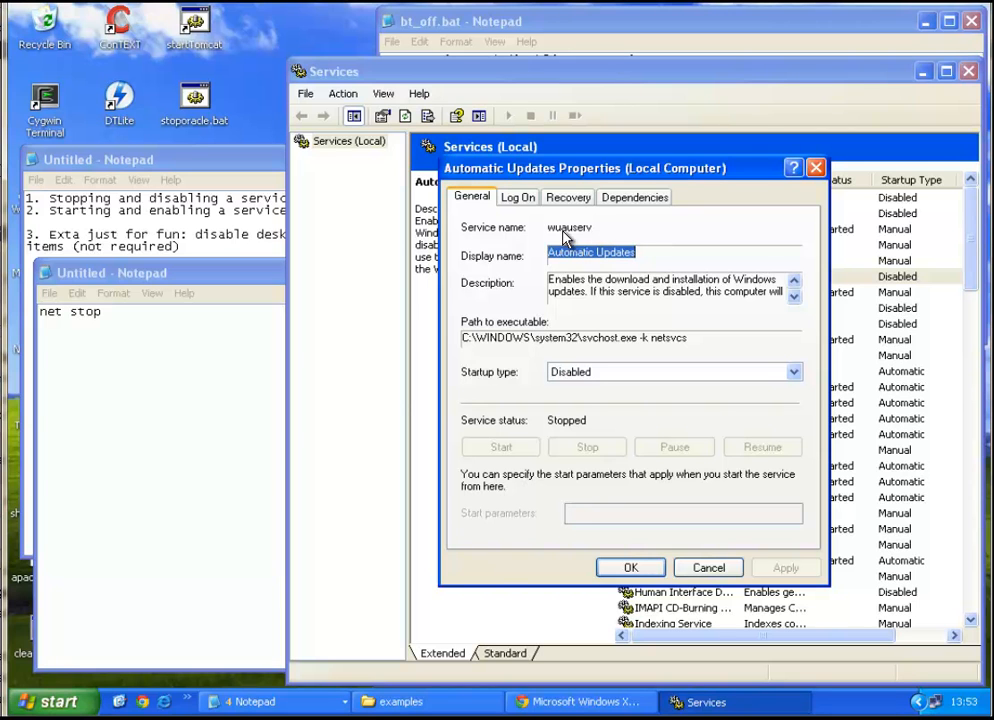
mouse_move(548, 244)
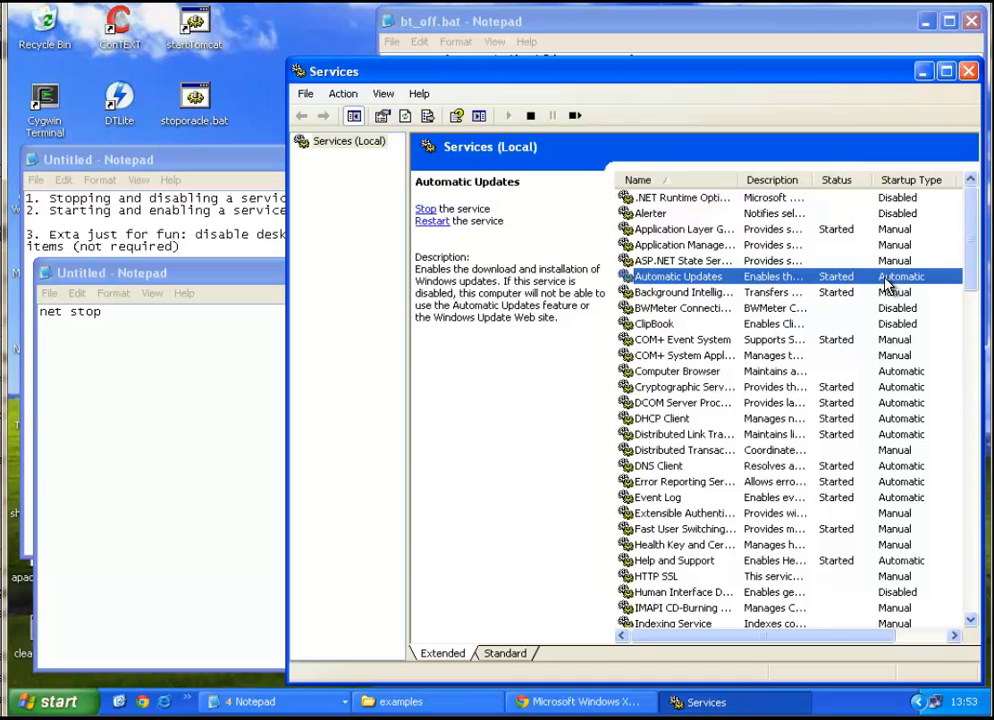
mouse_move(690, 284)
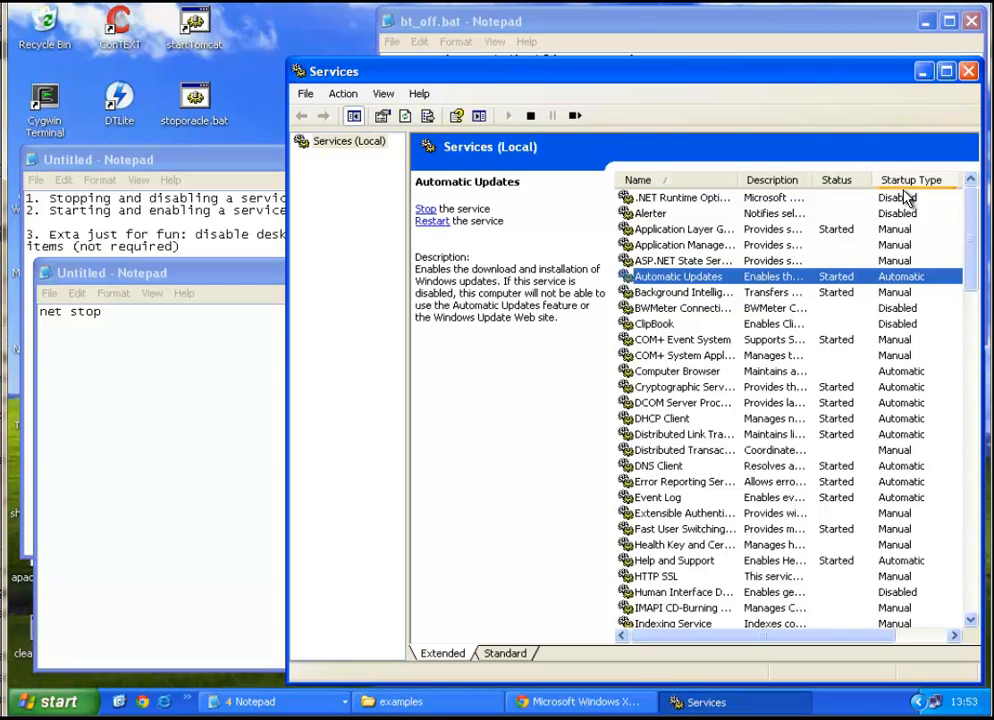
mouse_move(900, 288)
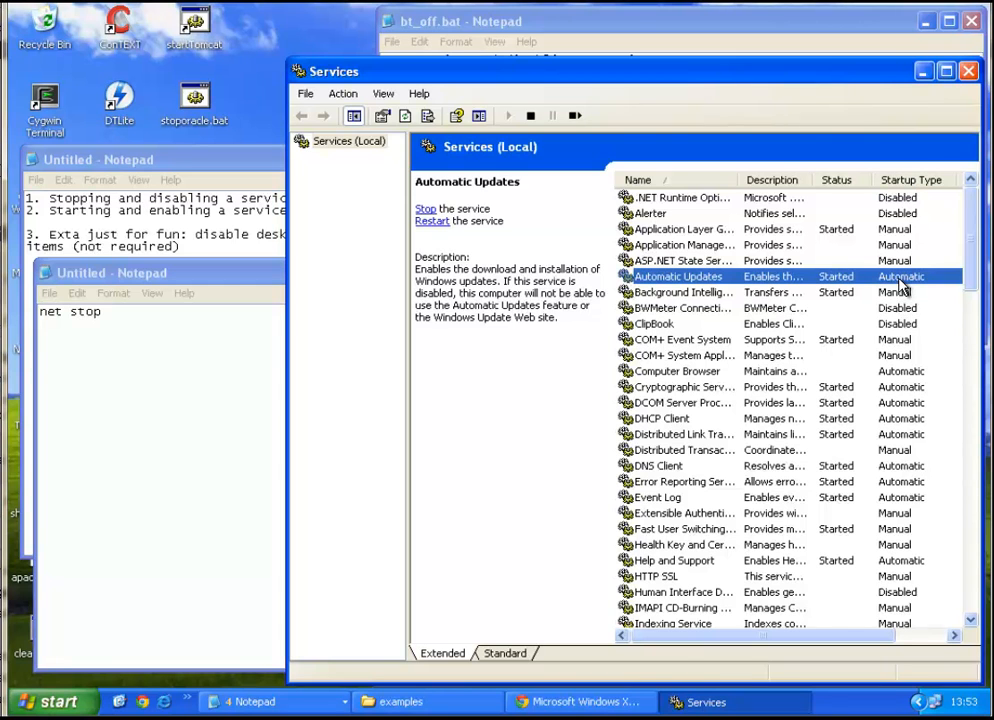
mouse_move(730, 284)
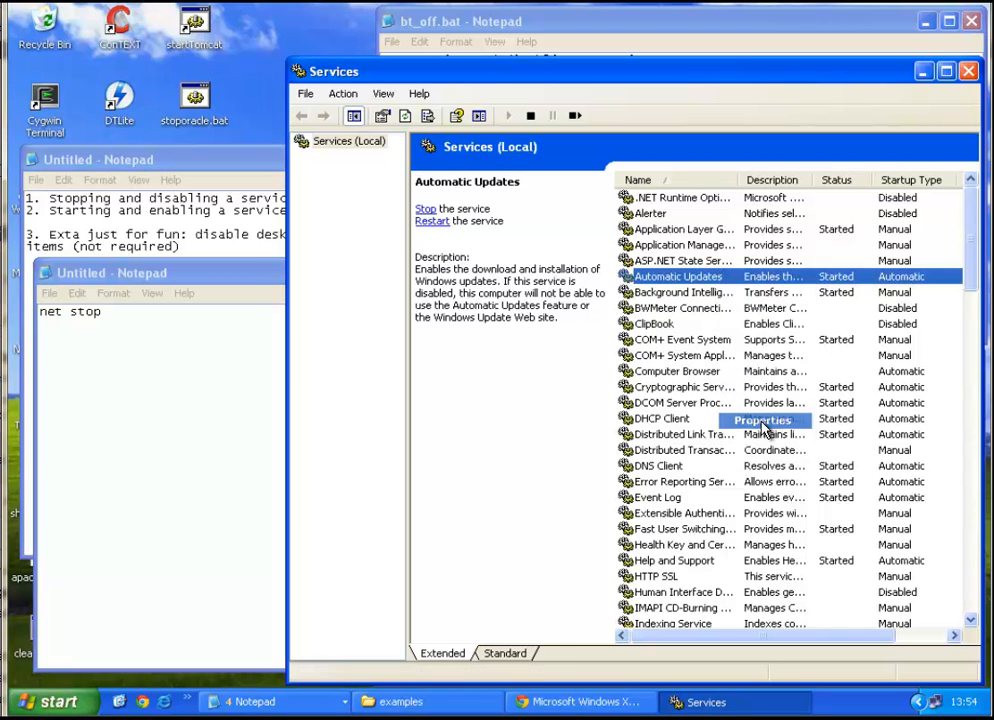
click(764, 420)
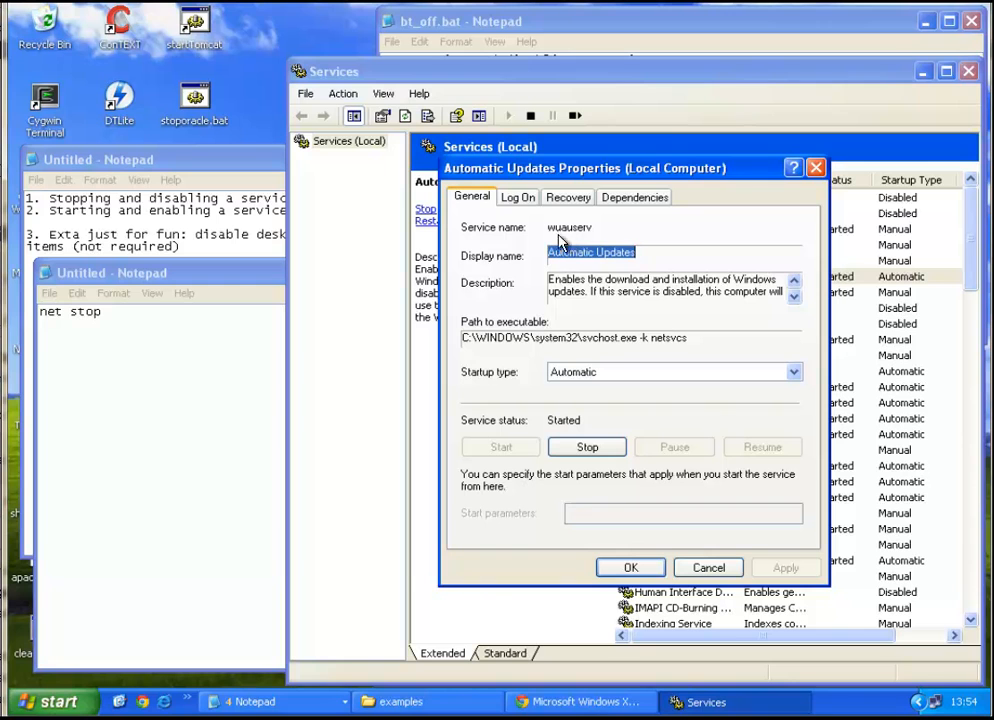
- Complete the note's first line as 'net stop wuauserv /y' and close the service properties
click(140, 272)
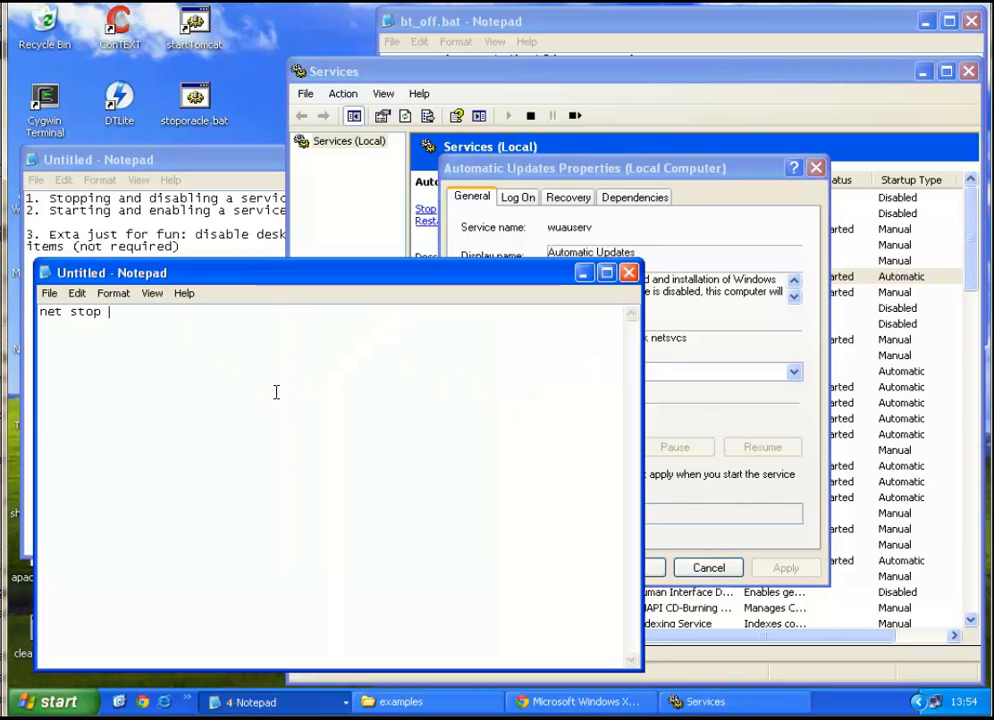
text(wuauserv)
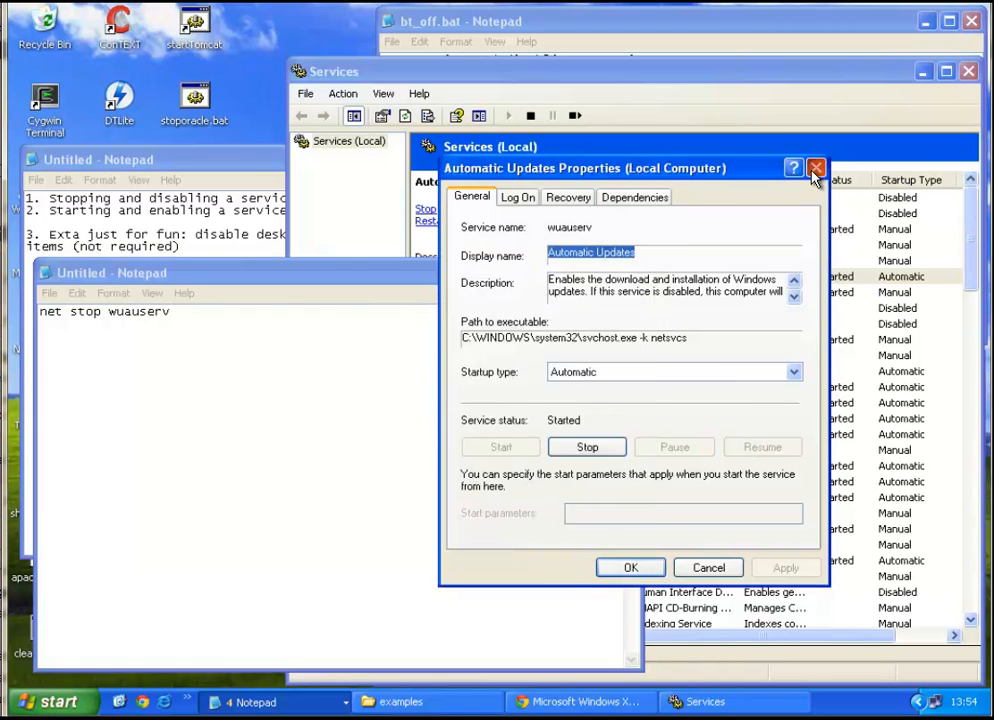
click(816, 168)
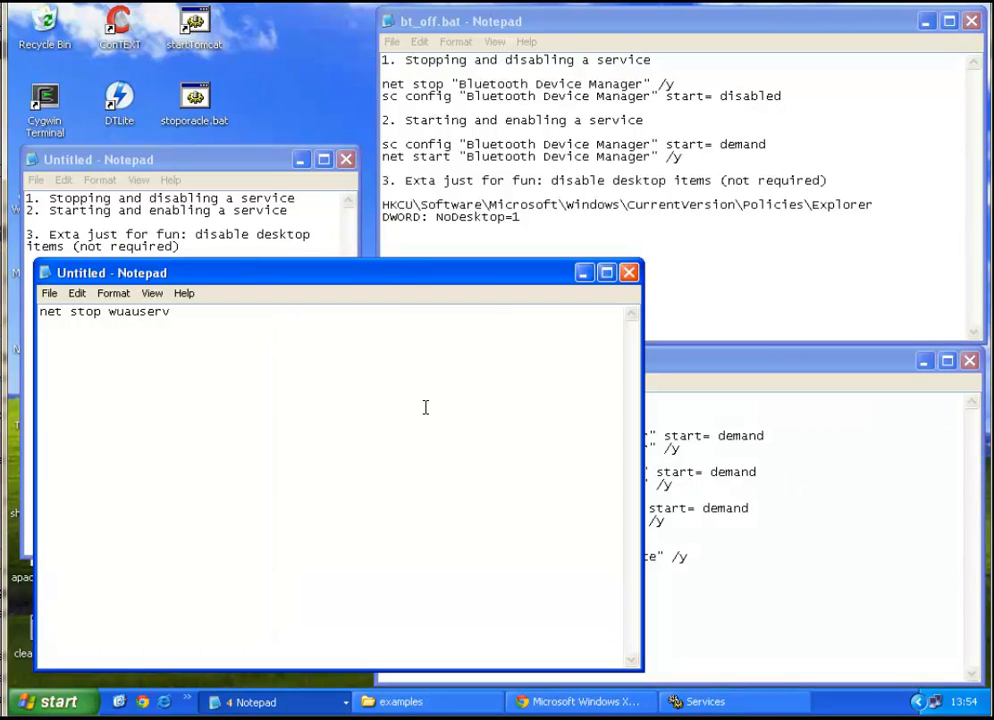
text(/y)
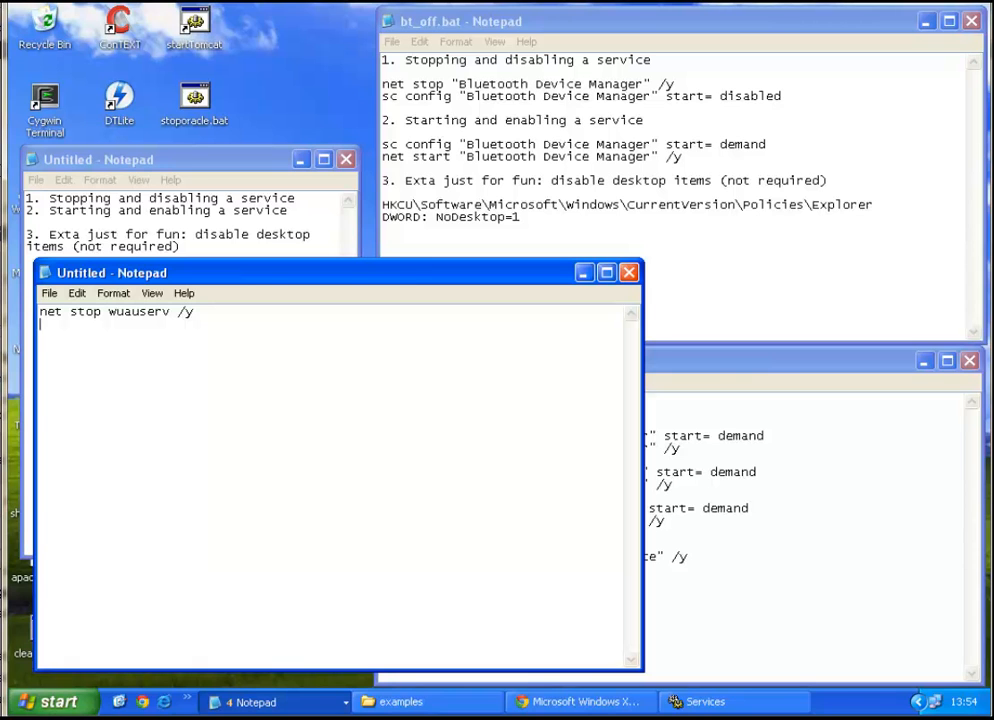
mouse_move(486, 388)
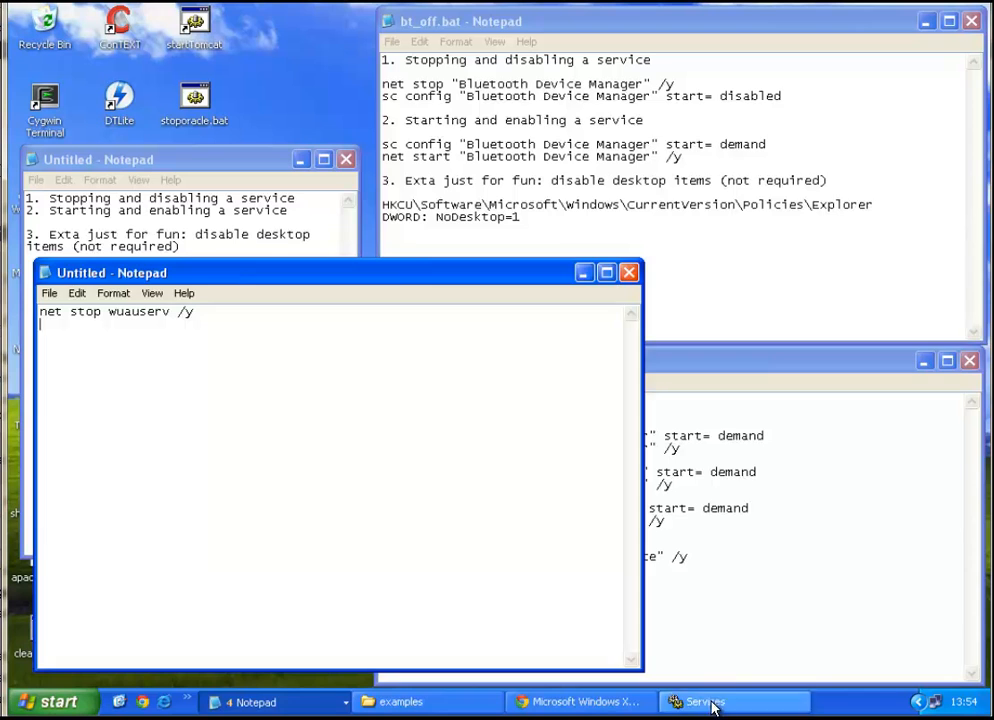
click(704, 700)
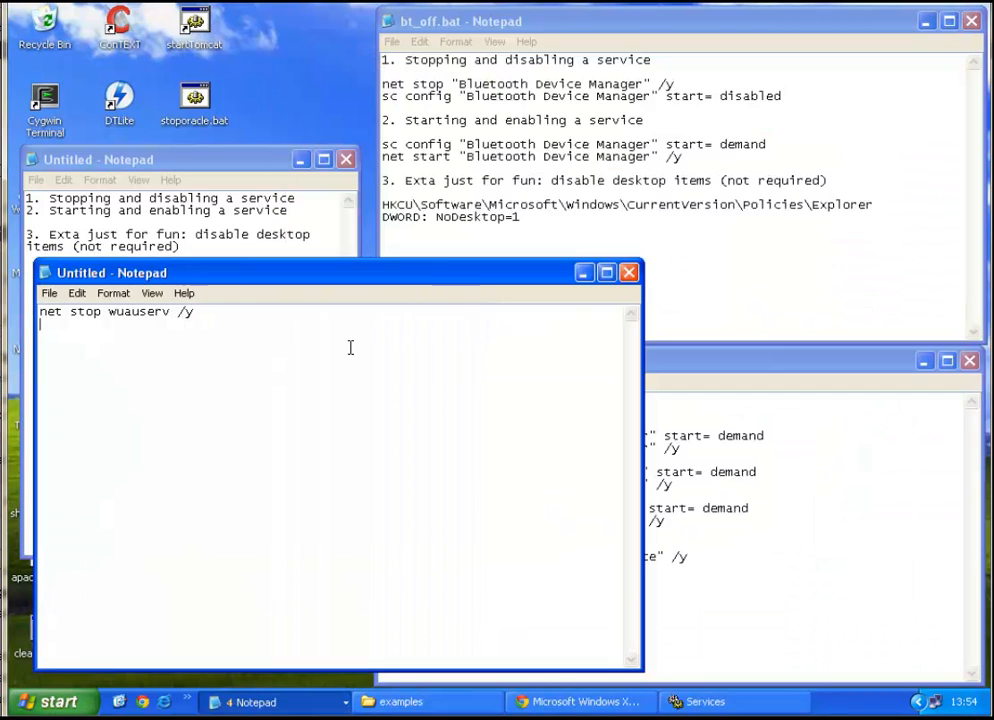
mouse_move(332, 408)
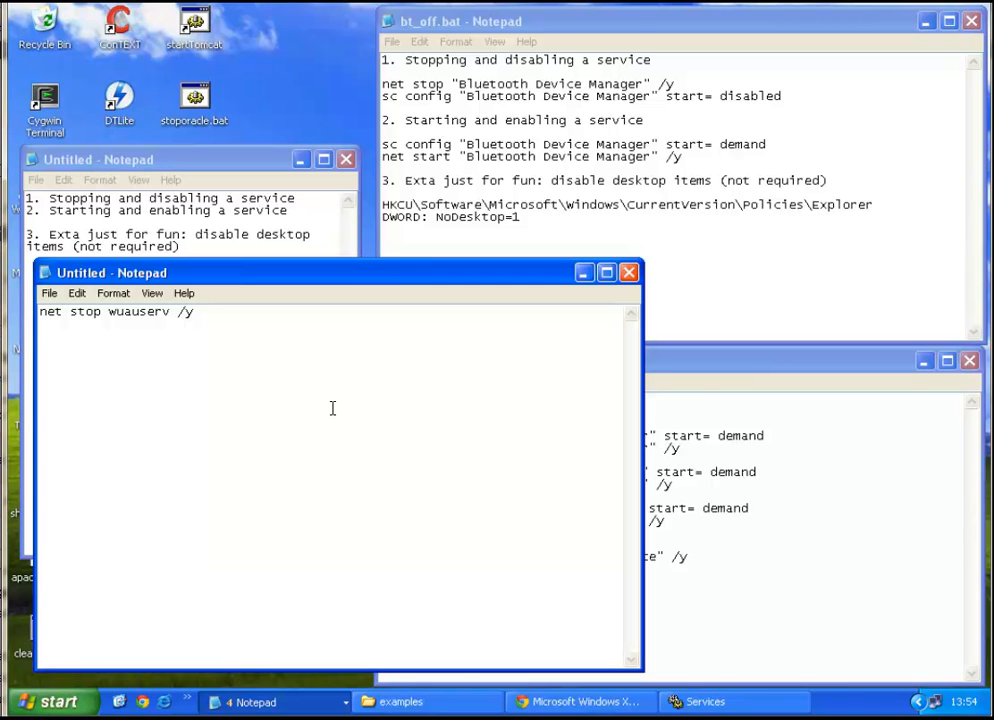
- Add a second line 'sc config wuauserv start= disabled' below the stop command
key(enter)
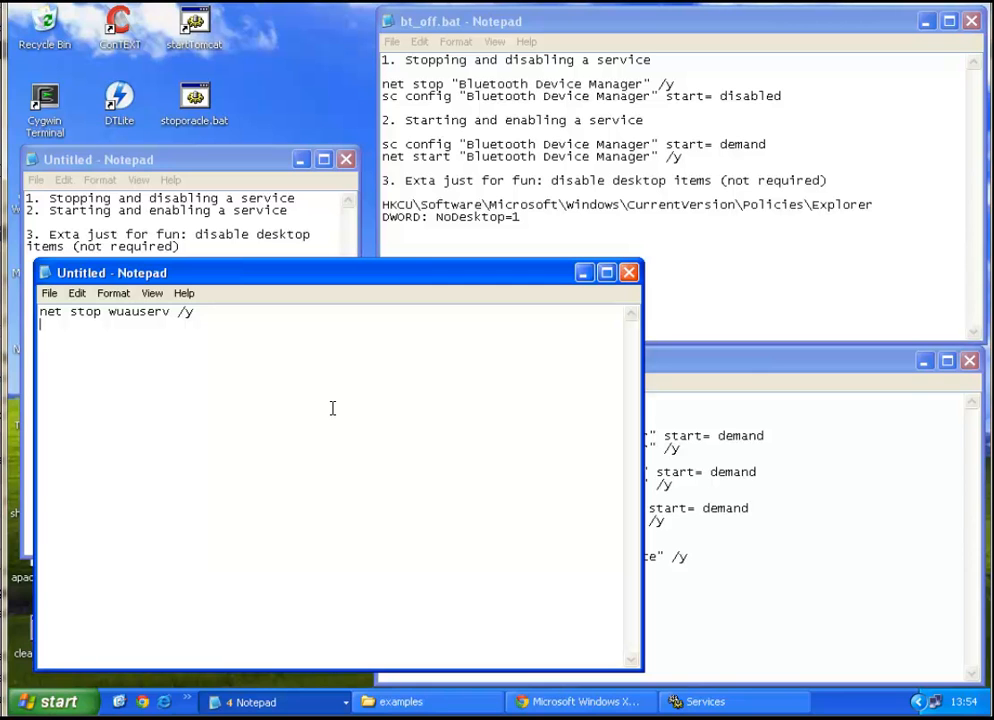
text(sc config)
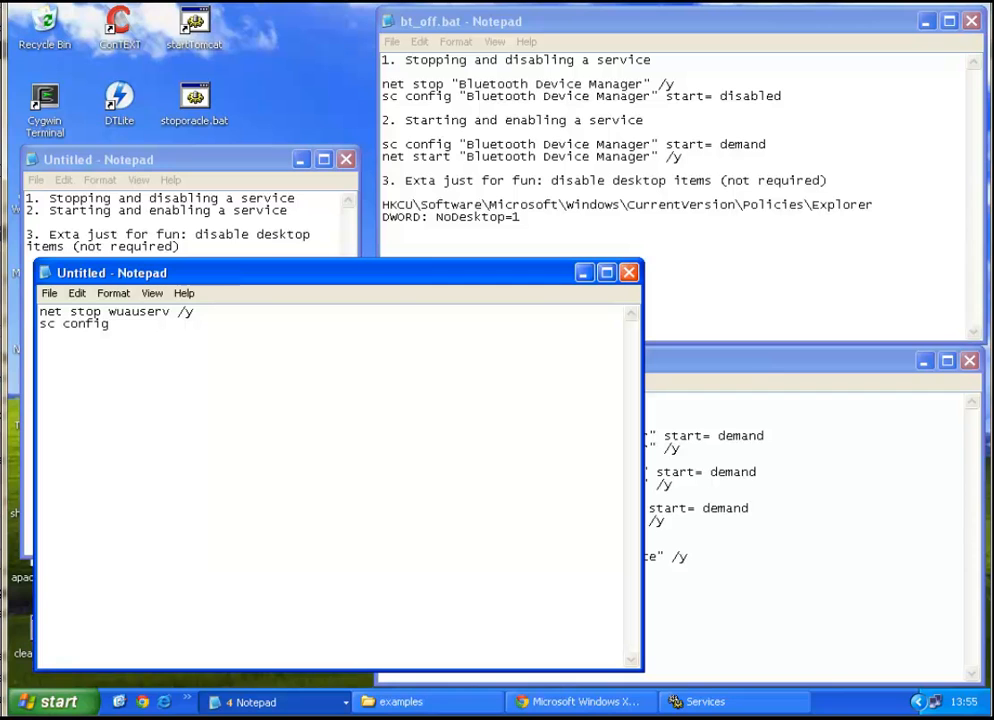
text(wuauserv)
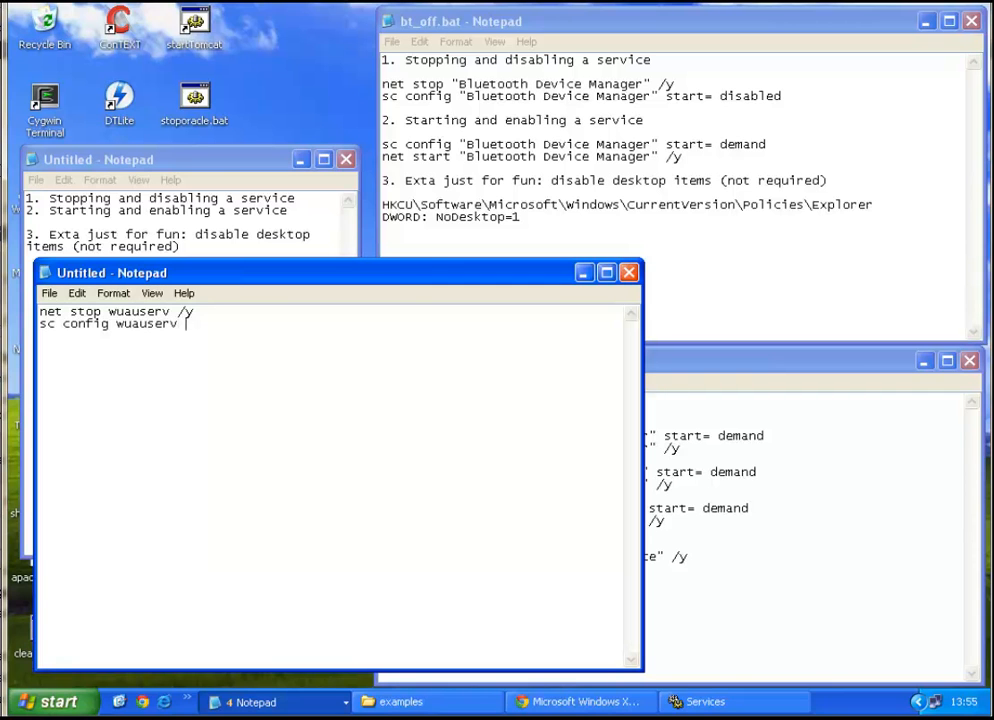
text(start)
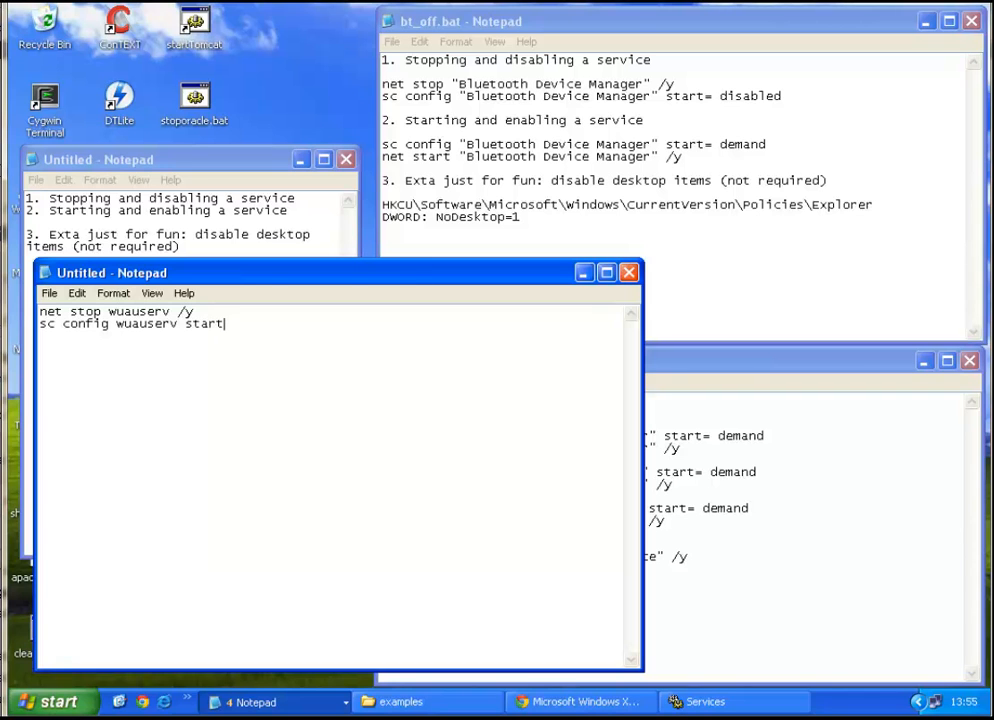
text(=)
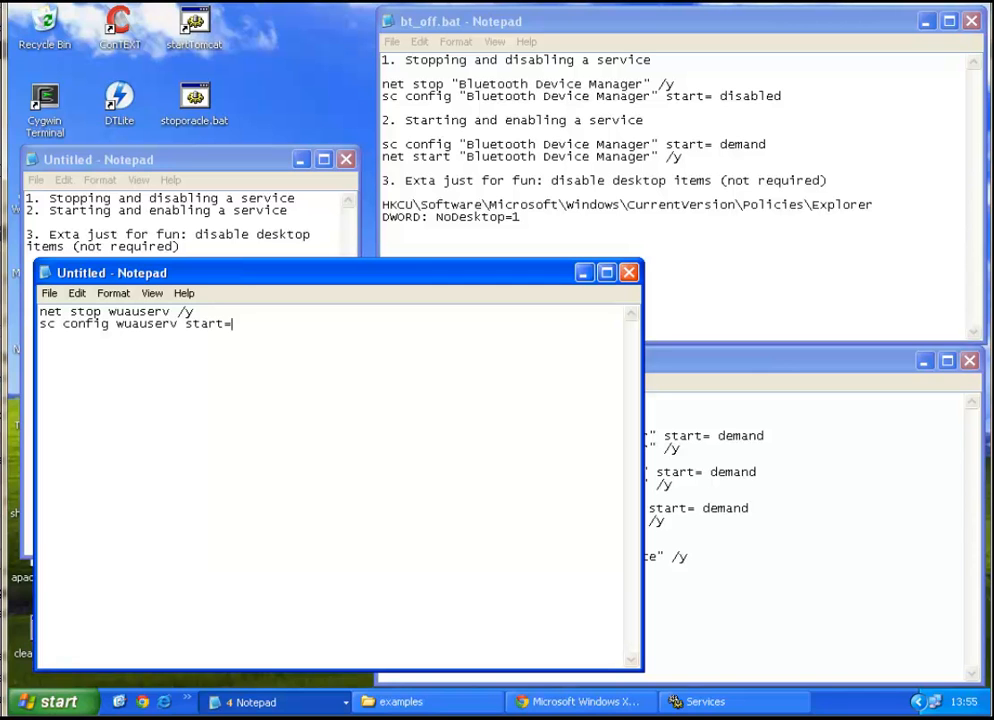
text(" ")
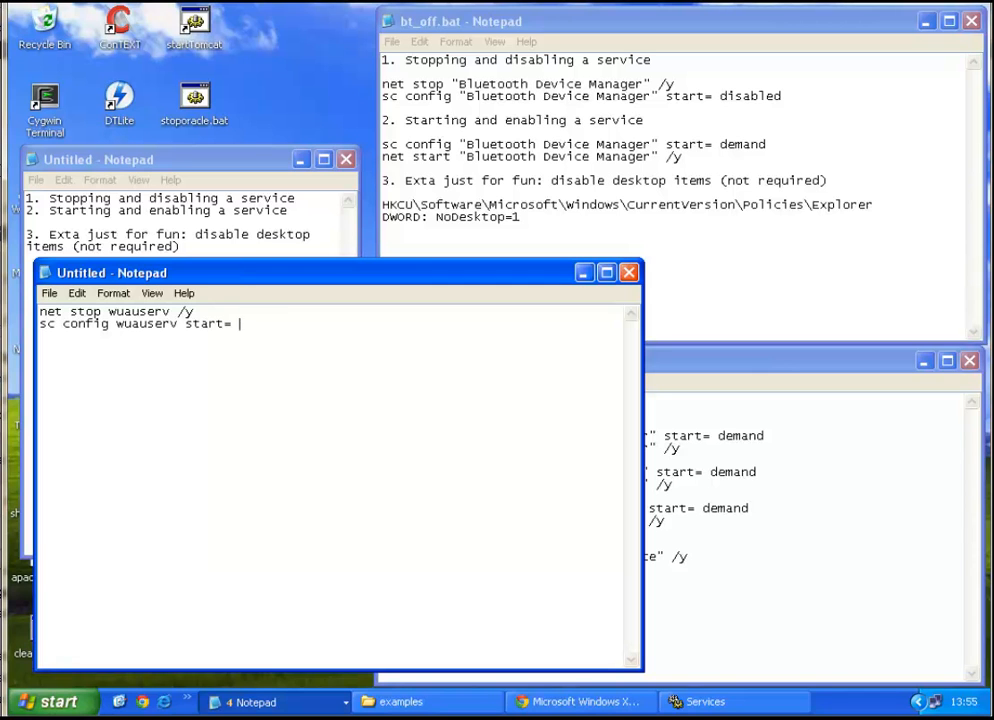
text(disabled)
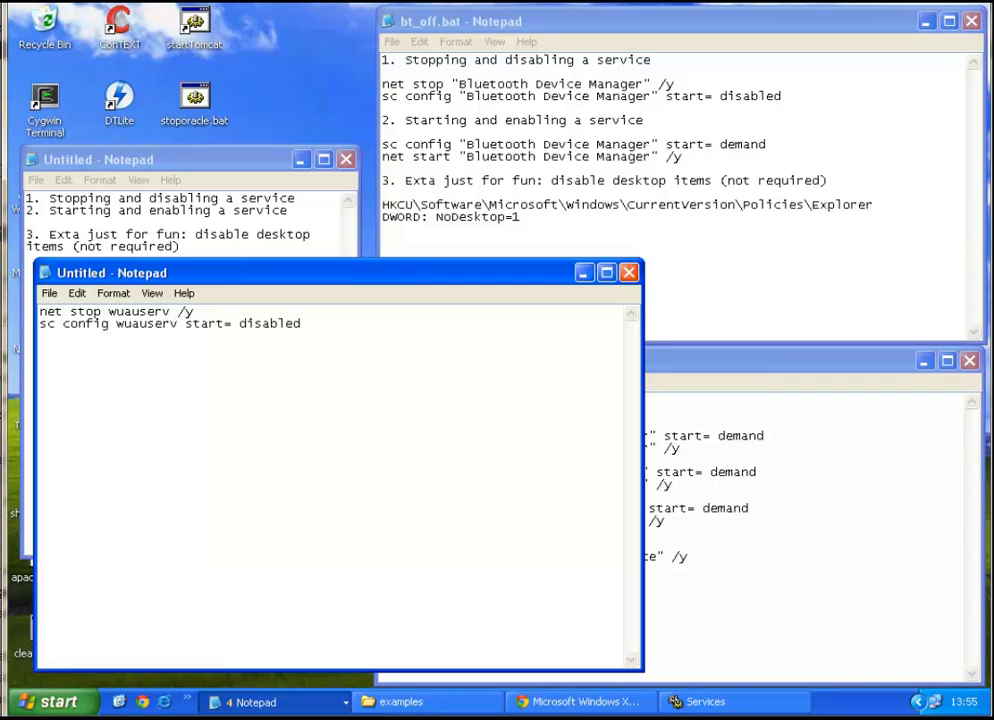
mouse_move(324, 318)
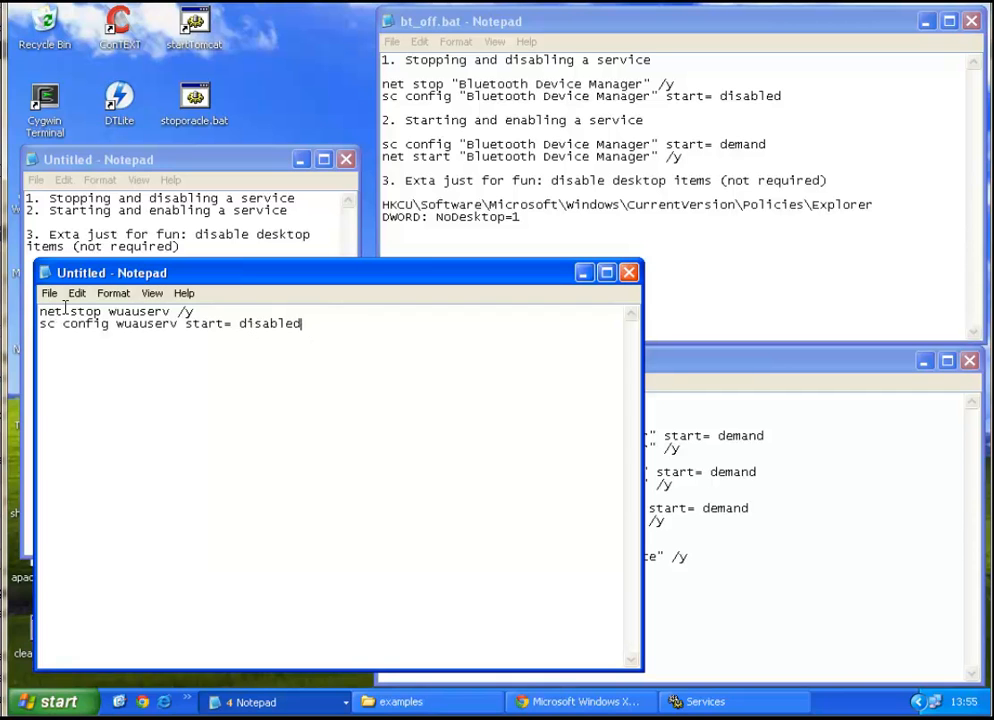
mouse_move(316, 416)
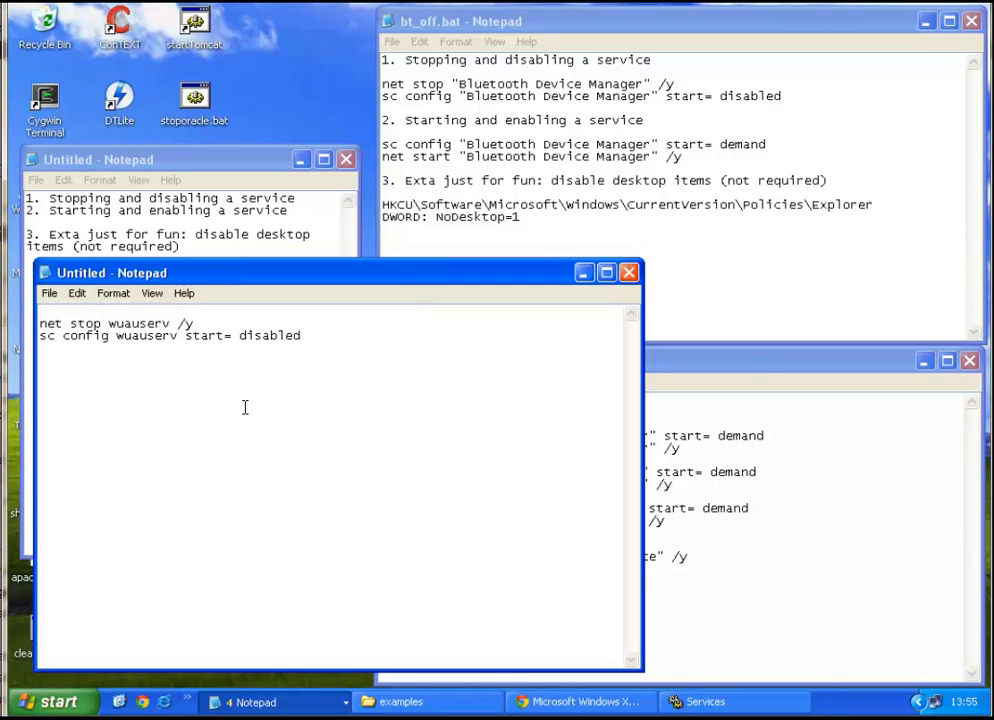
text(G)
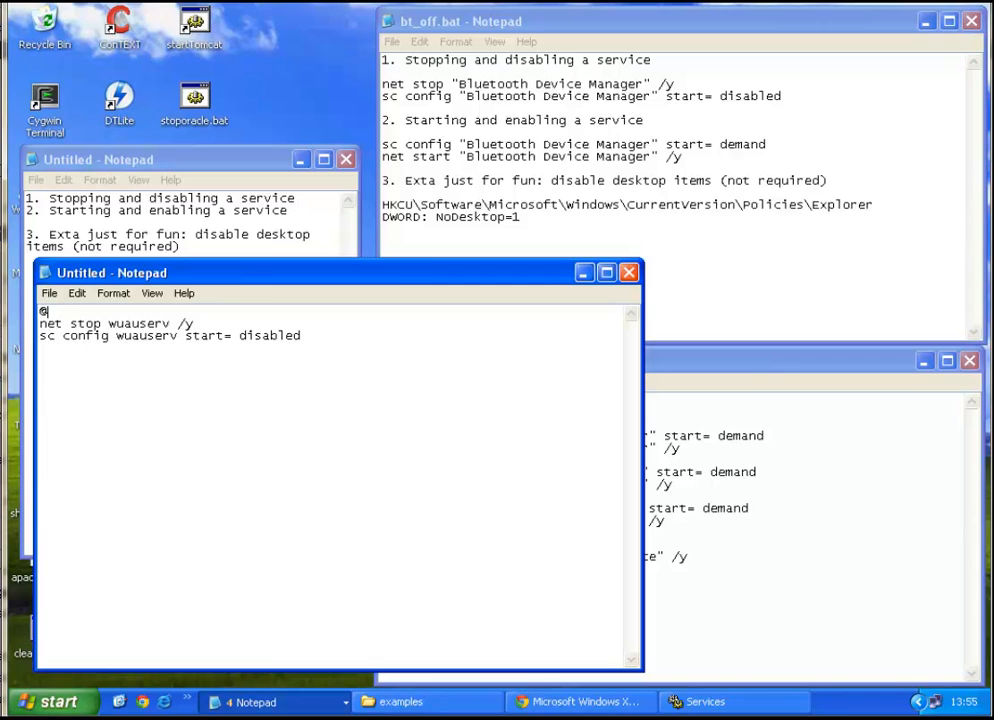
text(ECHO OFF)
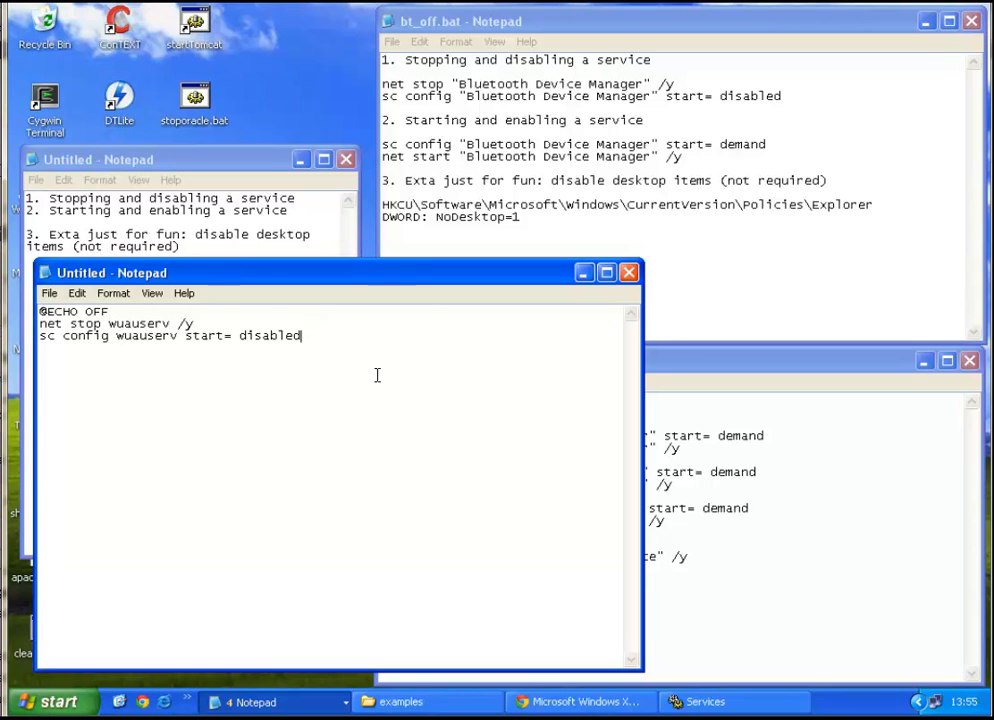
key(enter)
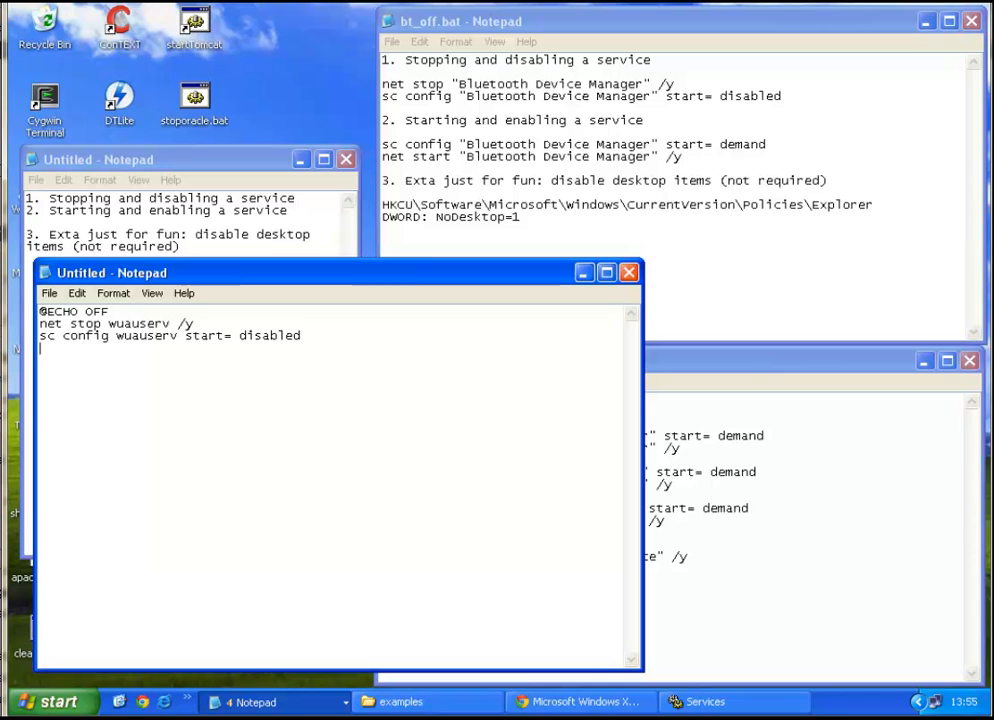
text(pau)
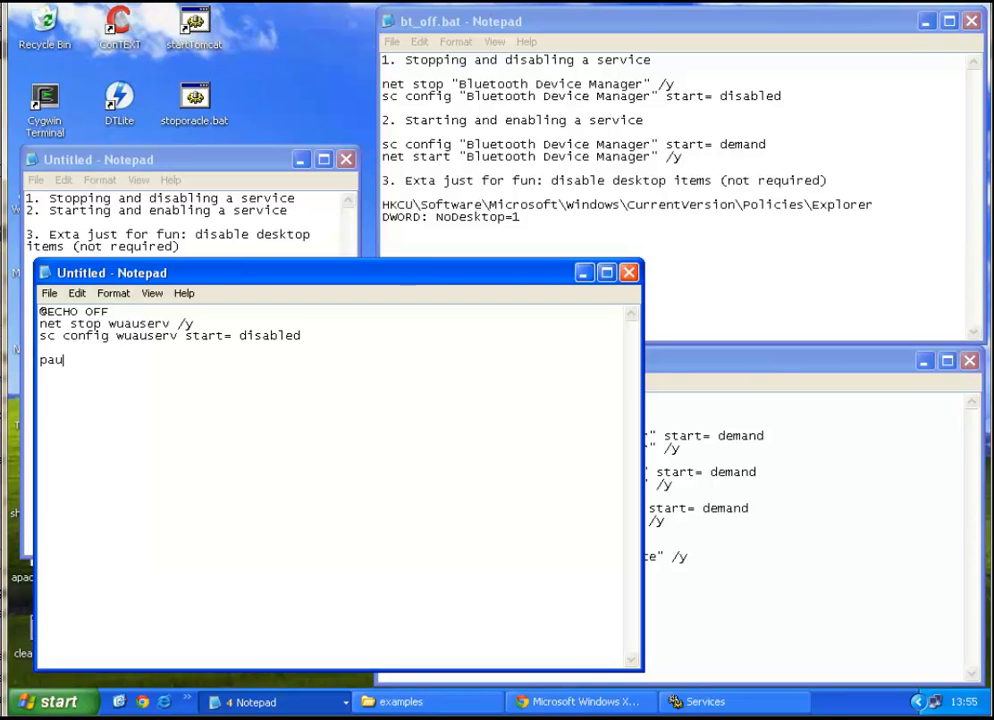
text(se)
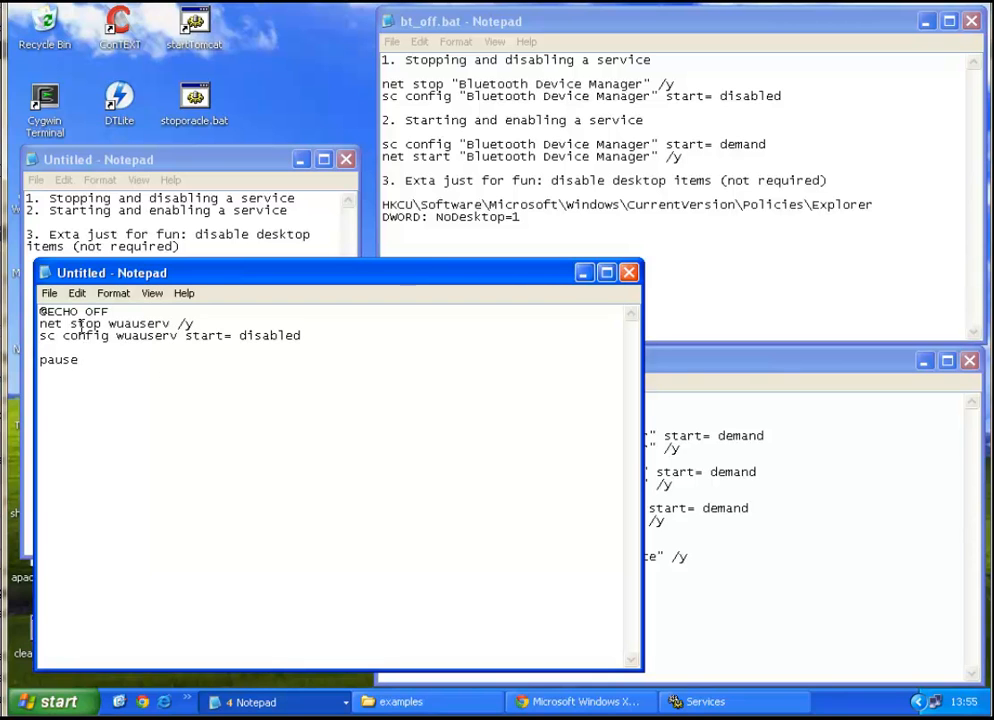
click(48, 292)
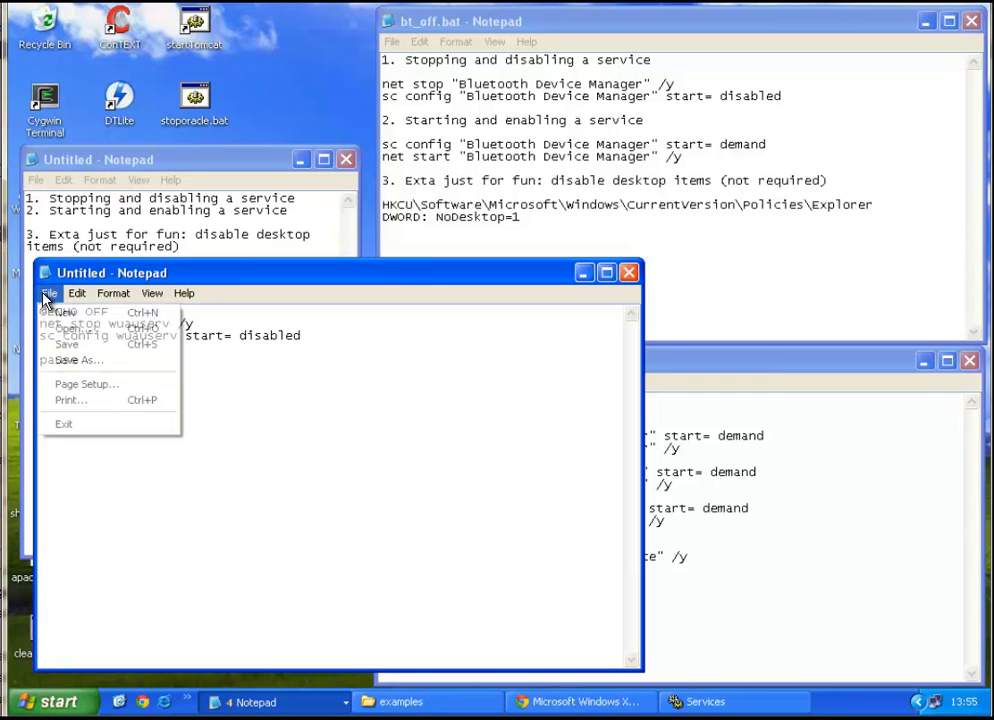
- Save the script as 'stop updates.bat' with file type All Files in the examples folder
click(80, 360)
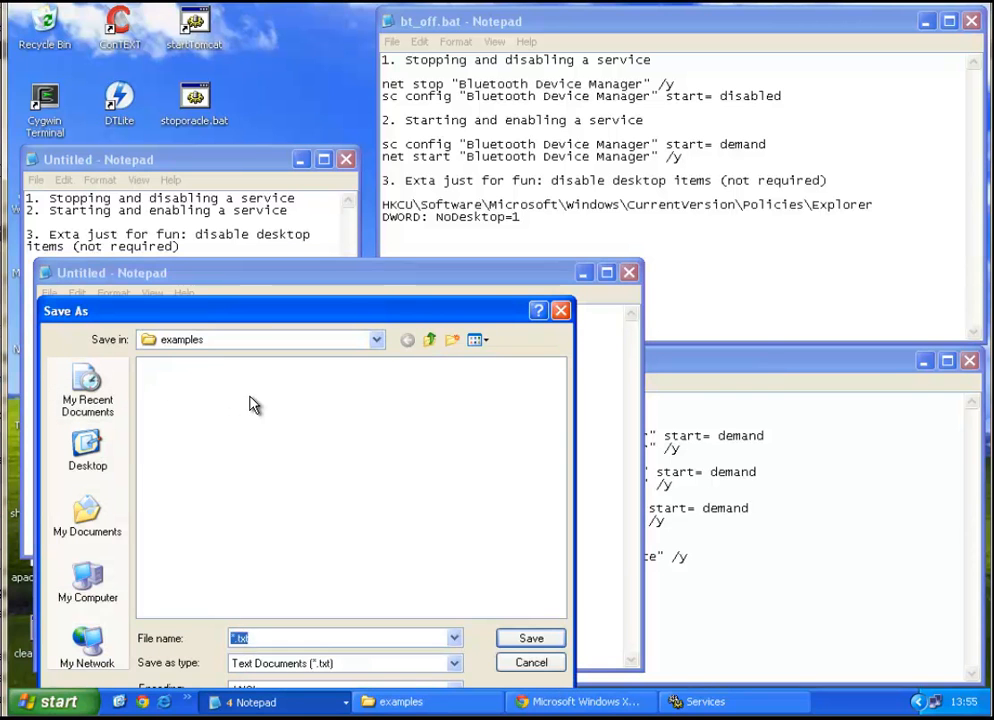
mouse_move(318, 576)
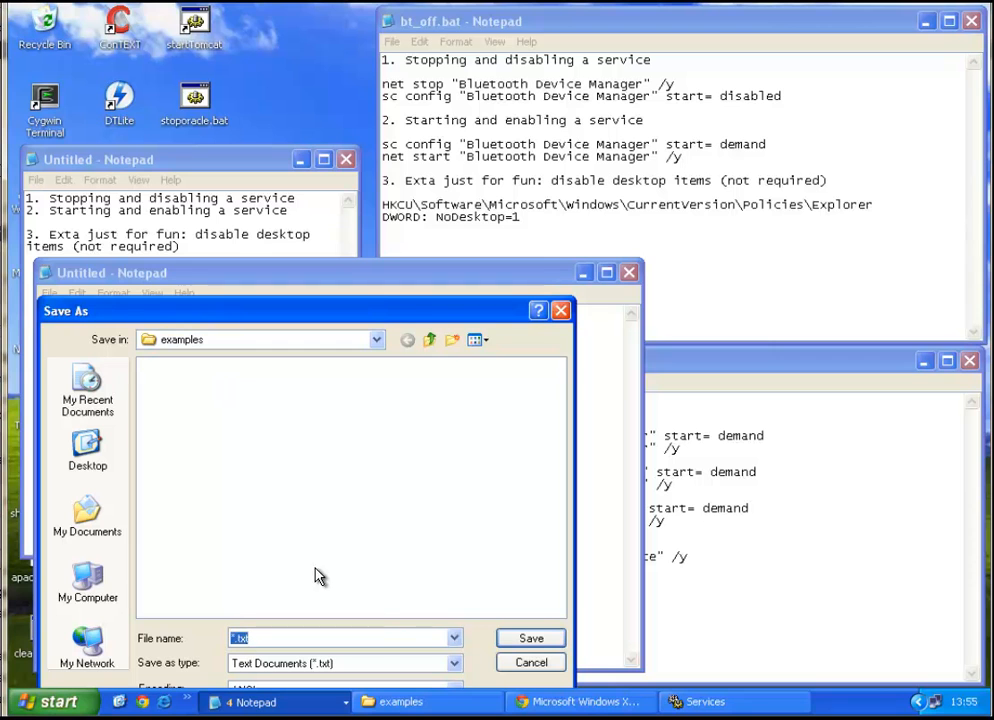
mouse_move(404, 278)
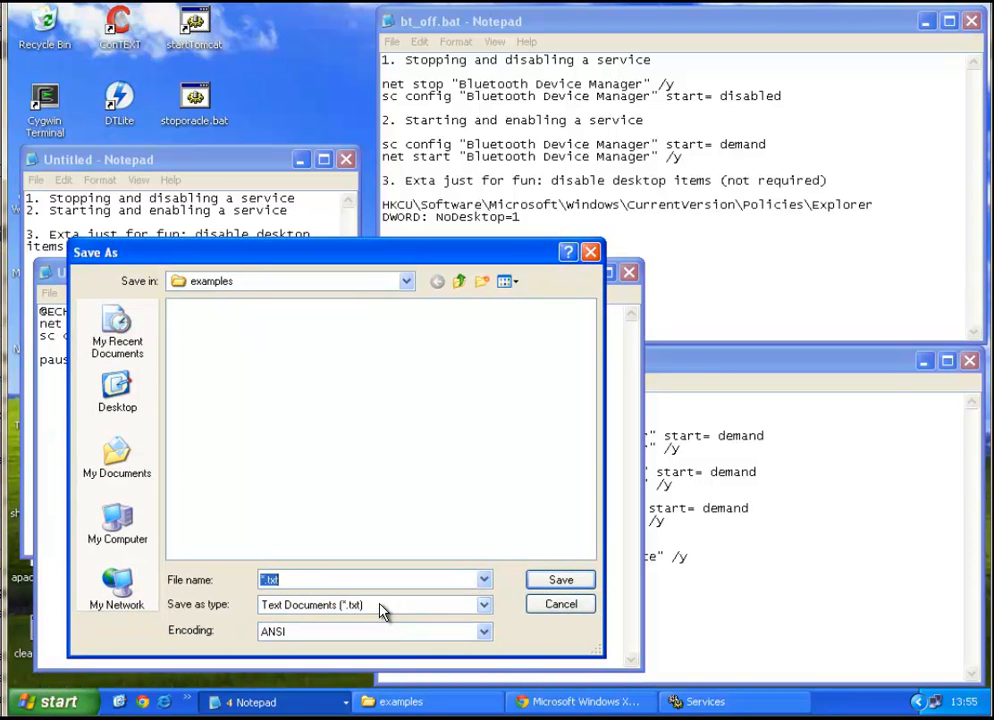
click(484, 604)
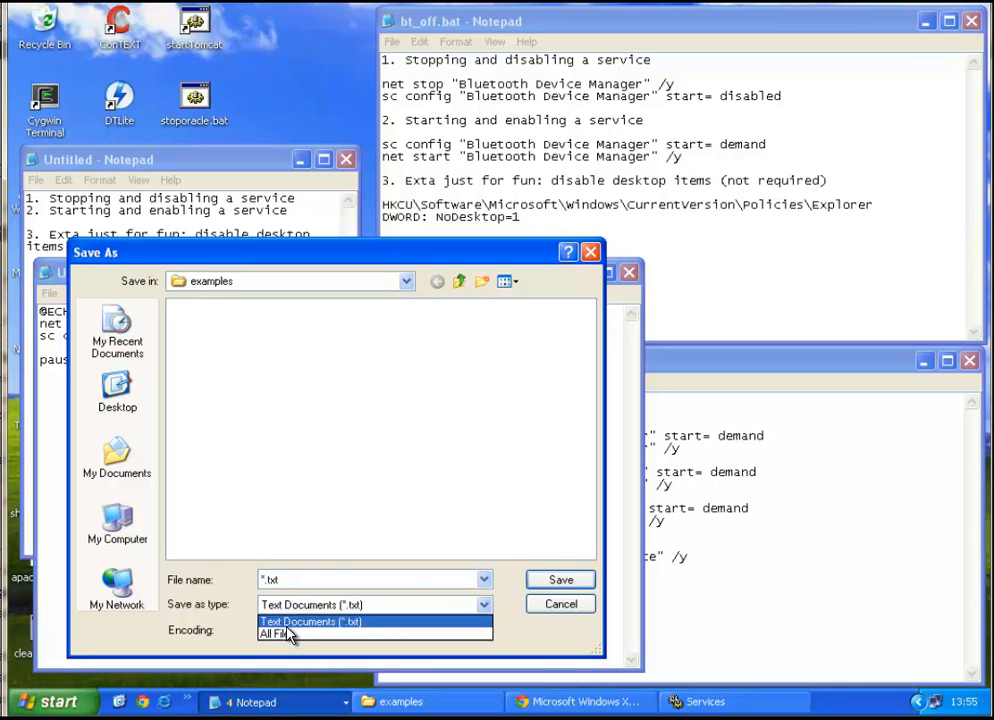
click(278, 634)
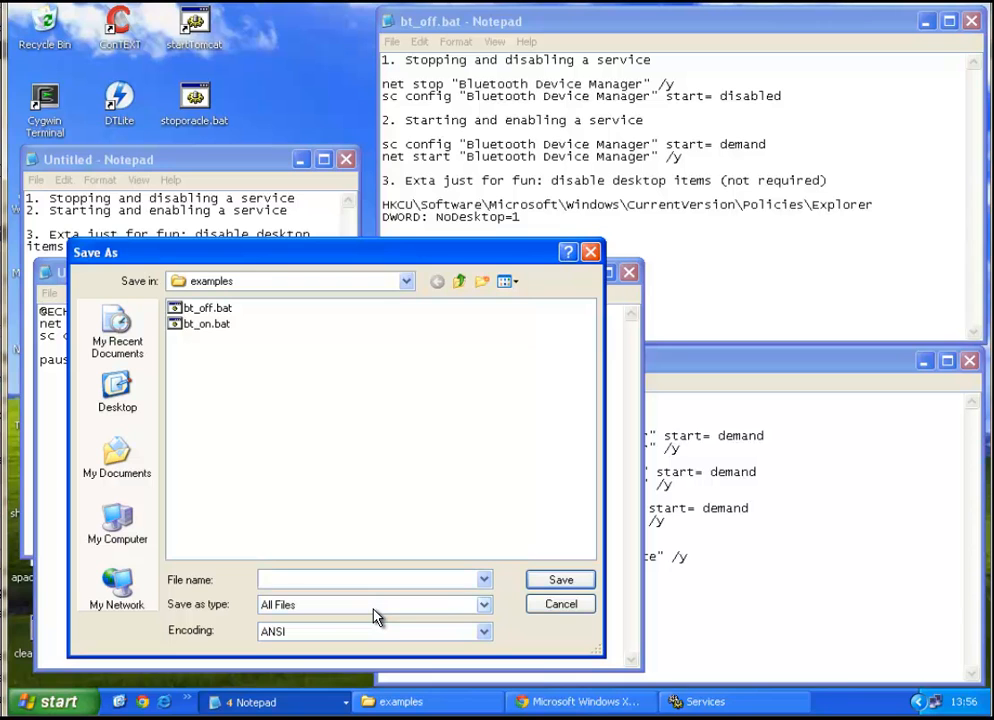
text(stop updates.bat)
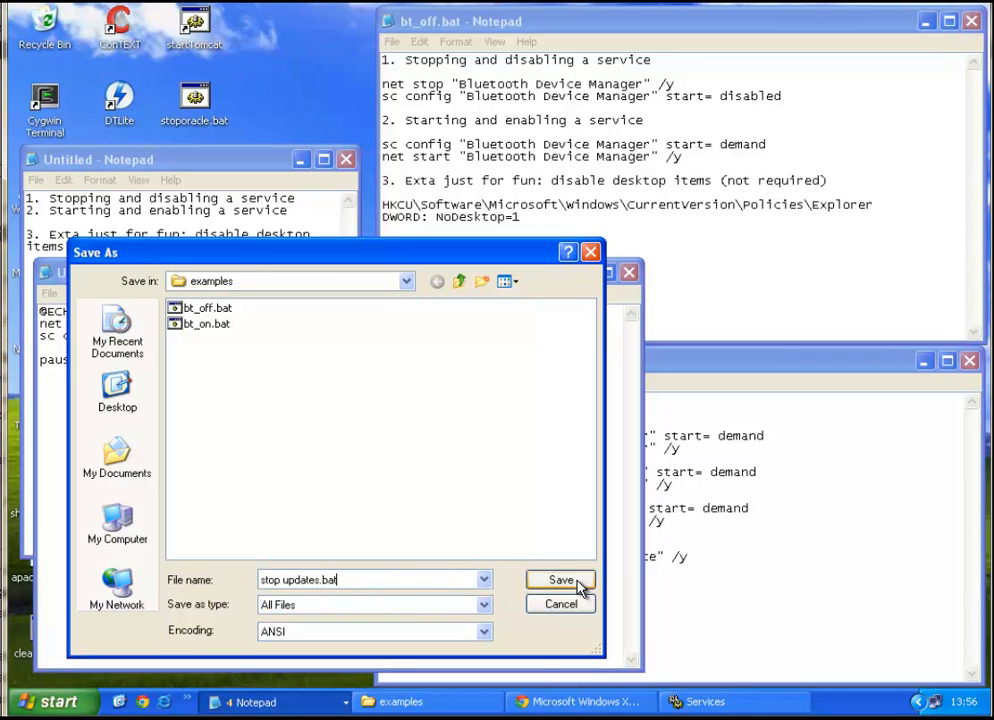
click(560, 580)
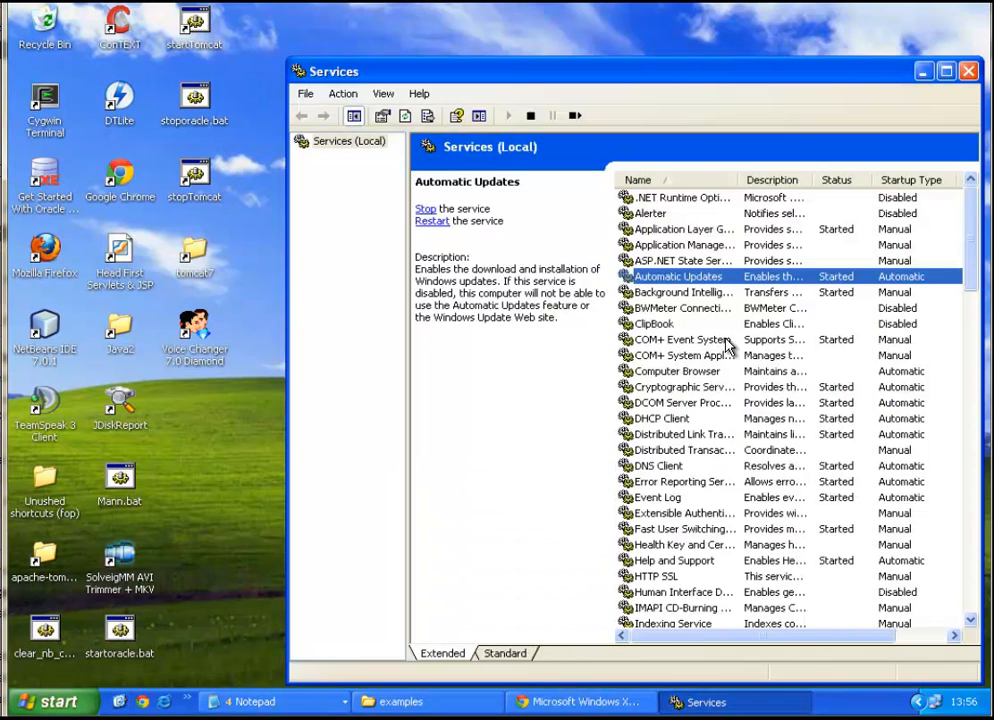
mouse_move(840, 290)
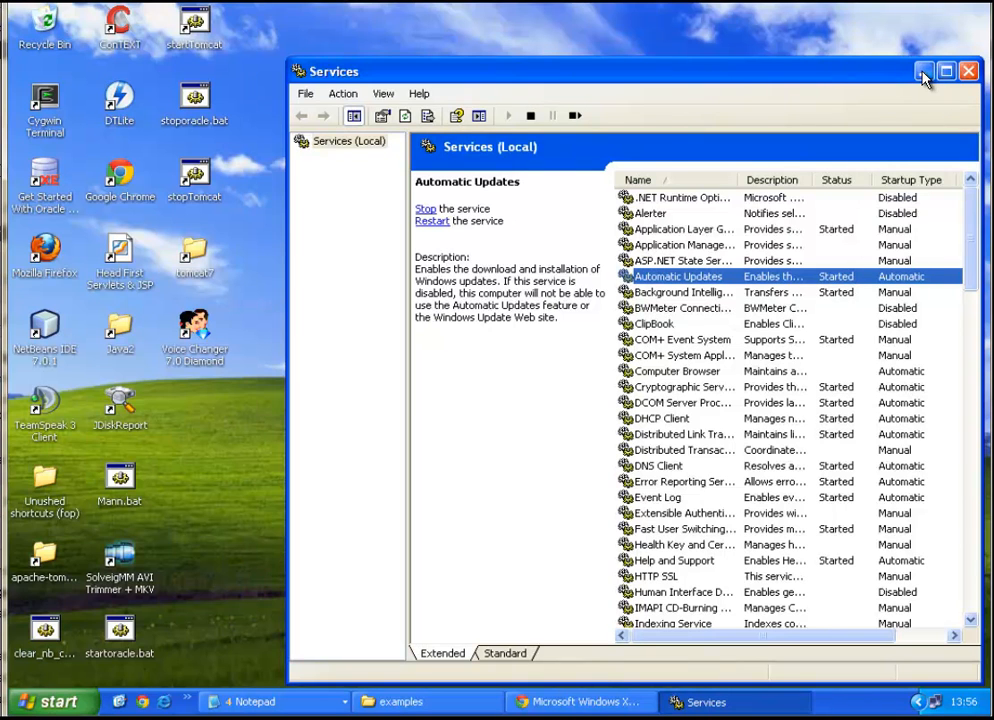
mouse_move(924, 70)
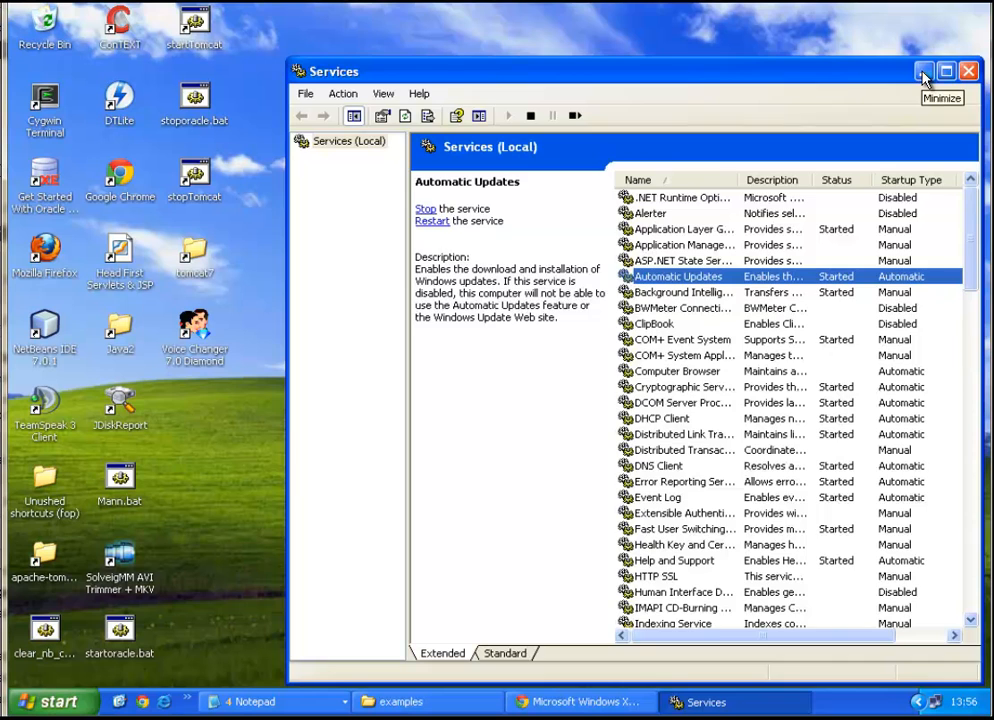
- Browse My Computer > C: > examples and run stop updates.bat
click(922, 76)
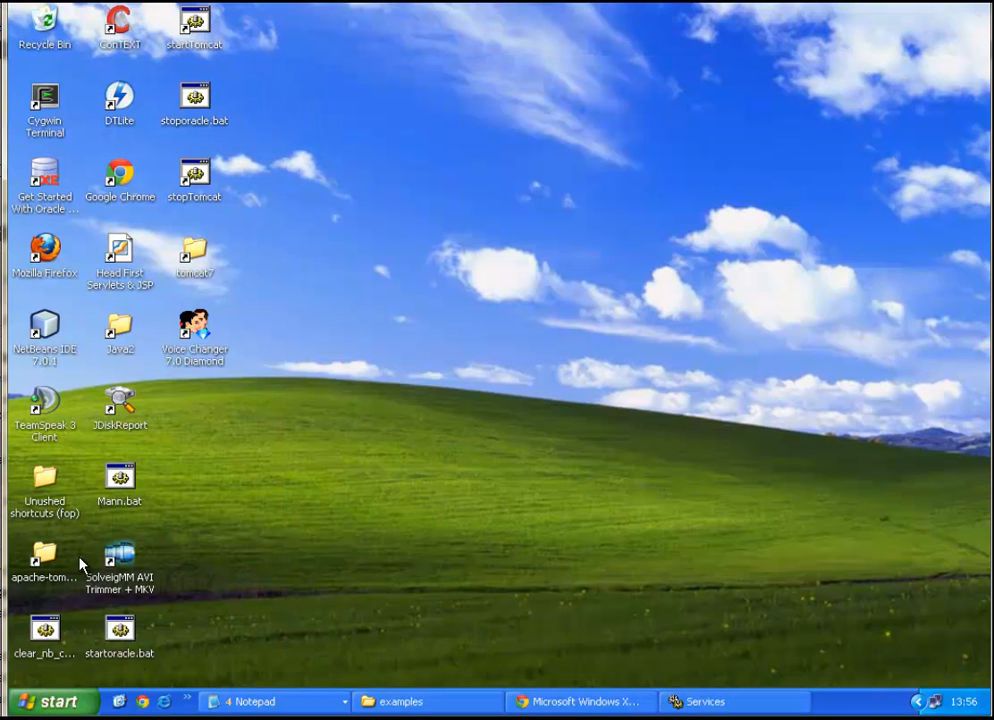
click(50, 700)
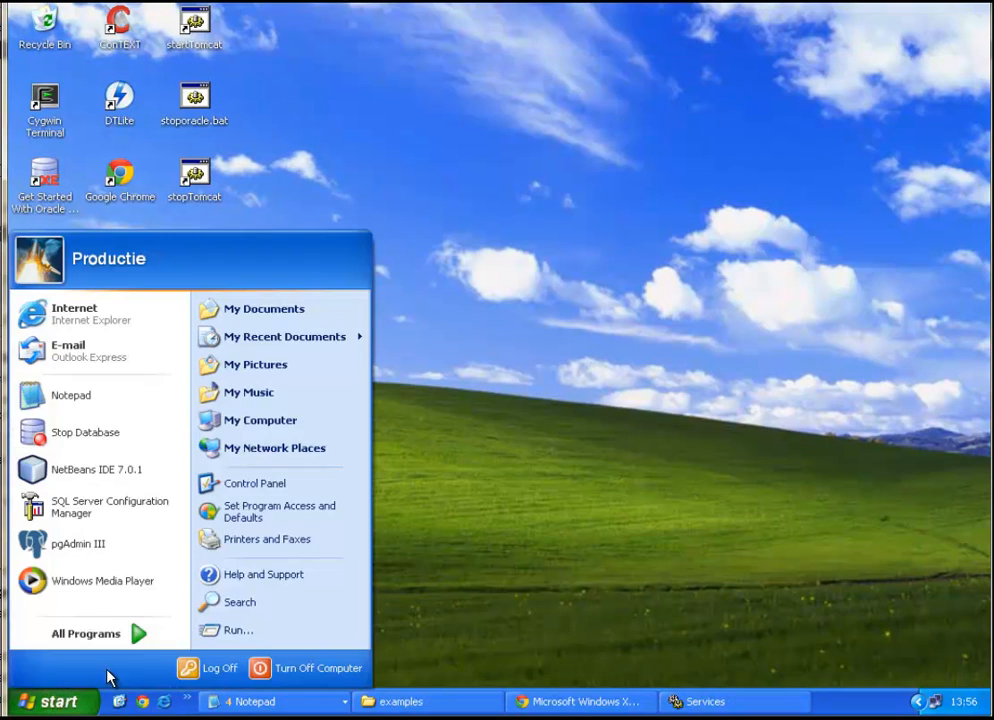
click(260, 420)
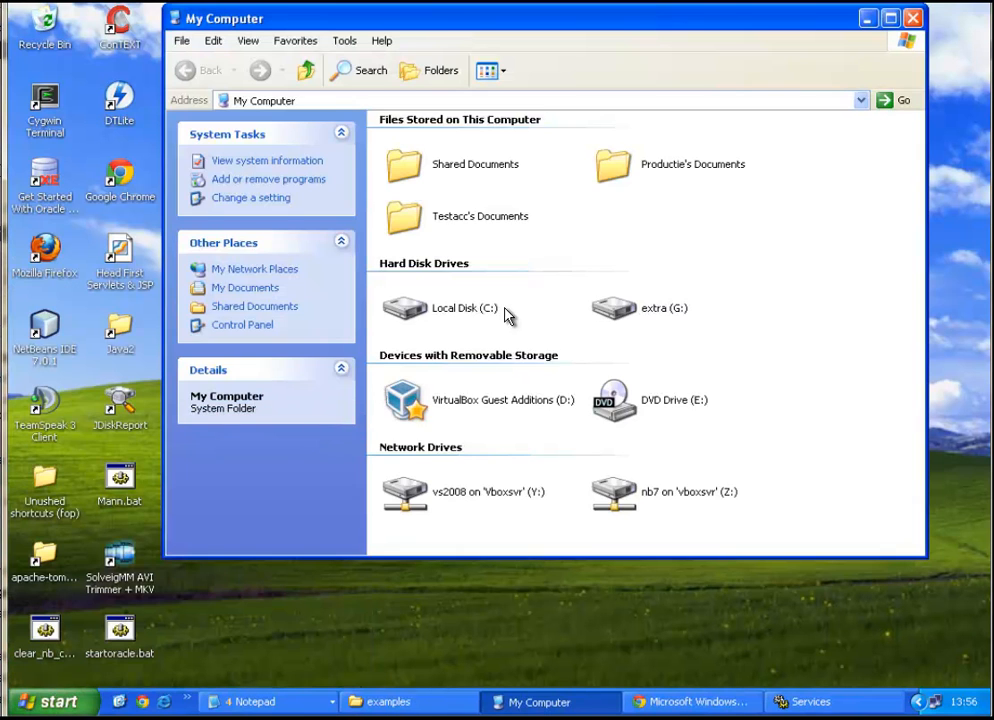
double_click(464, 308)
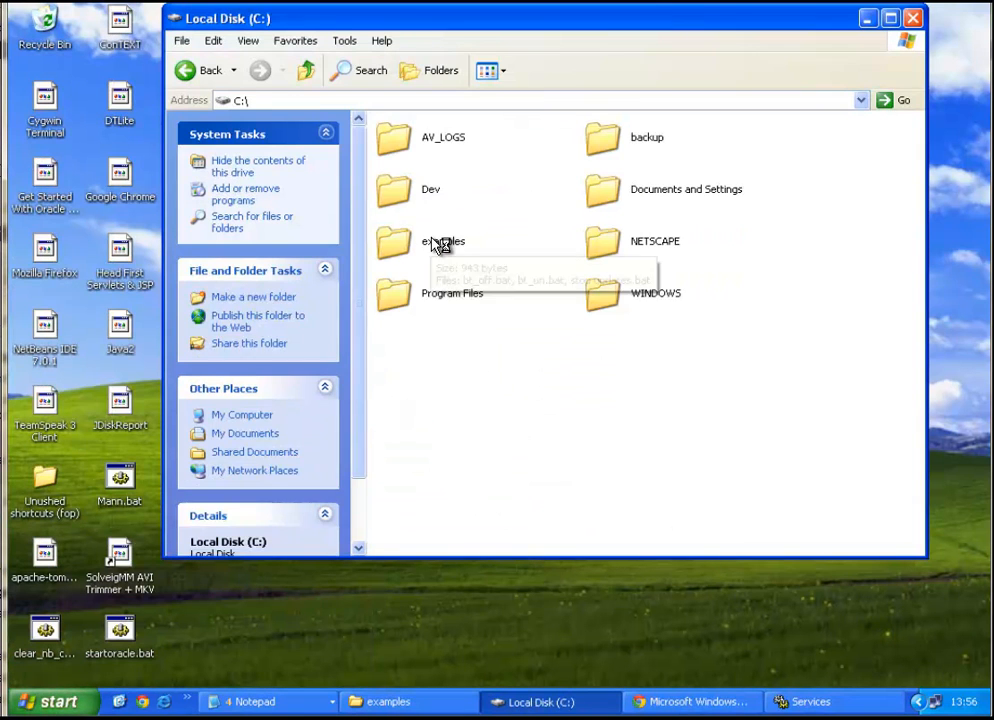
double_click(442, 240)
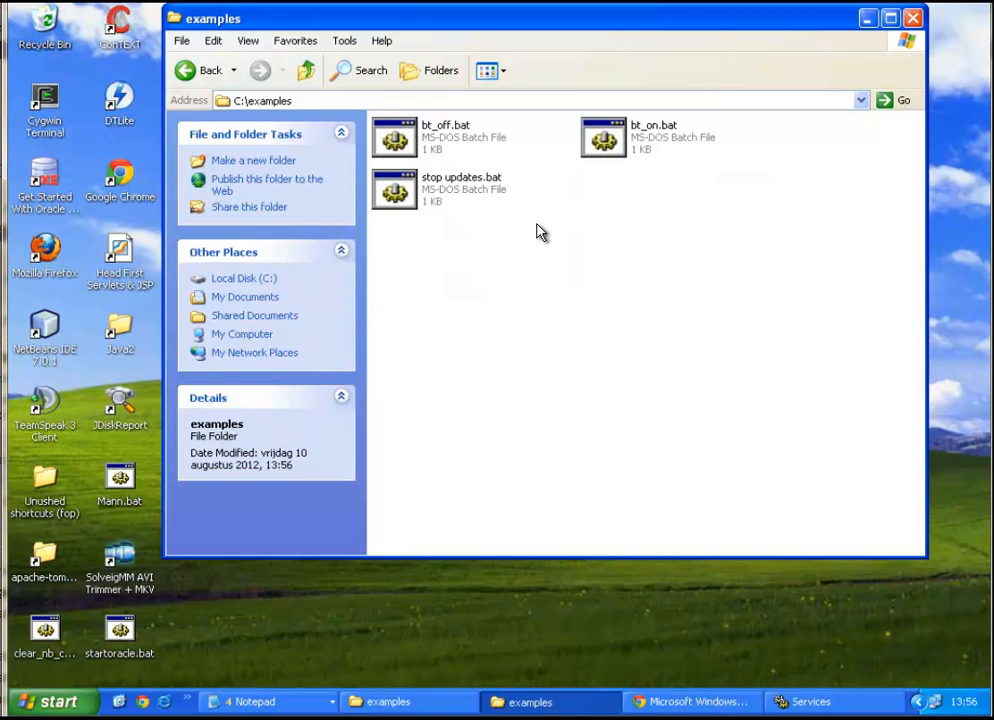
click(462, 188)
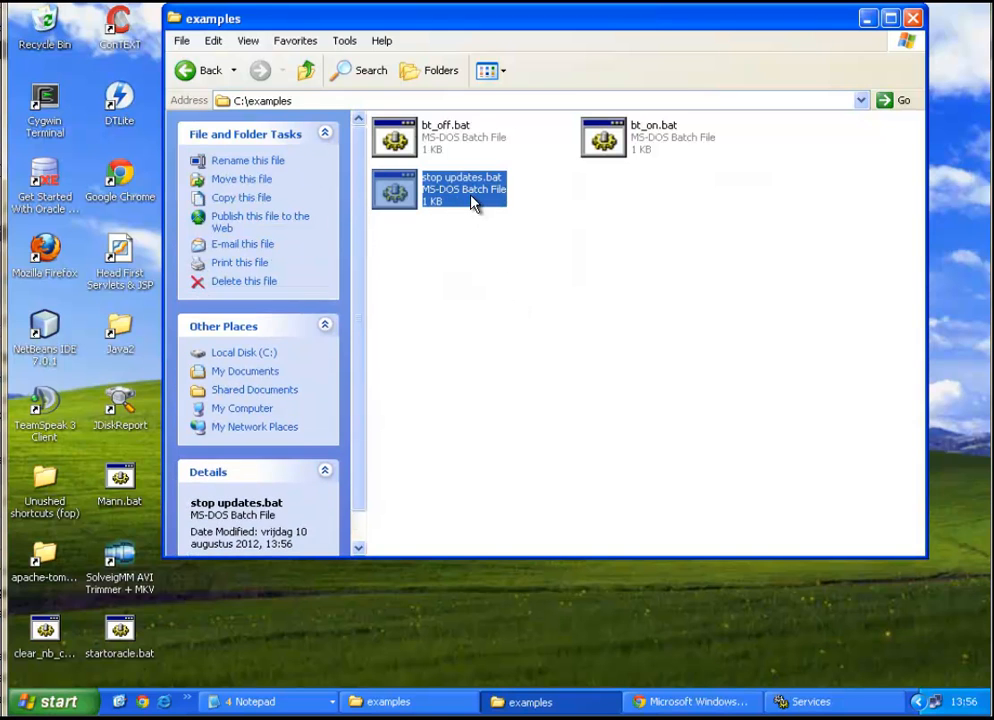
double_click(464, 188)
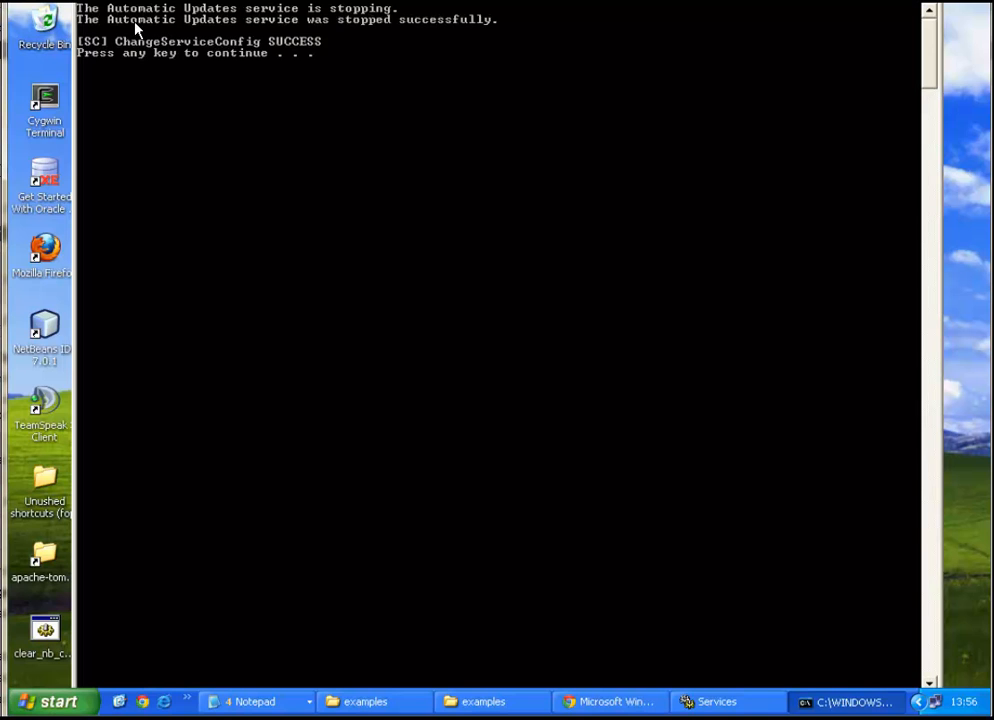
mouse_move(470, 32)
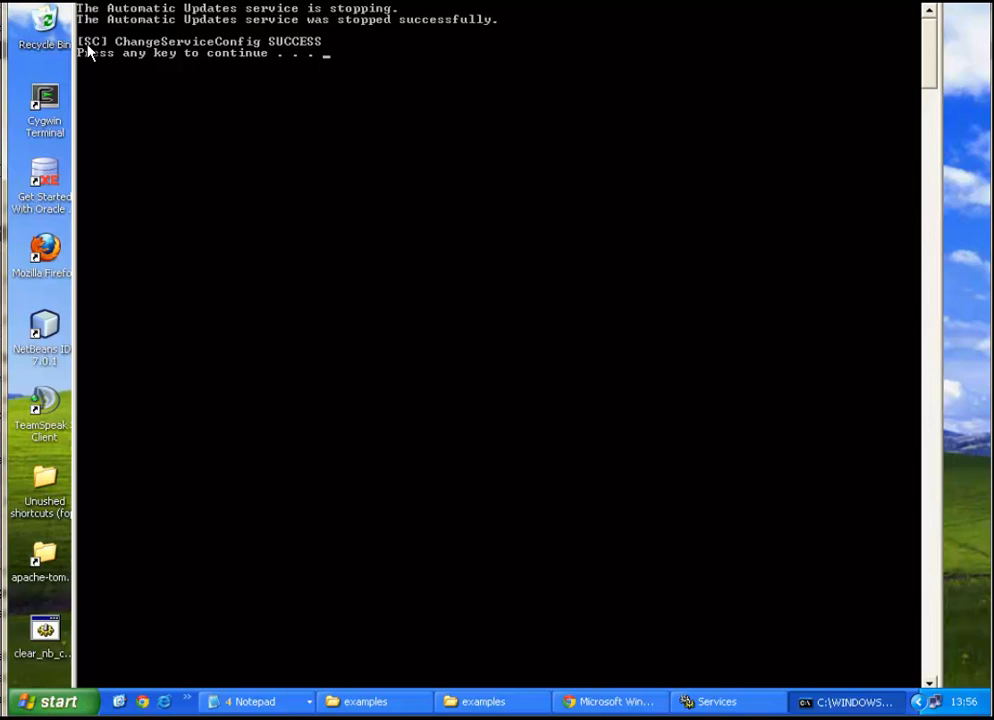
mouse_move(210, 52)
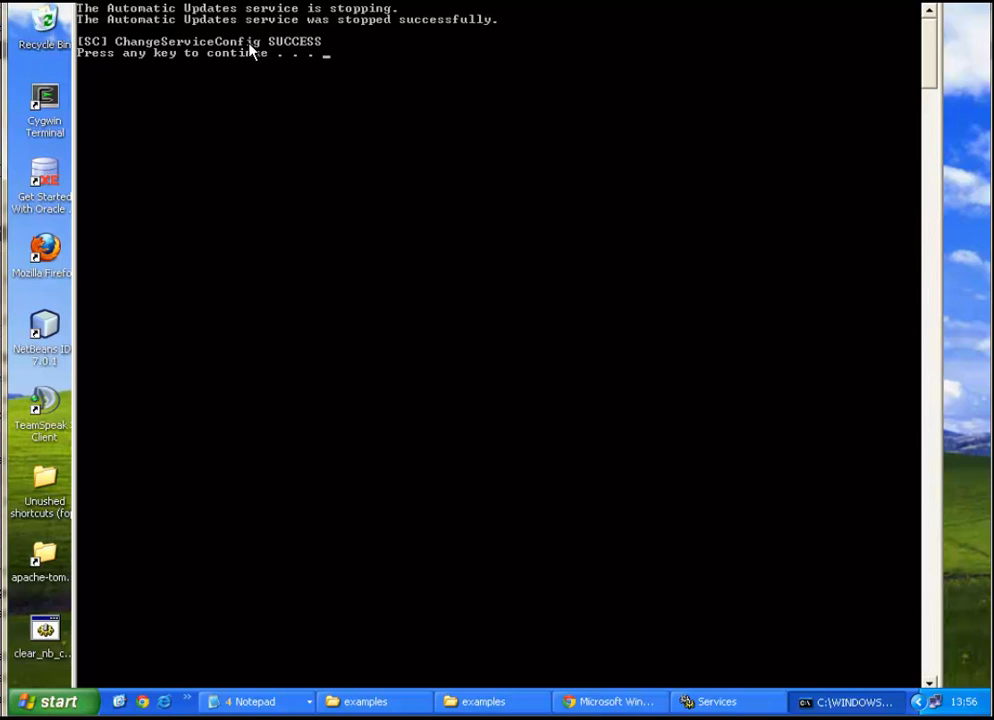
mouse_move(184, 52)
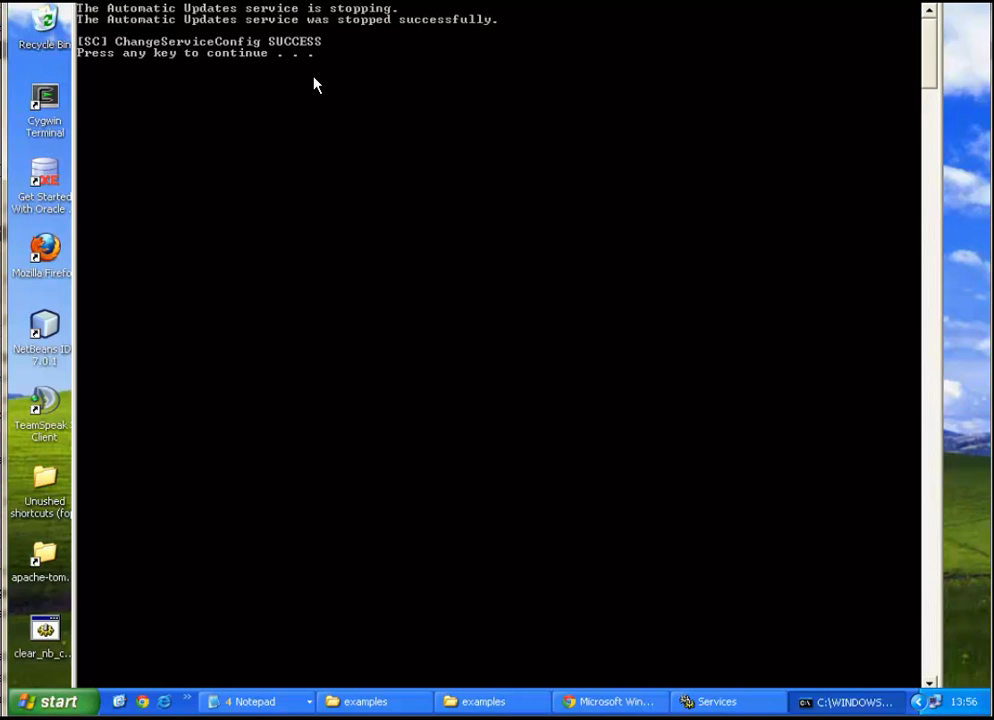
mouse_move(404, 96)
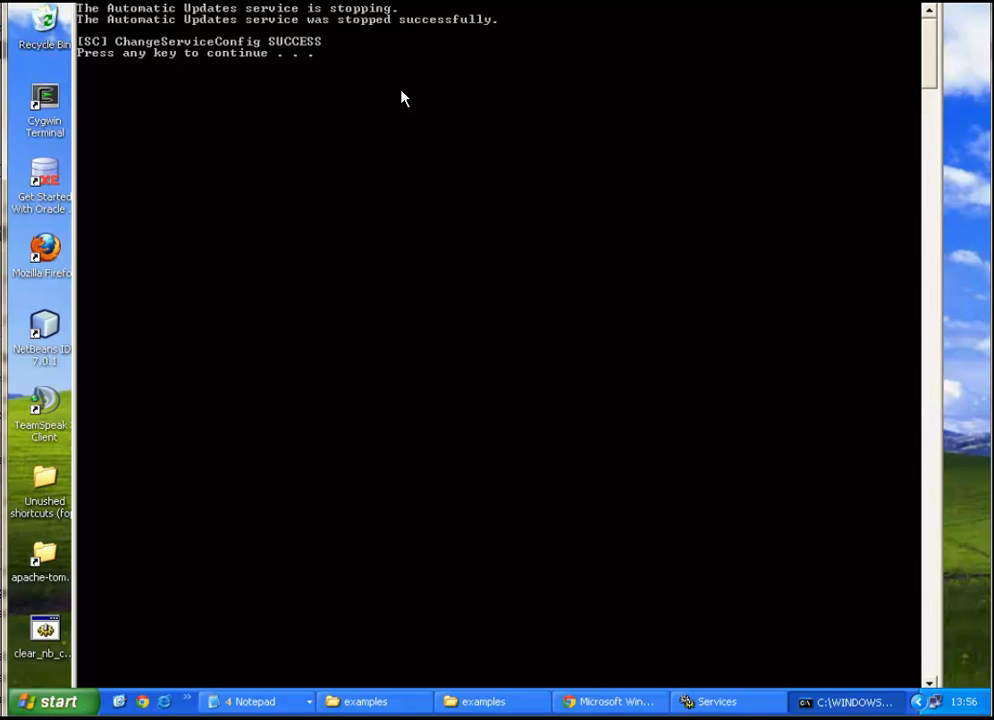
mouse_move(336, 80)
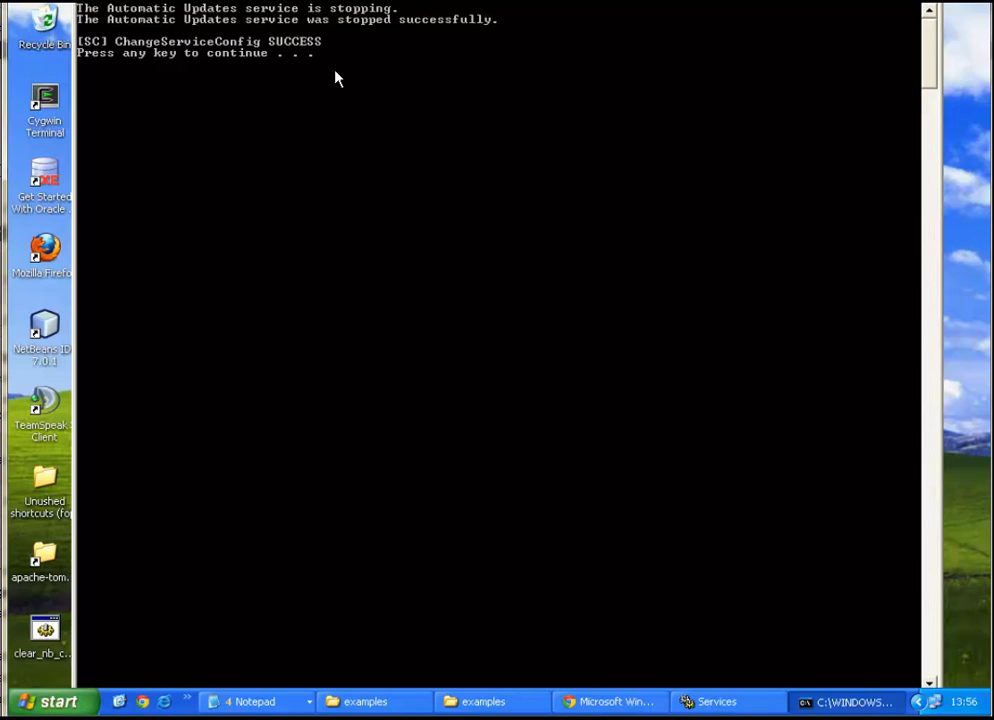
mouse_move(244, 52)
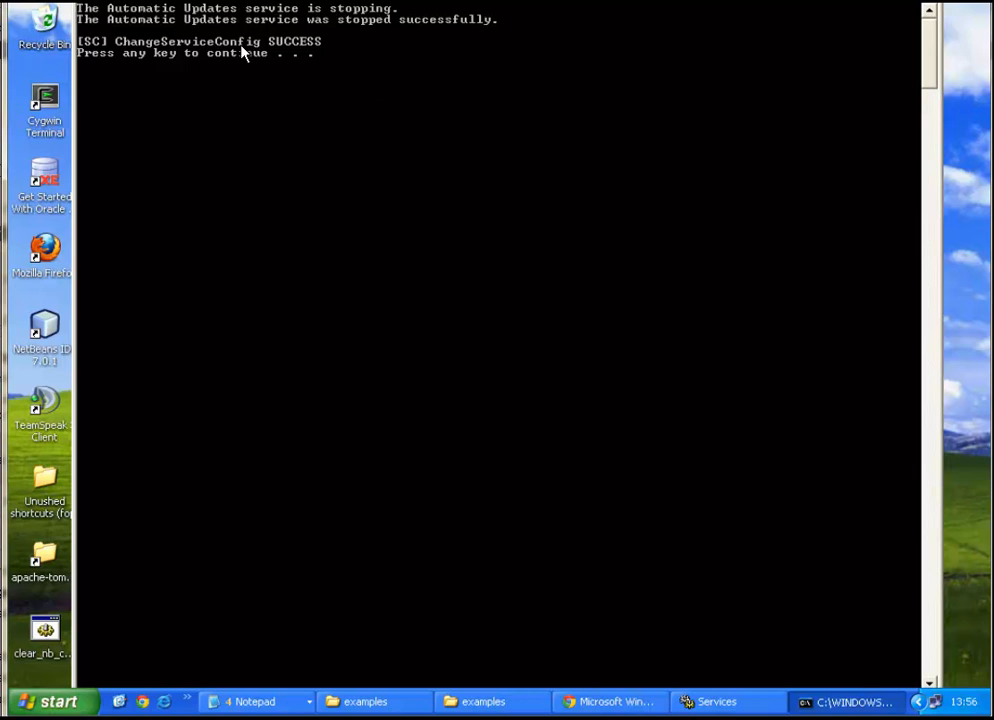
mouse_move(492, 658)
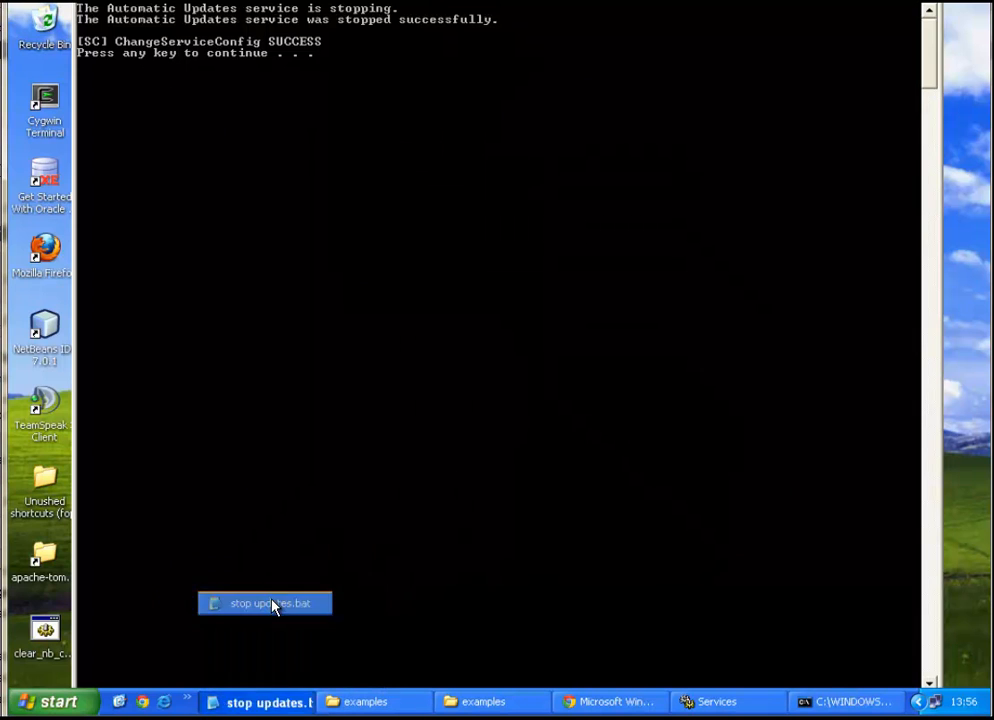
- Review the stop updates.bat script in Notepad and close it, leaving the console reporting success
double_click(264, 604)
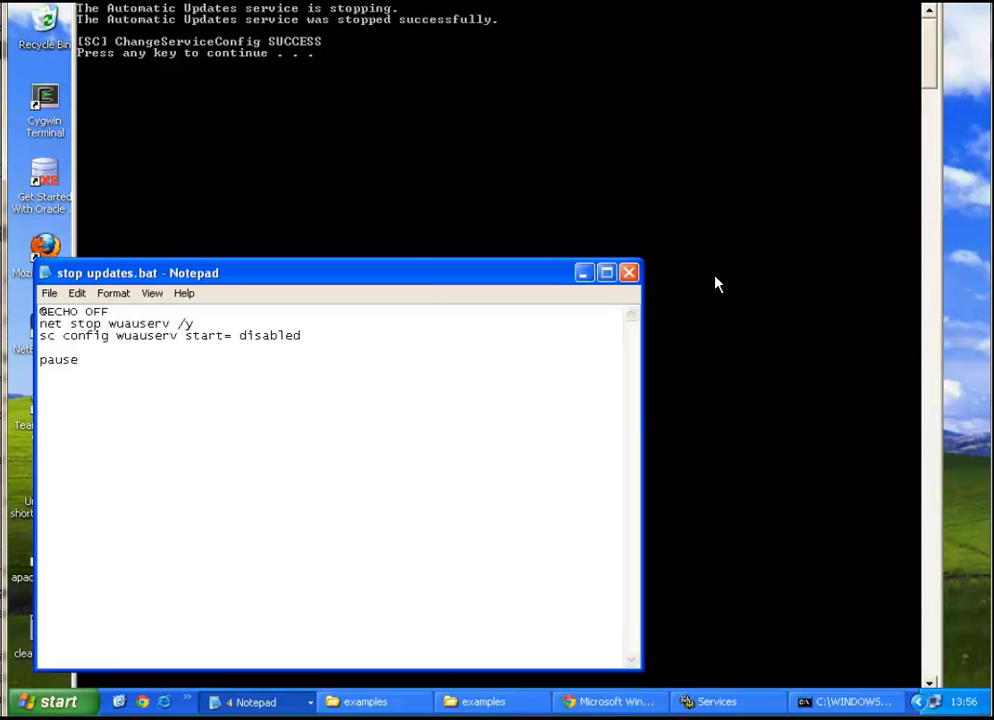
click(628, 272)
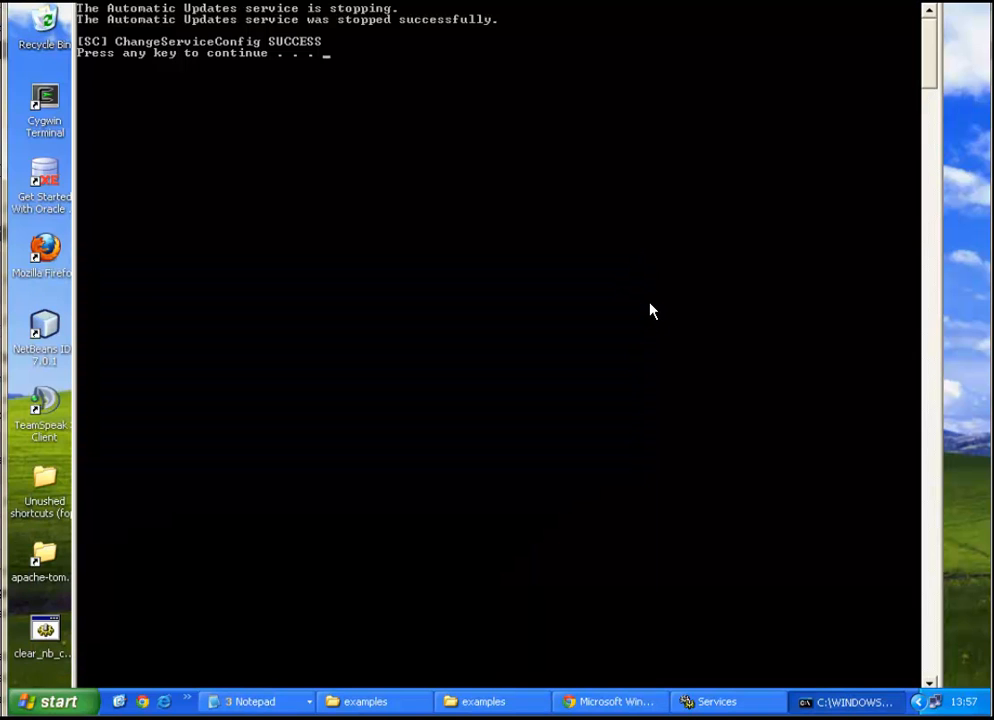
mouse_move(650, 304)
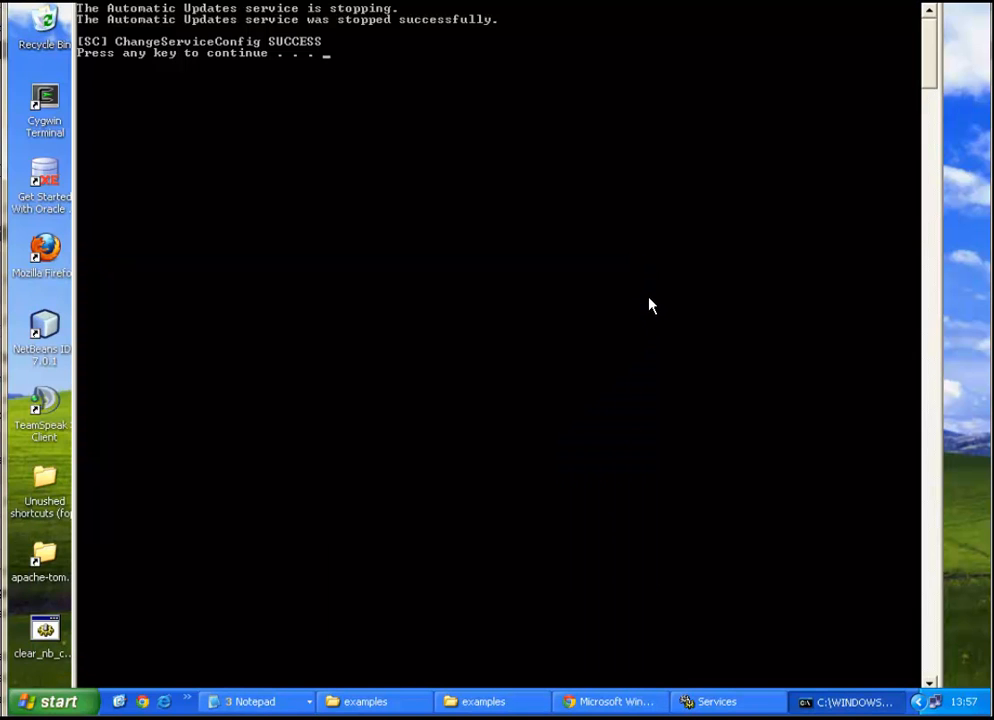
mouse_move(270, 56)
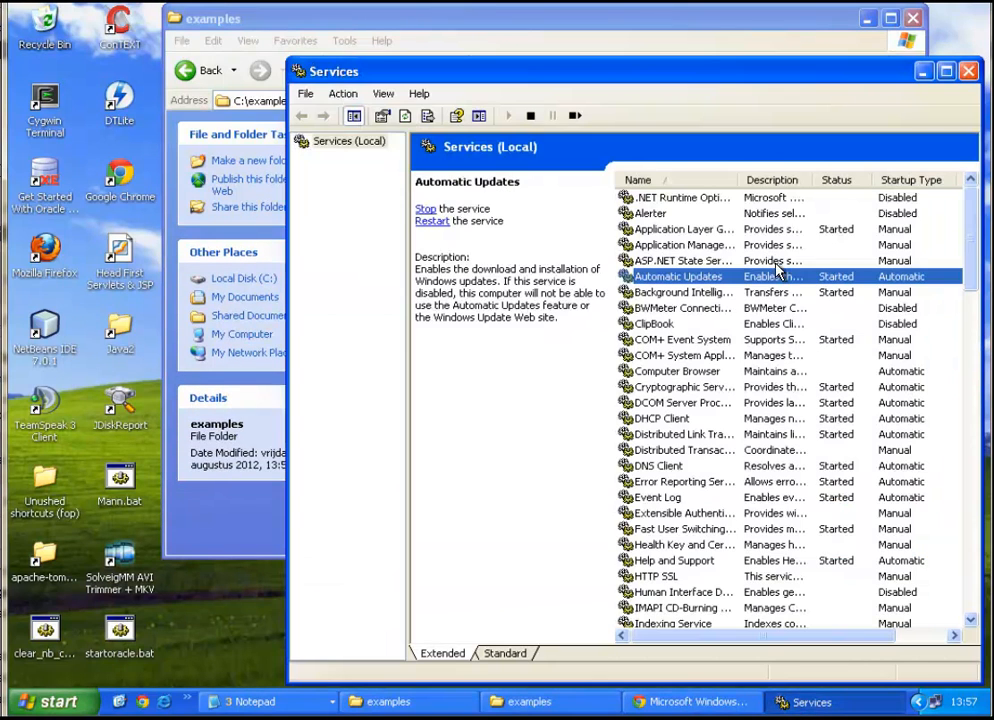
mouse_move(600, 230)
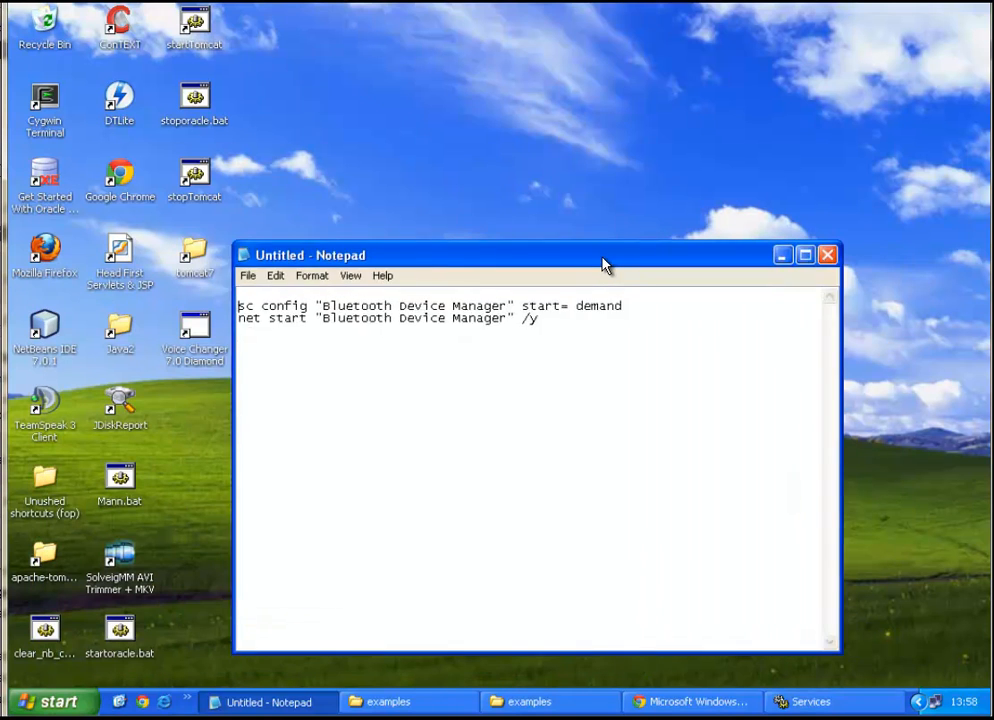
- Start a new blank Notepad note and begin it with 'sc config'
click(50, 700)
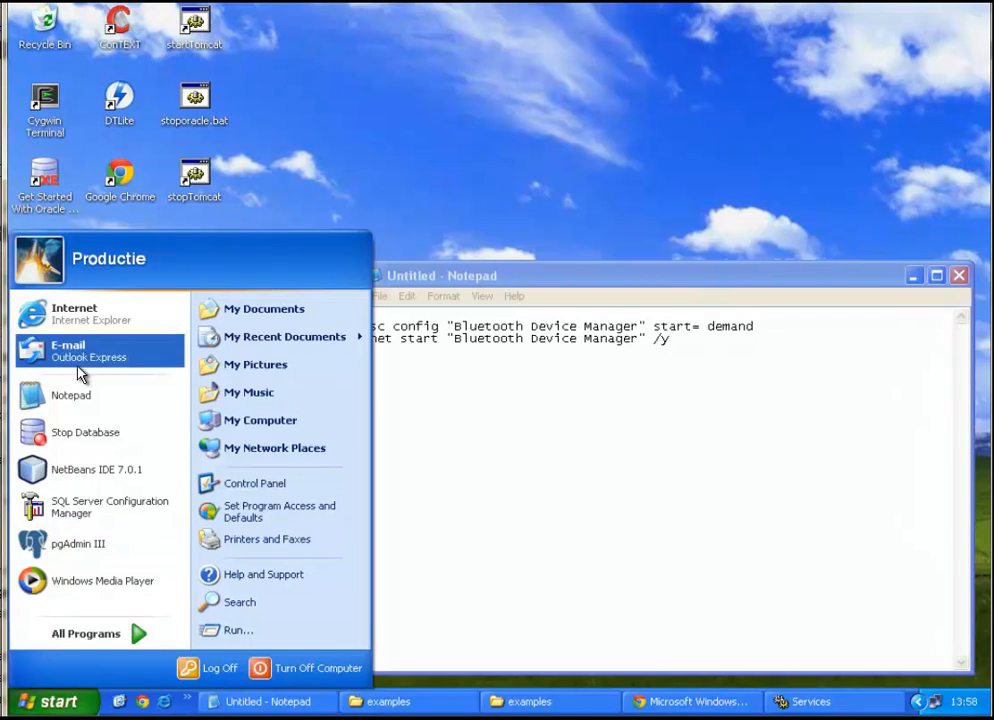
click(72, 394)
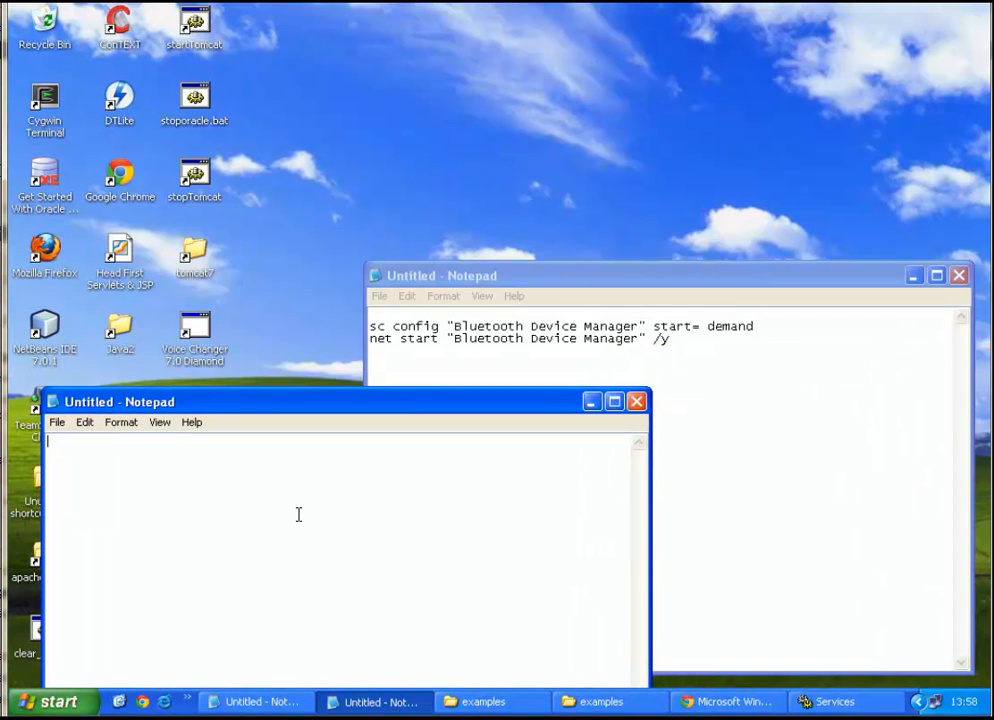
text(sc config)
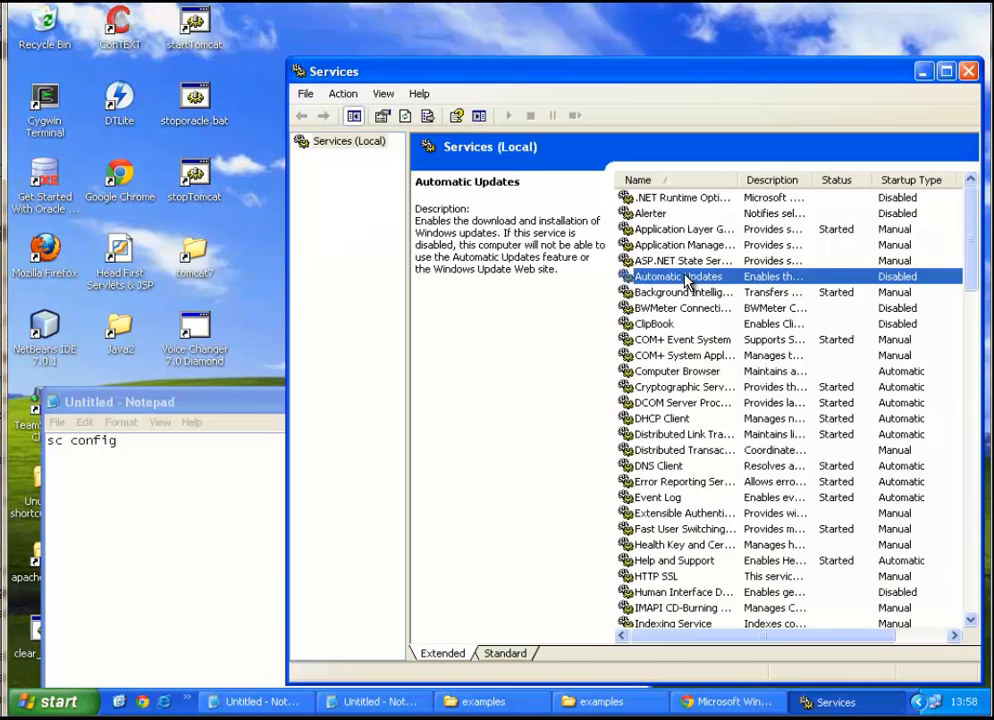
- Read the service name from Automatic Updates properties and add 'wuauserv' to the note
double_click(678, 276)
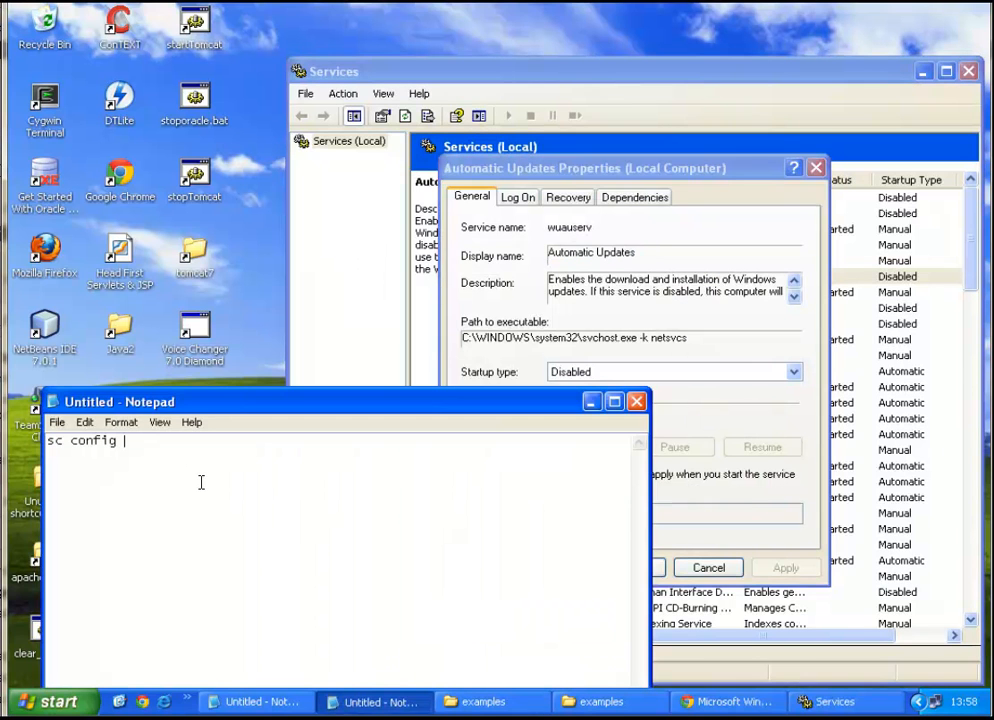
text(wuauserv)
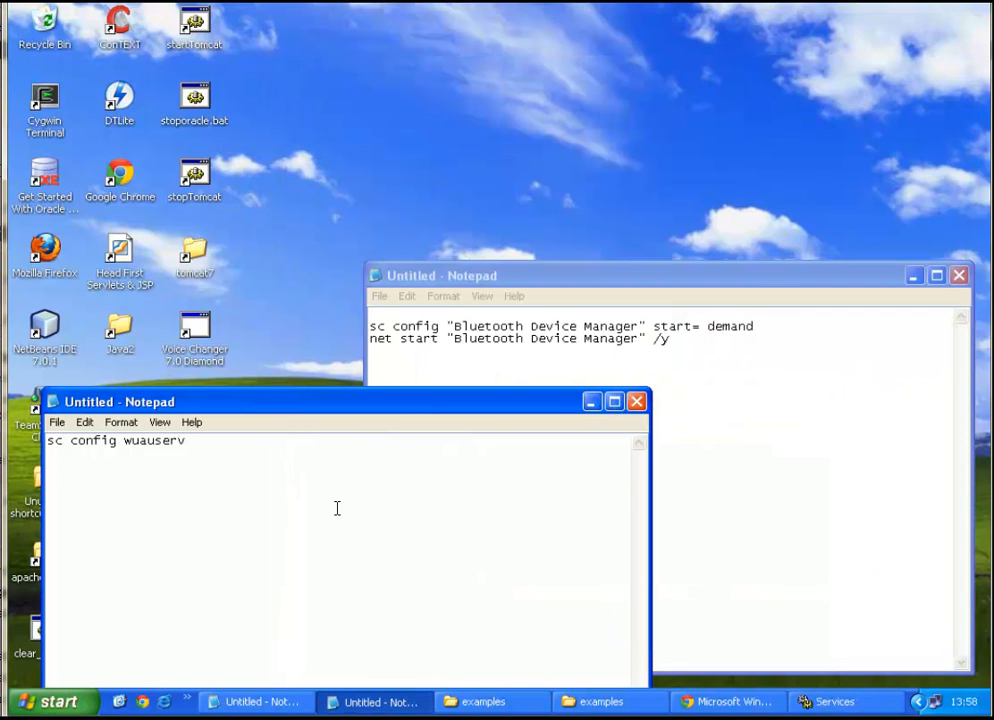
- Complete the line 'sc config wuauserv start= demand'
text(st)
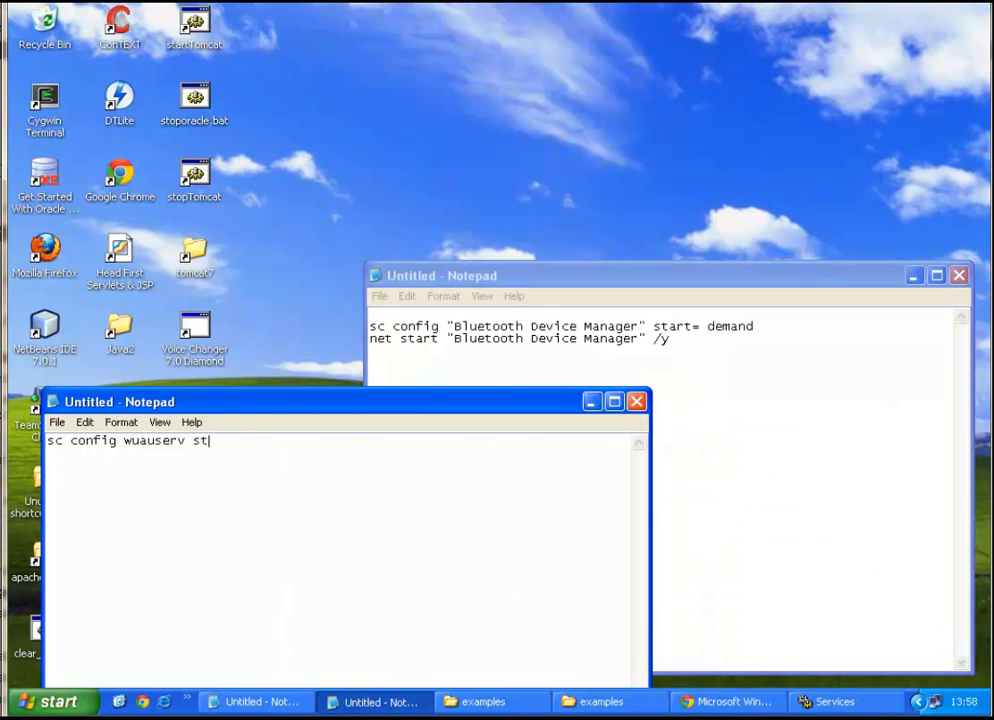
text(art=)
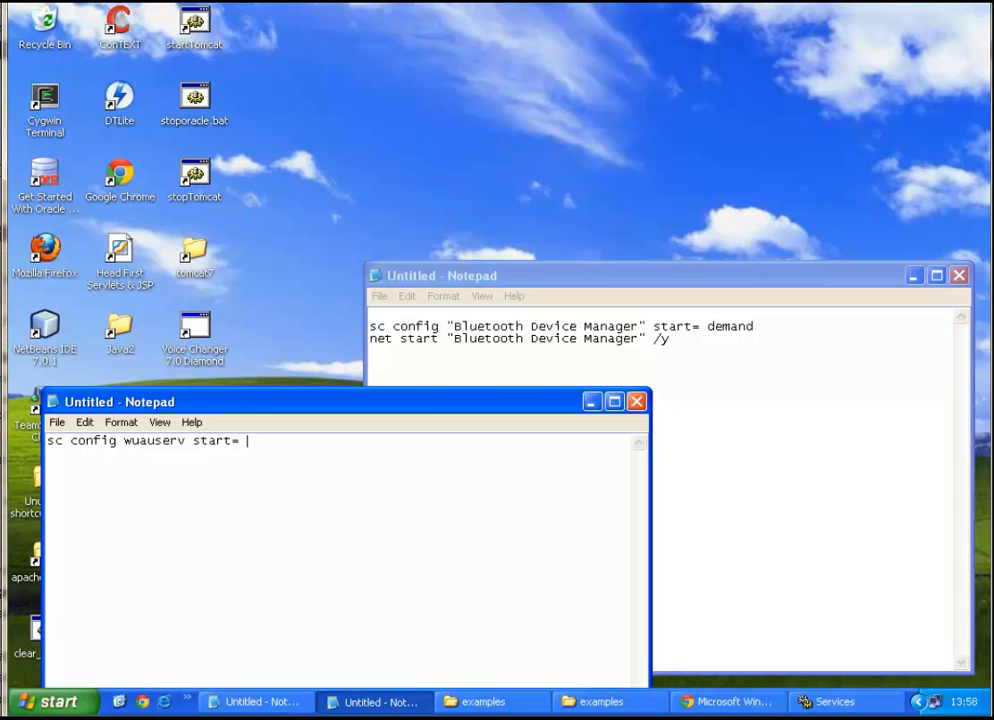
text(de)
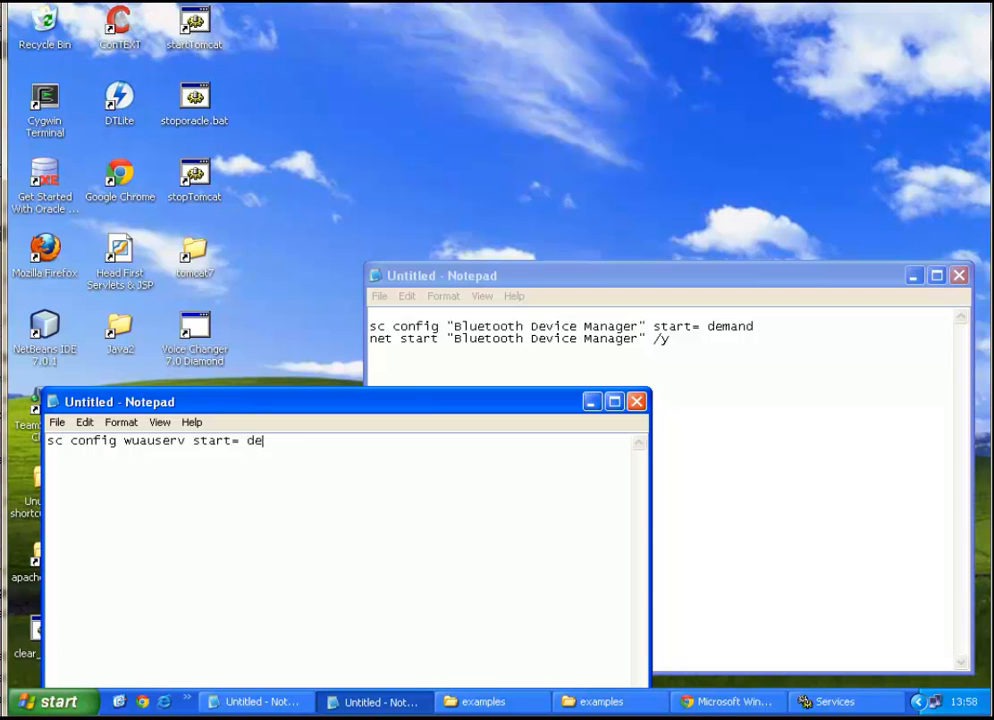
text(mand)
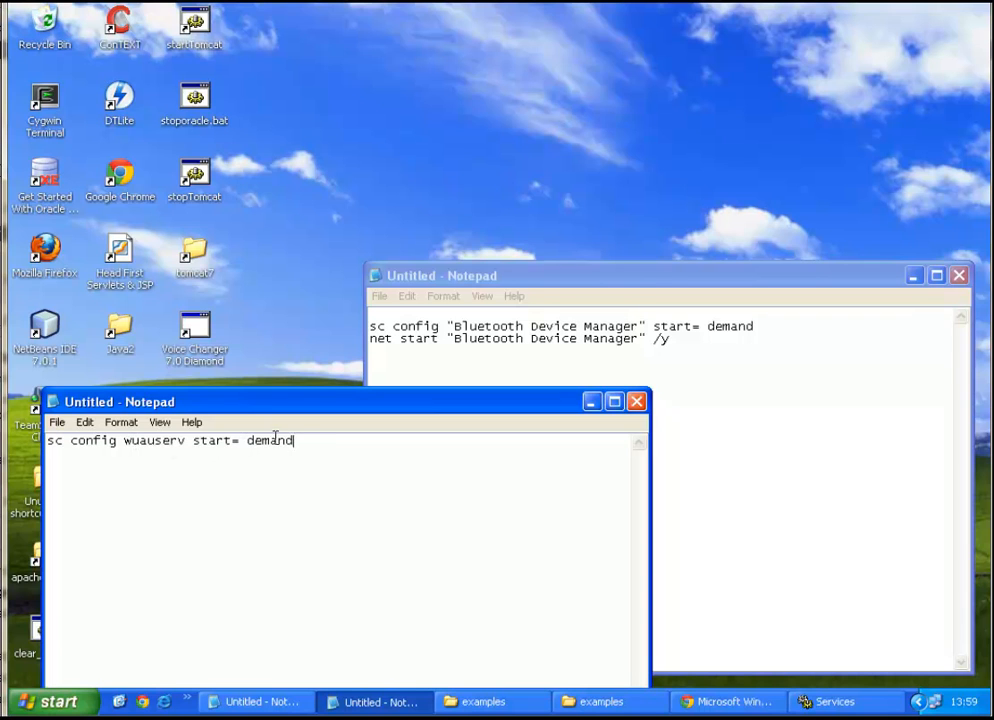
mouse_move(466, 448)
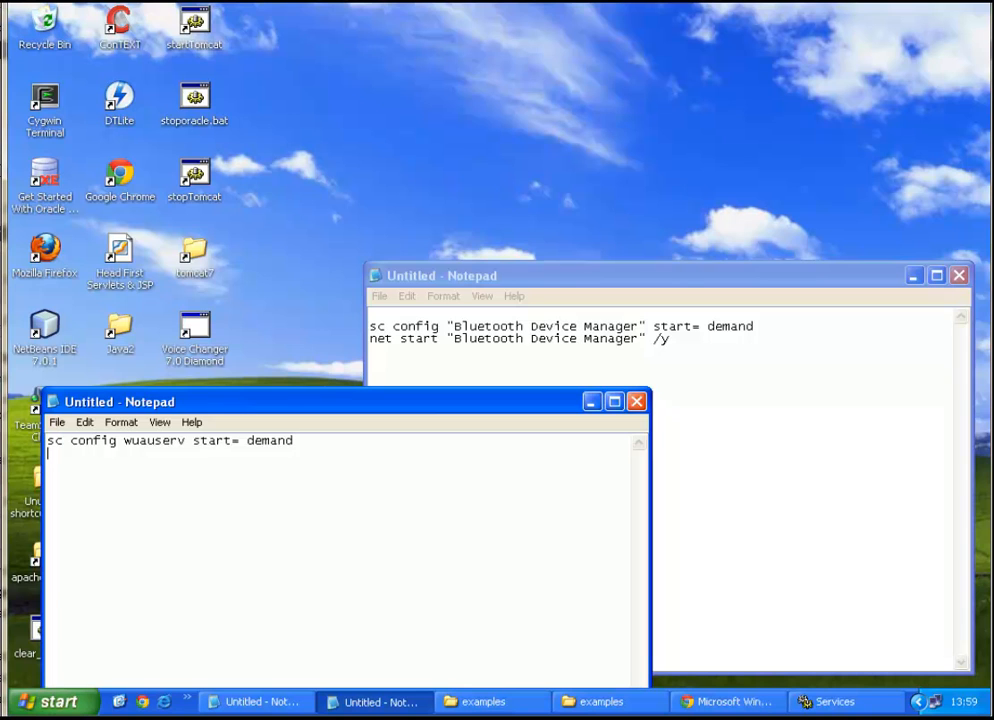
- Add the line 'net start wuauserv /y'
text(ne)
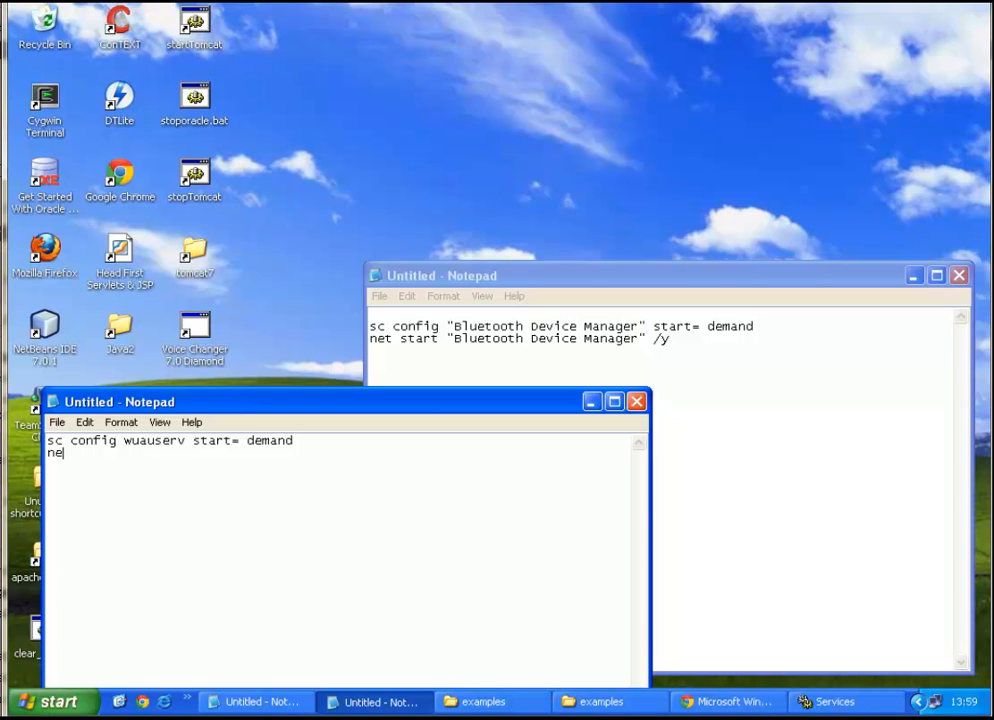
text(t)
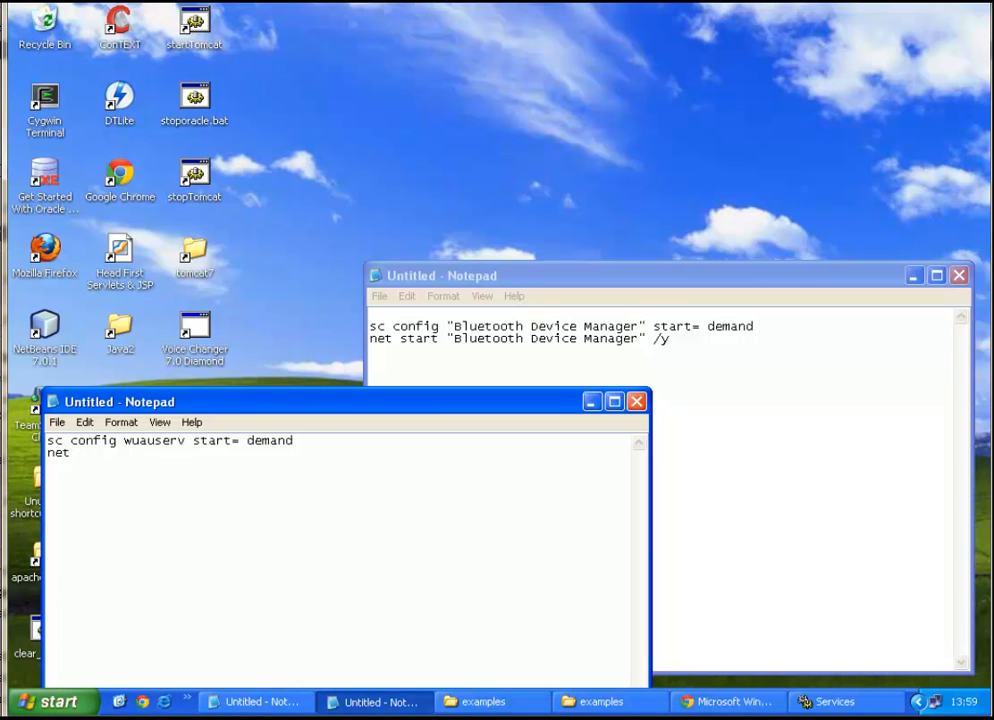
text(start w)
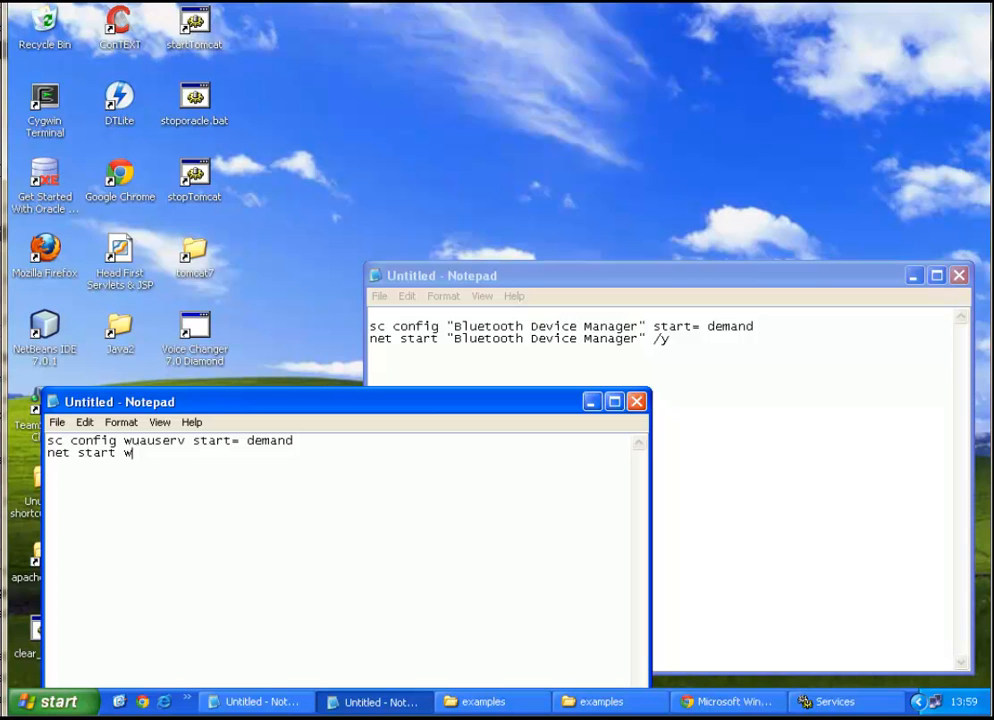
text(uauserv)
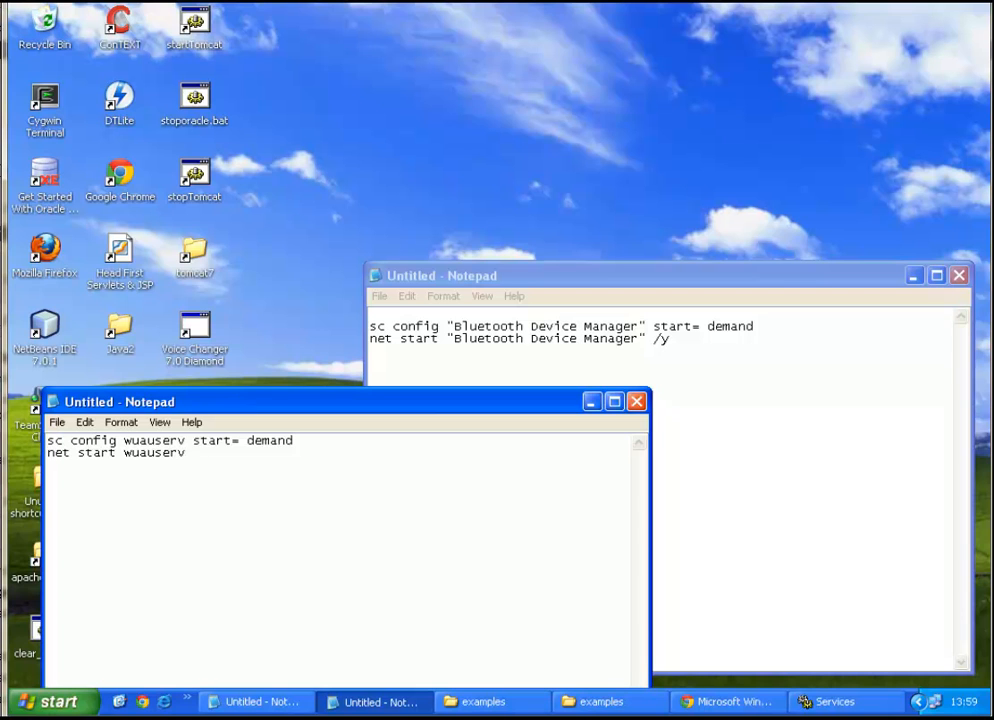
text(/y)
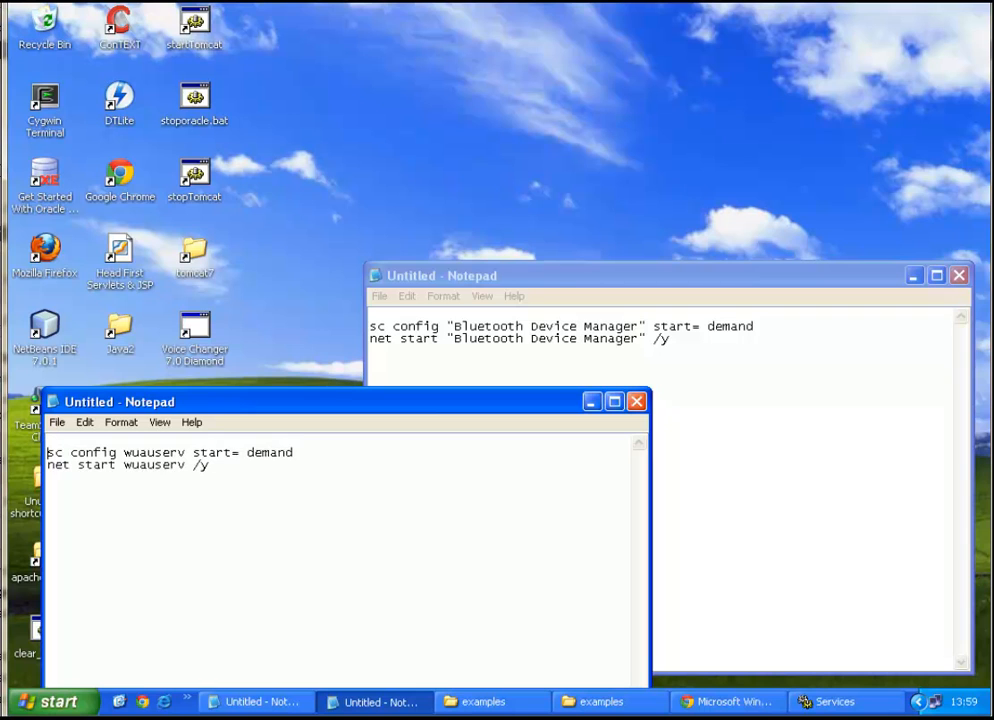
text(@ECHO)
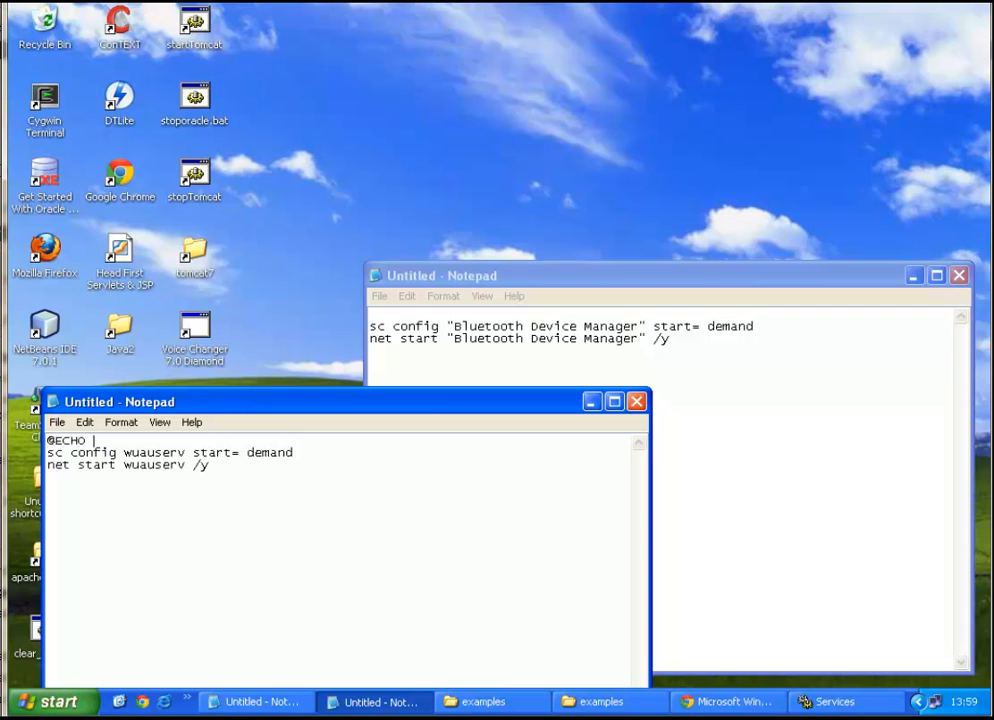
text(OFF)
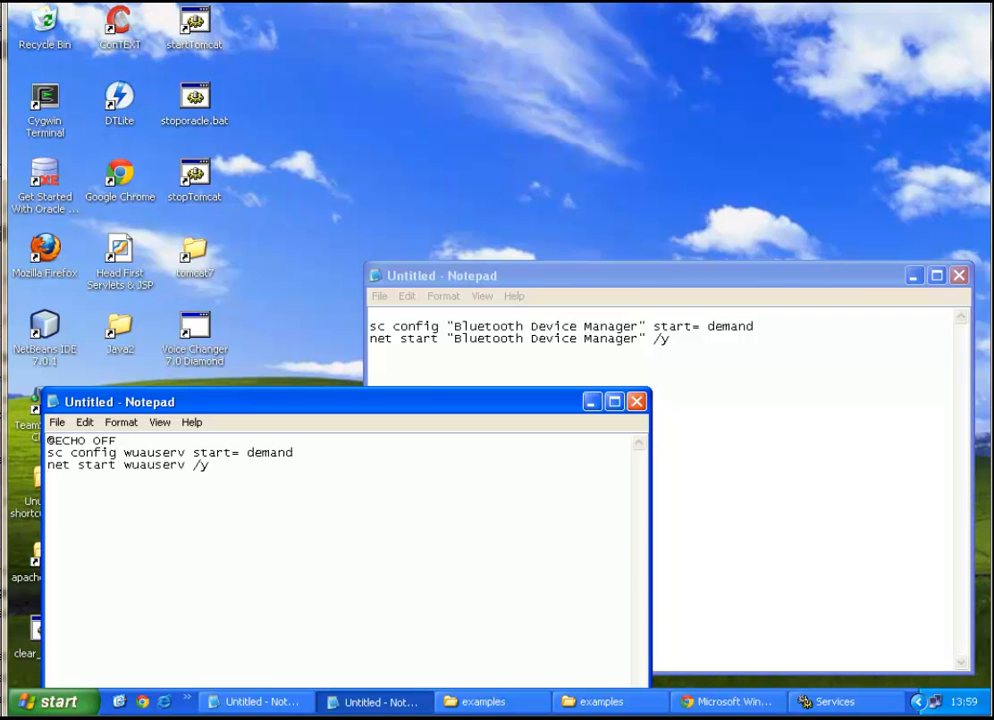
text(pause)
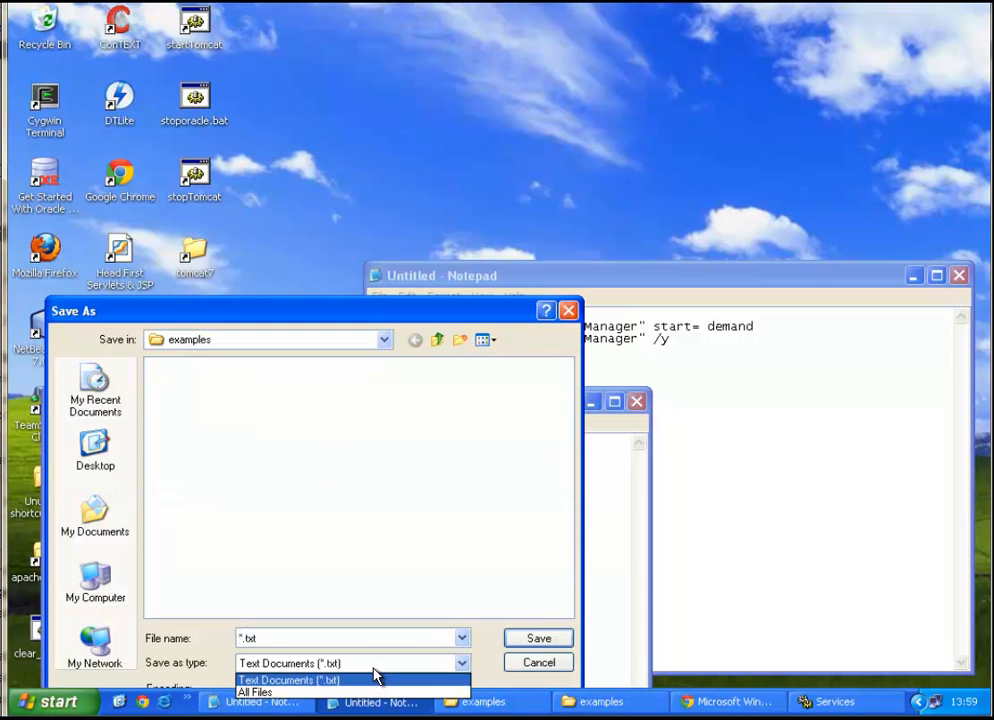
- Save the script as 'start updates.bat' with Save as type set to All Files
click(256, 692)
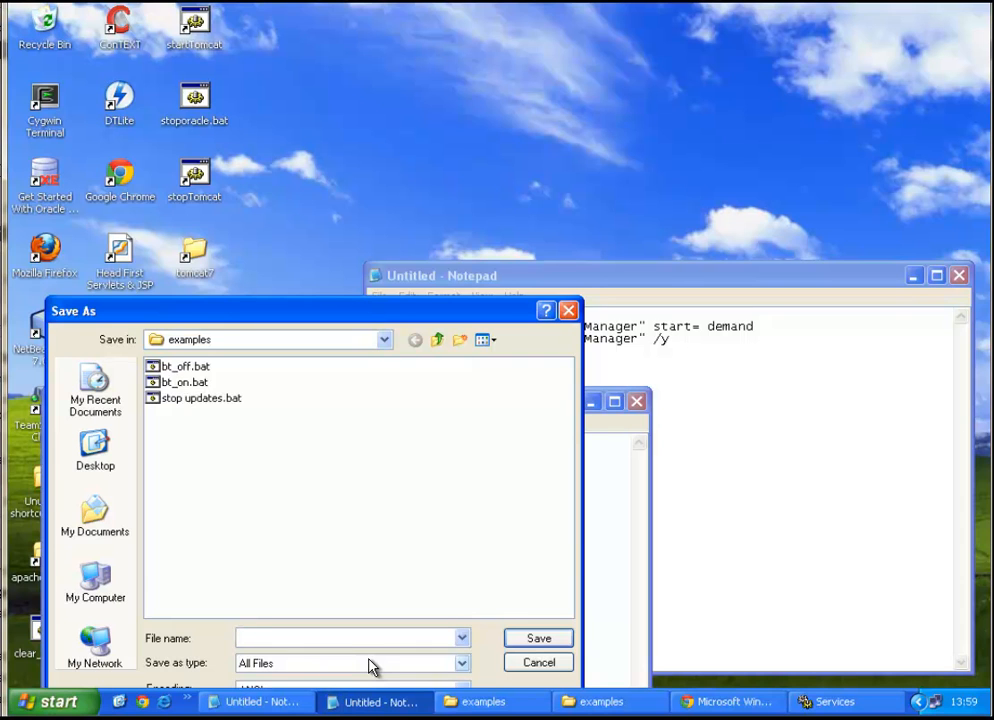
text(start updates.bat)
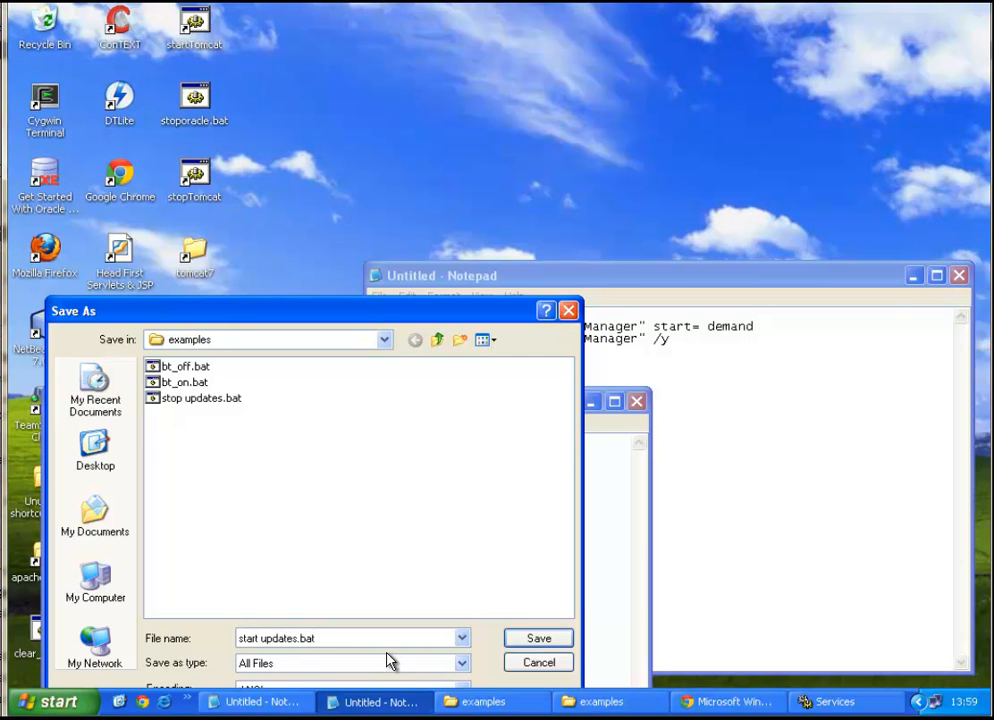
click(538, 638)
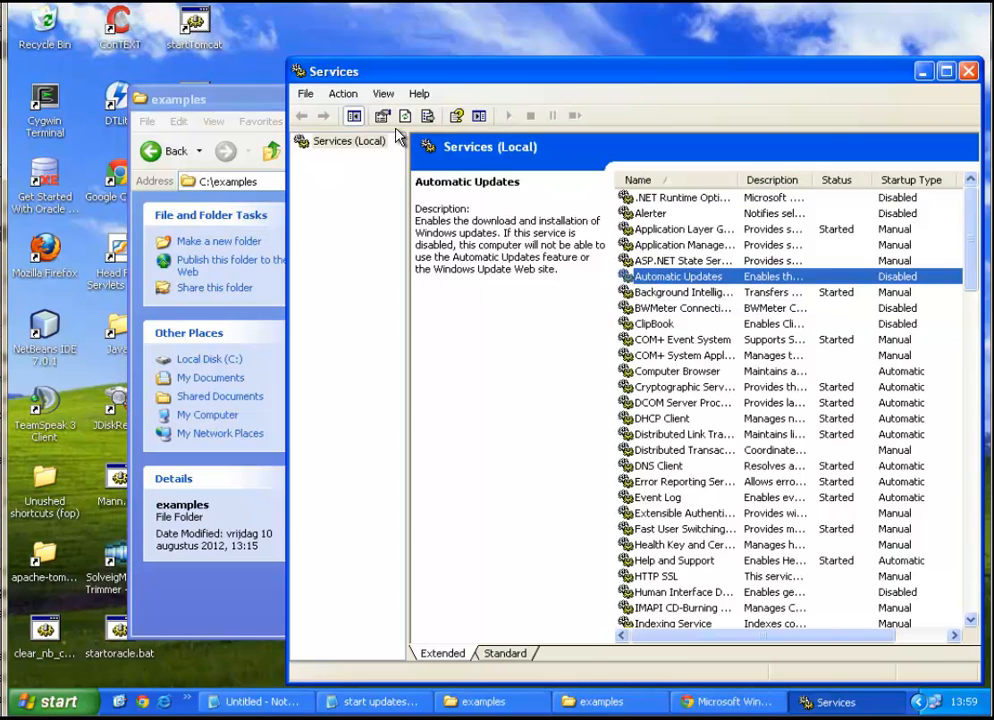
mouse_move(730, 284)
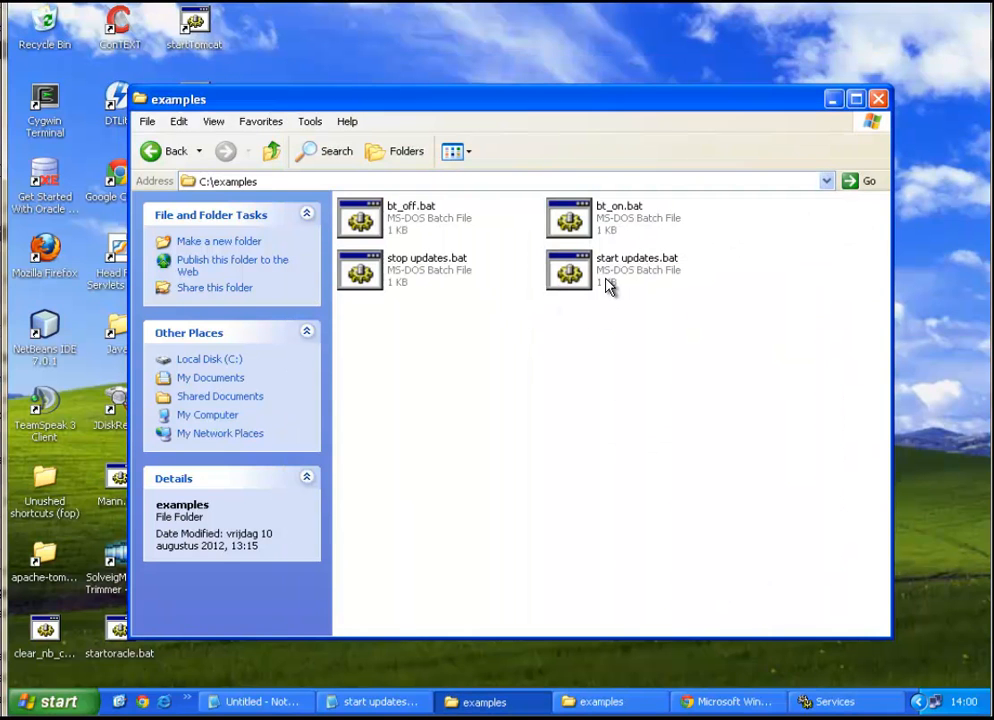
- Run 'start updates.bat' from the examples folder to reconfigure and start Automatic Updates
double_click(636, 270)
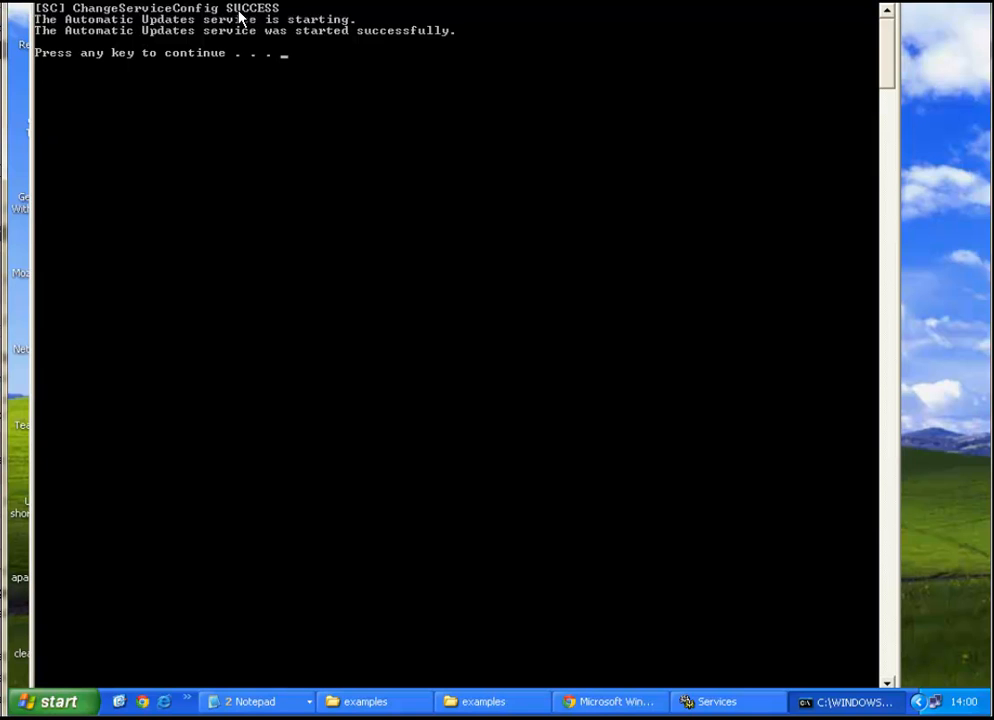
mouse_move(56, 28)
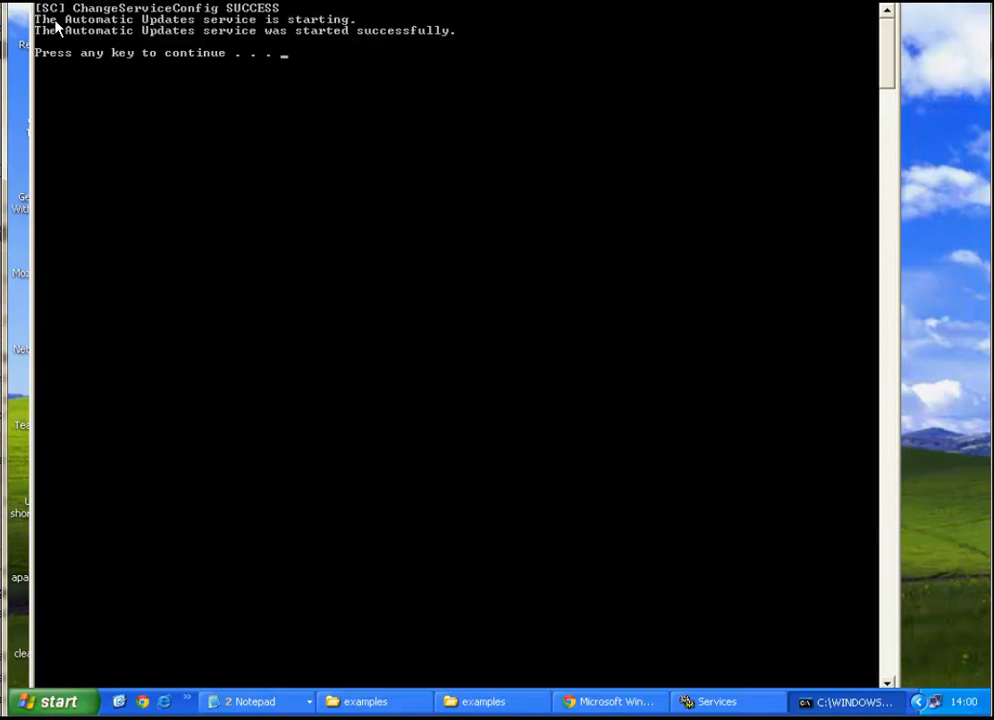
mouse_move(318, 24)
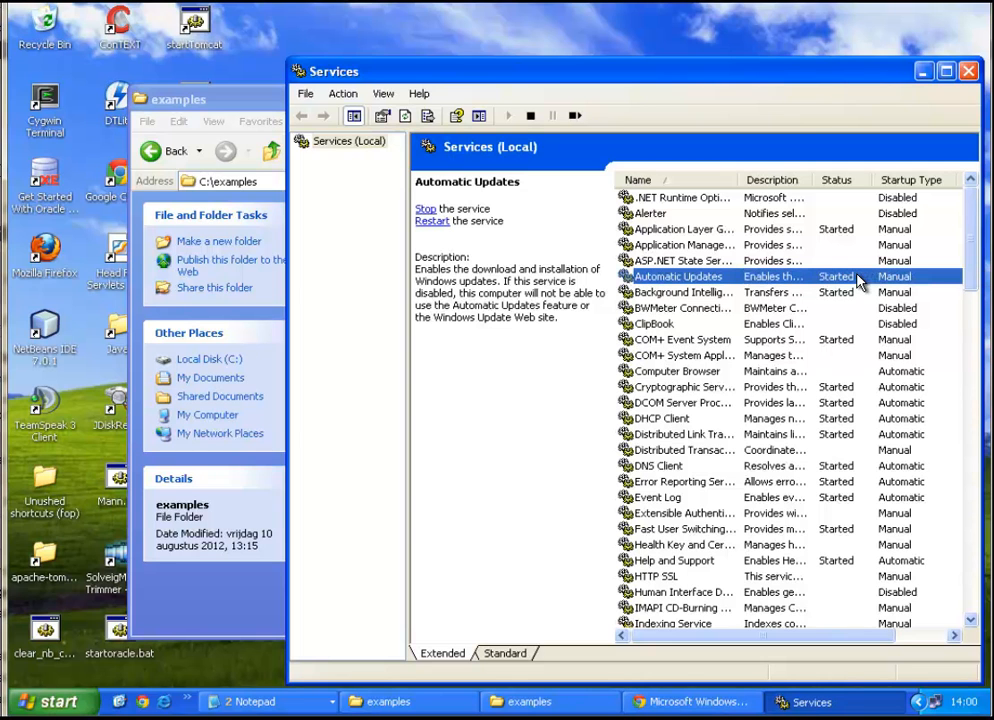
mouse_move(896, 280)
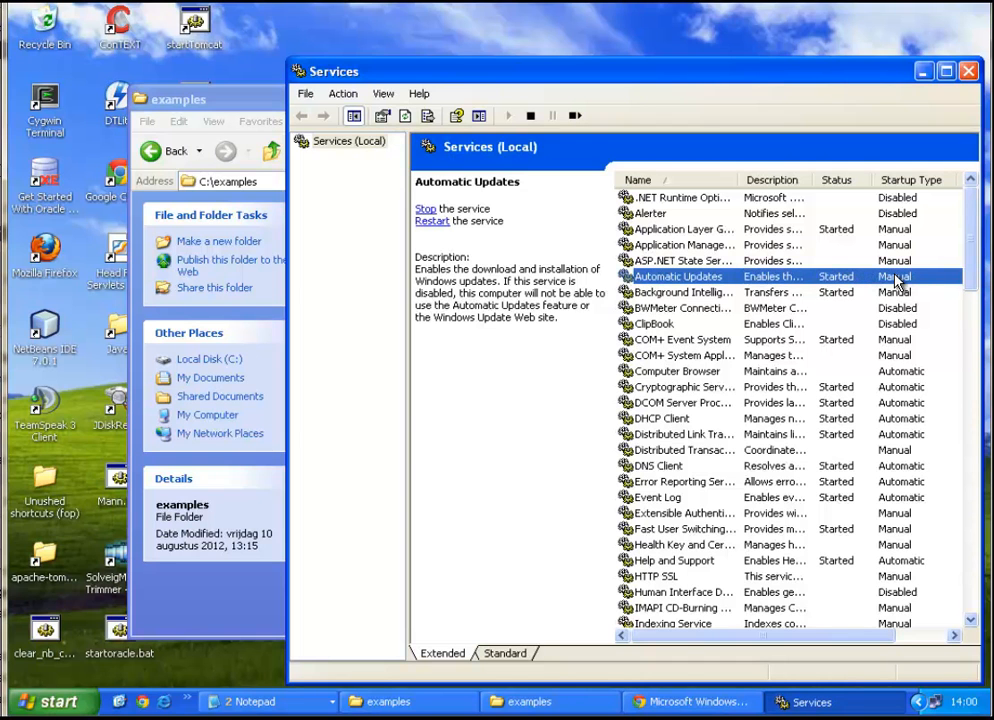
mouse_move(940, 118)
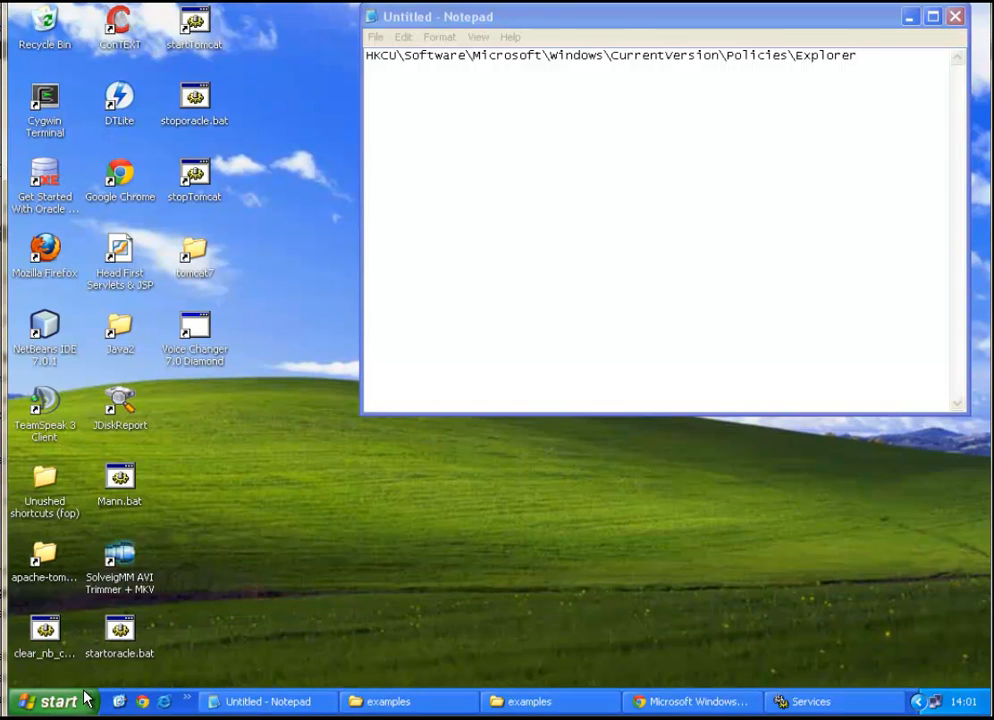
mouse_move(156, 96)
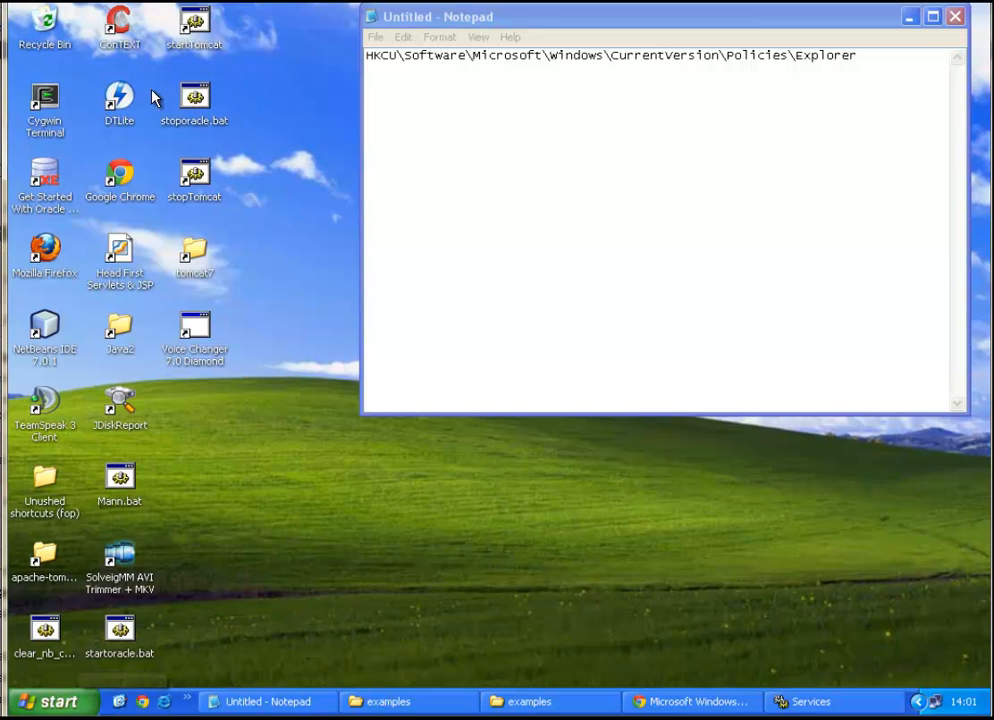
mouse_move(194, 638)
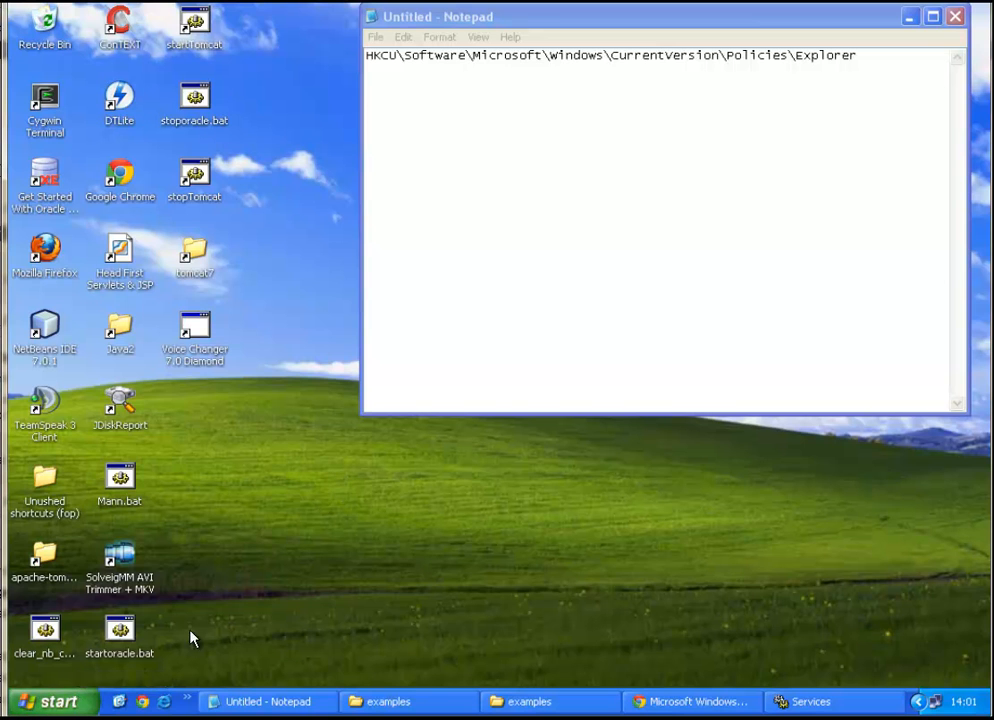
- Bring the Notepad notes with the Explorer policies path back to the front
click(50, 700)
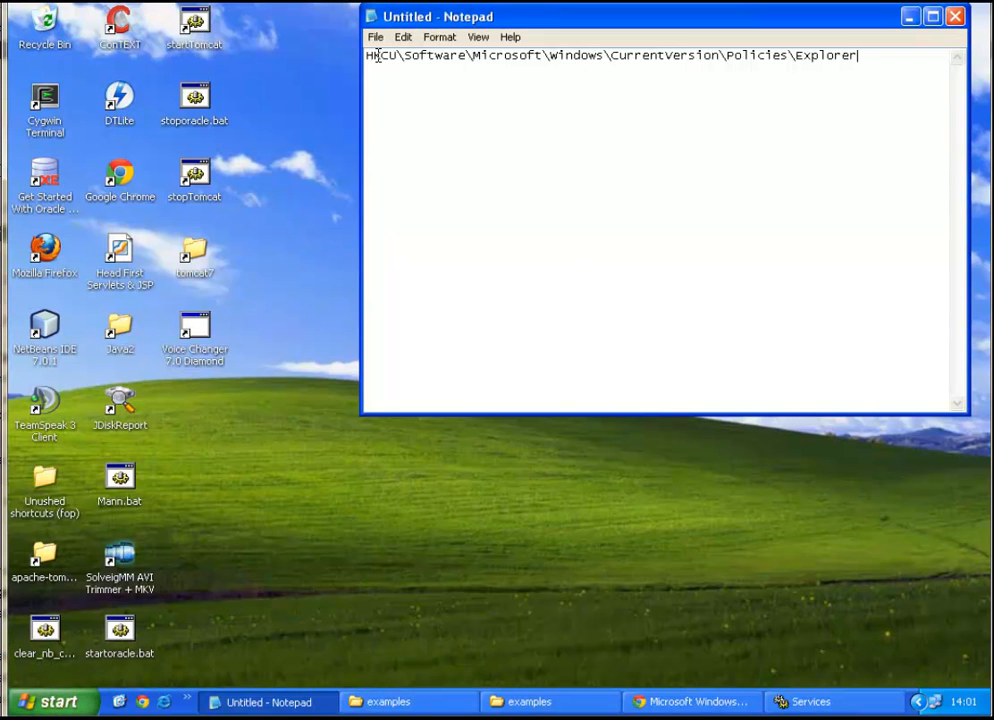
mouse_move(506, 56)
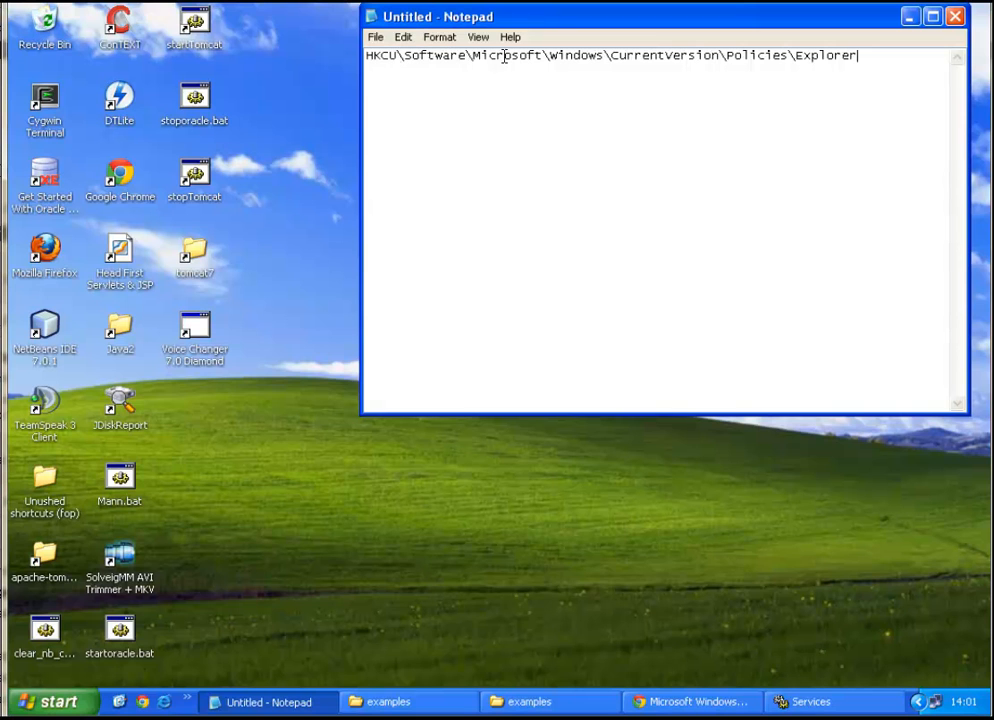
mouse_move(896, 120)
text(regedit)
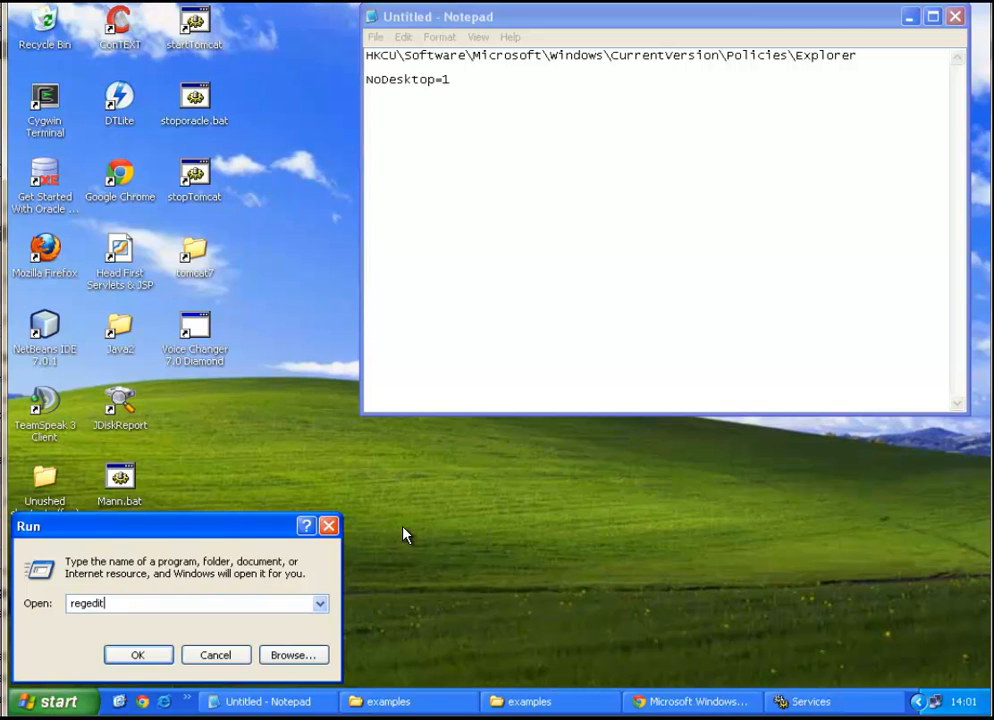
- Launch regedit and expand HKEY_CURRENT_USER\Software\Microsoft\Windows\CurrentVersion\Policies\Explorer
click(138, 654)
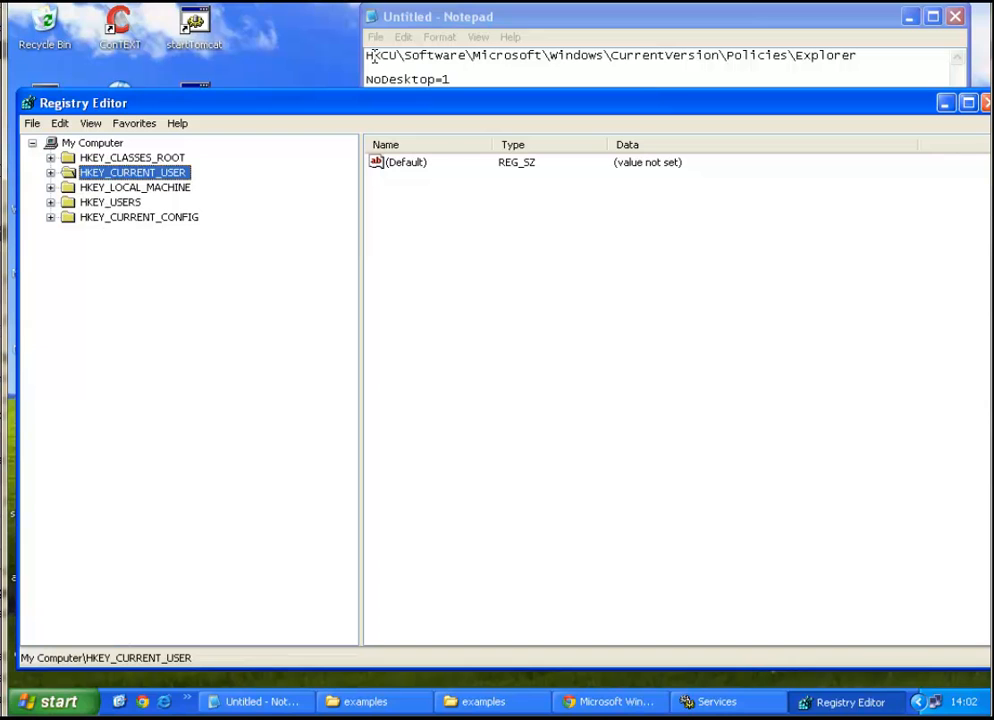
mouse_move(70, 180)
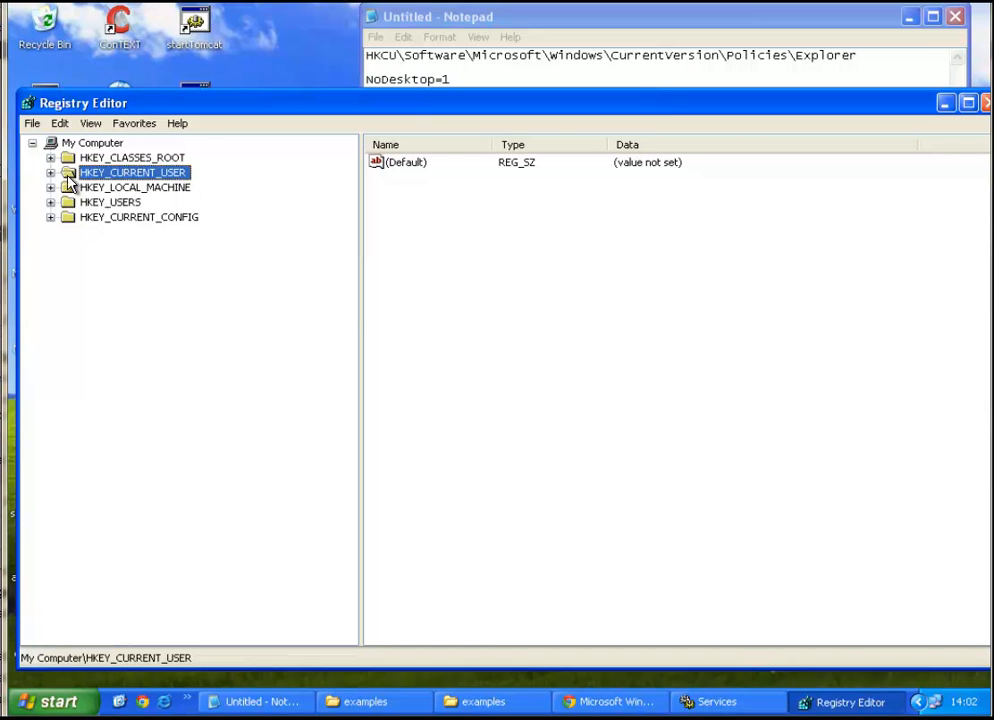
click(50, 172)
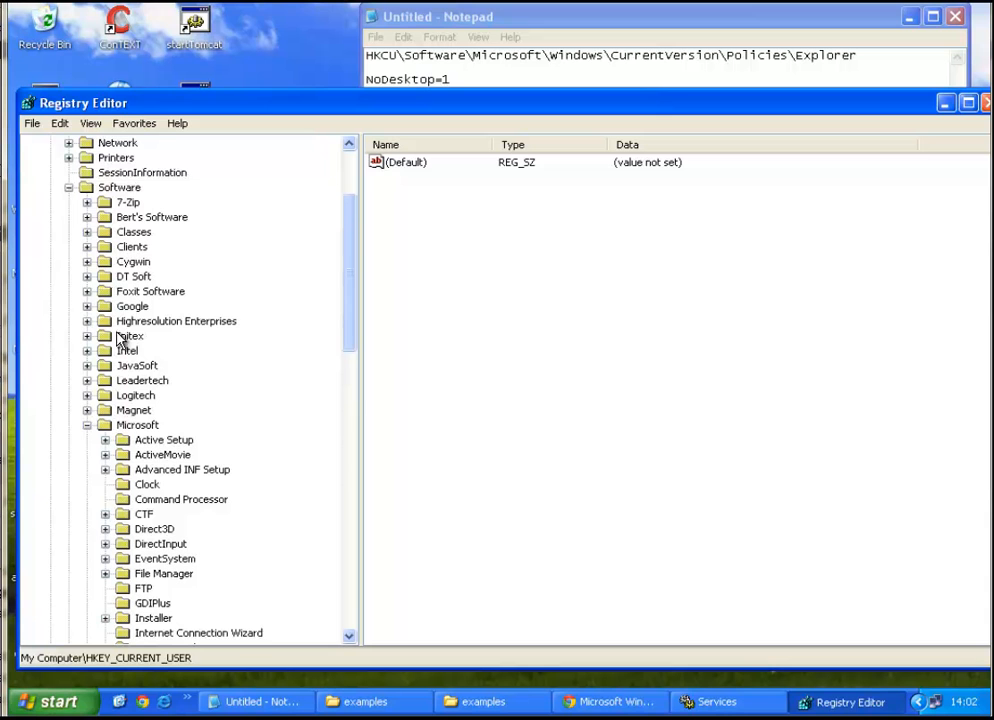
click(138, 424)
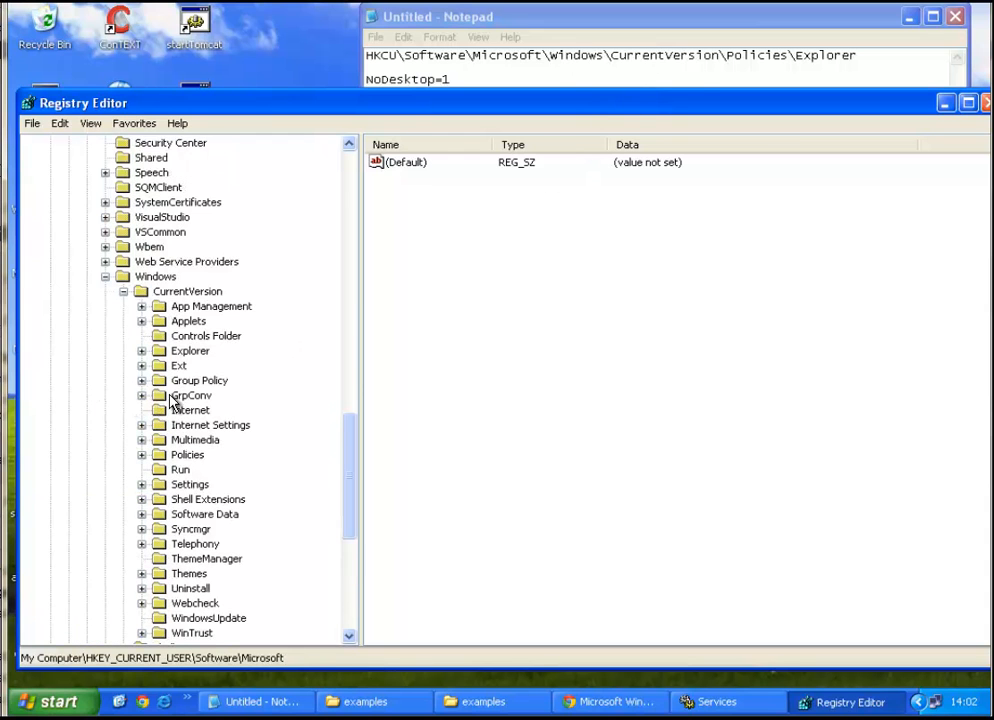
click(188, 454)
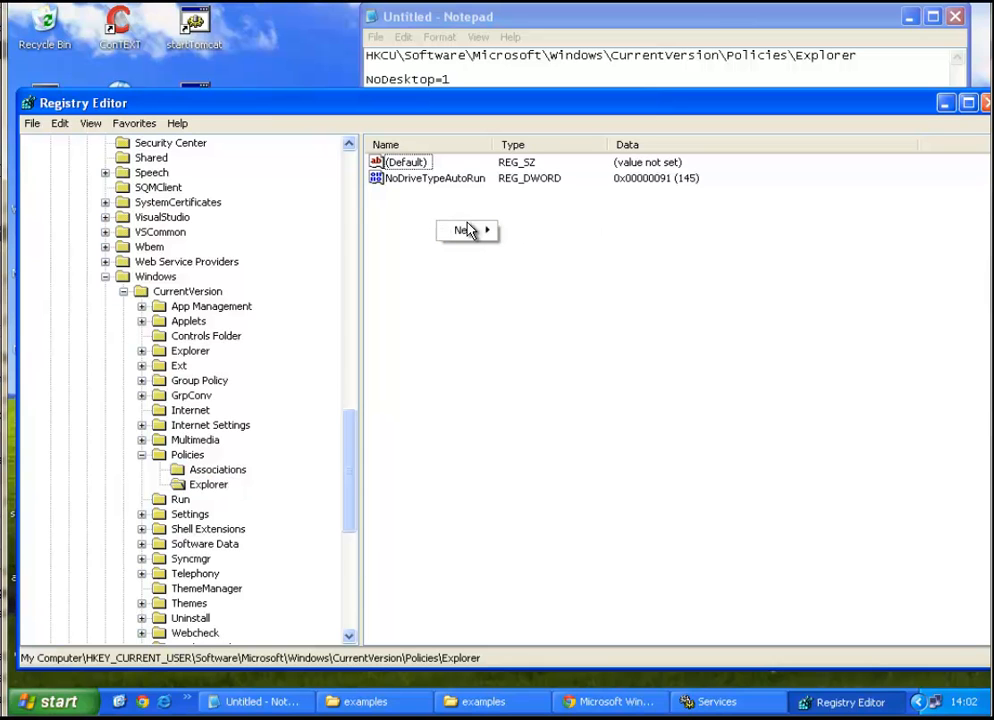
- Create a DWORD value named NoDesktop in the Explorer key and set its data to 1
click(464, 230)
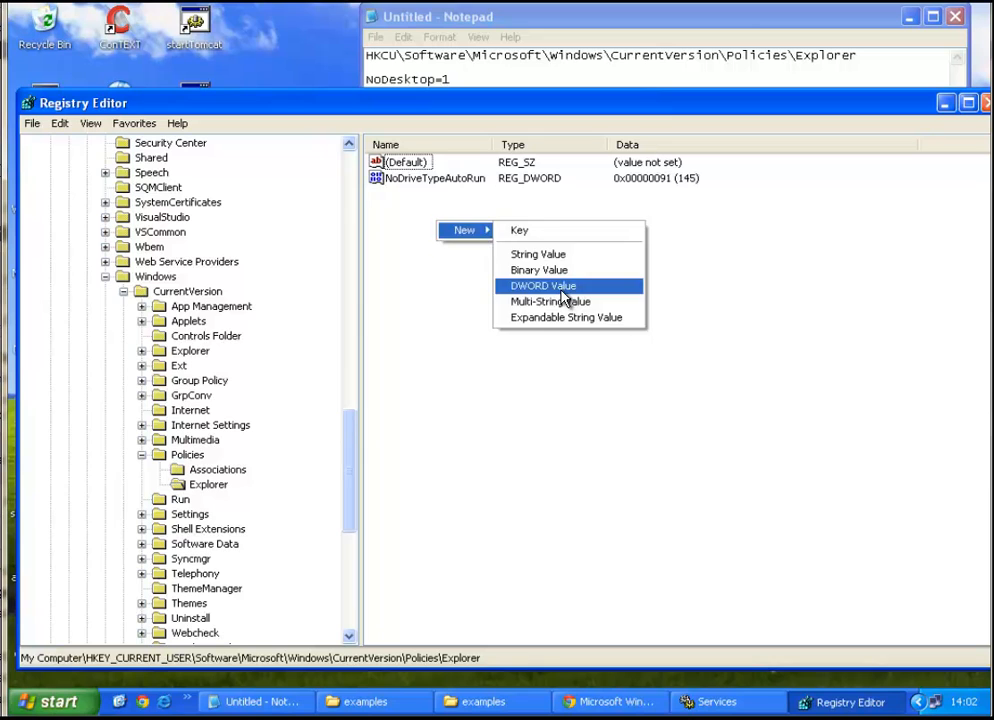
click(544, 286)
text(NoDesktop)
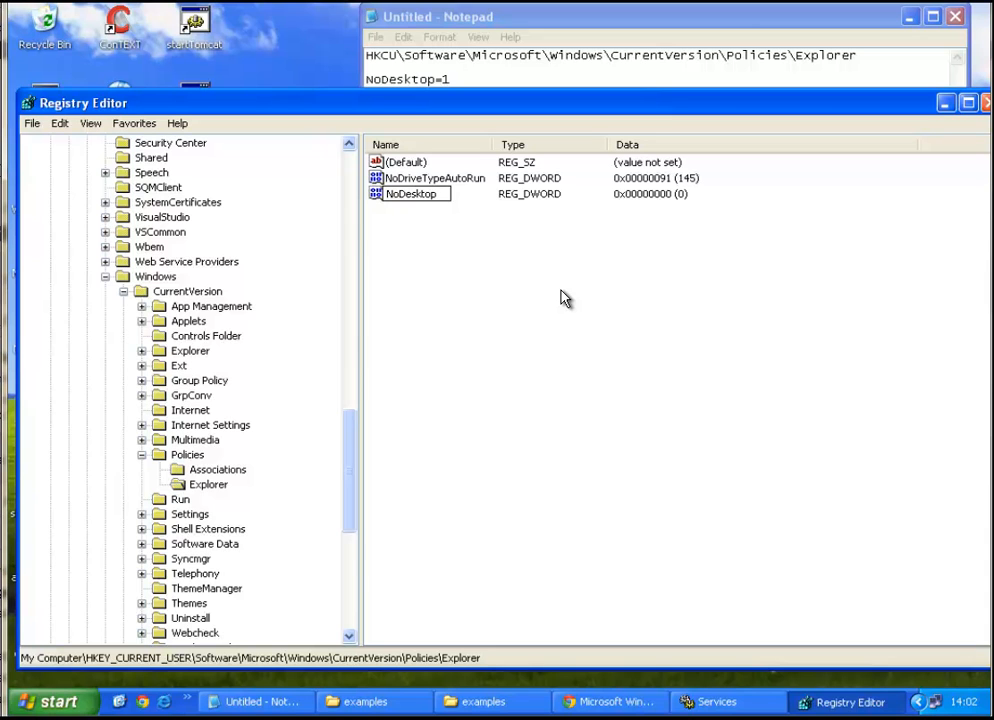
click(410, 192)
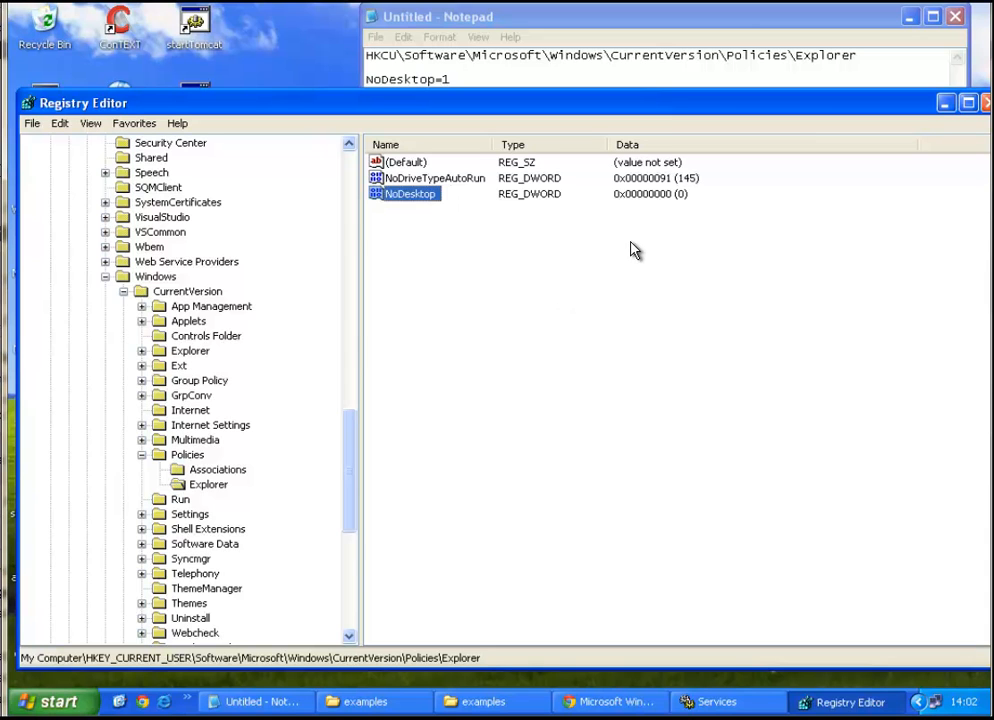
mouse_move(90, 56)
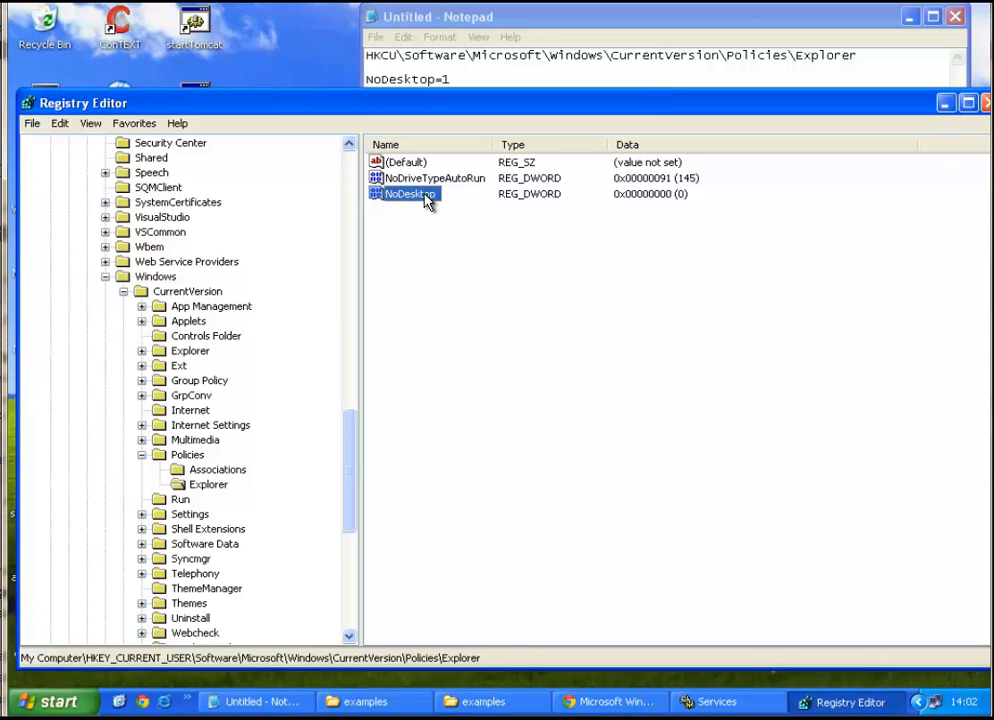
double_click(408, 194)
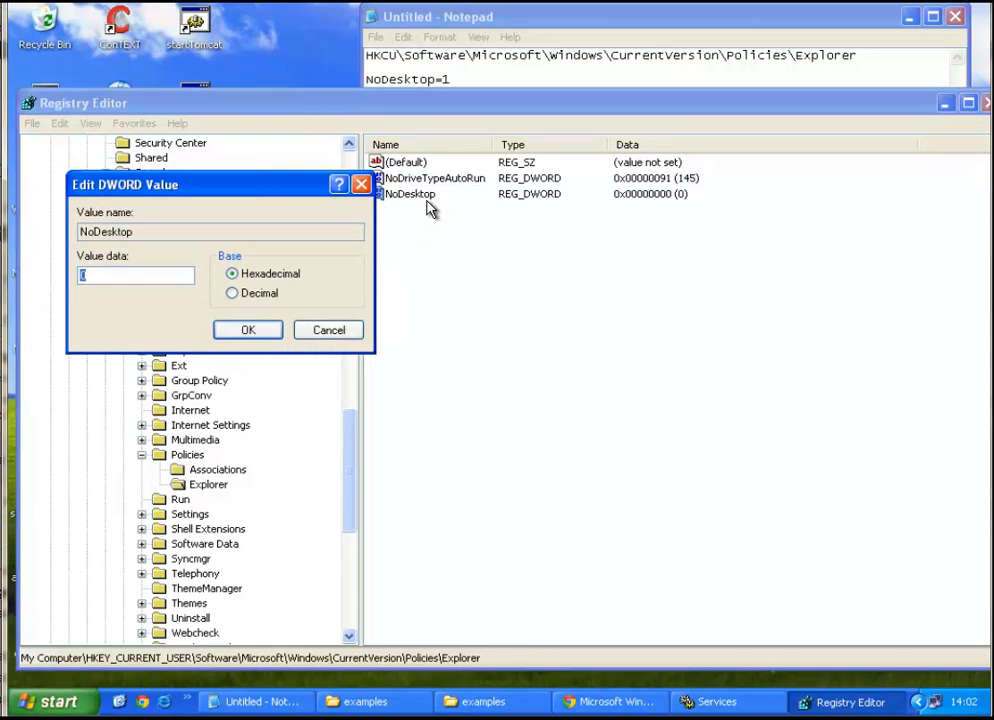
mouse_move(292, 262)
text(1)
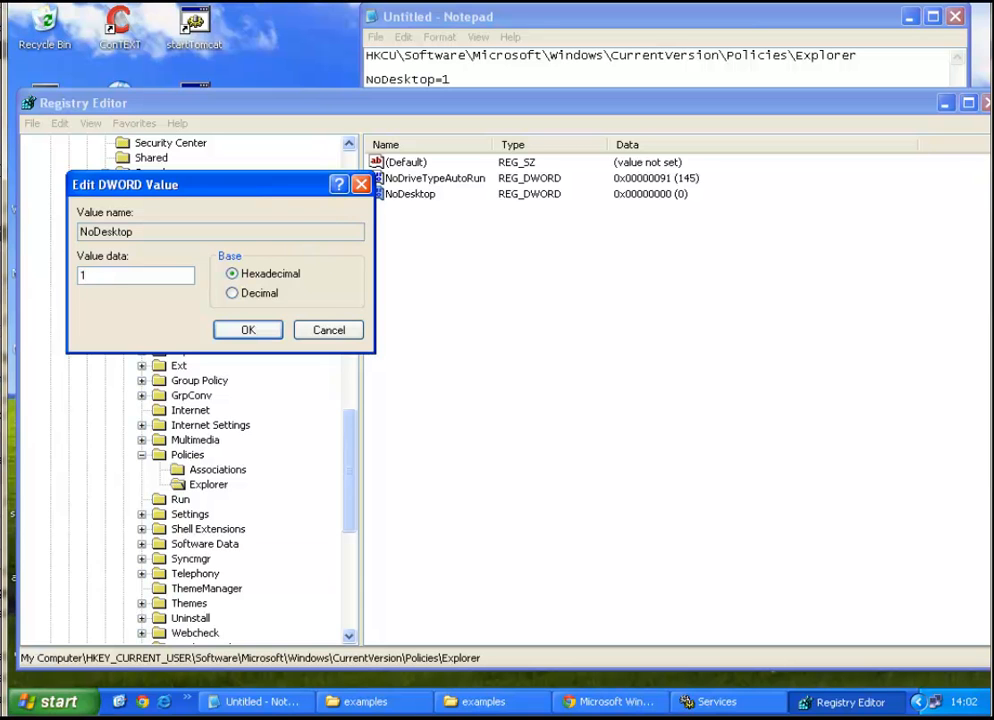
click(248, 330)
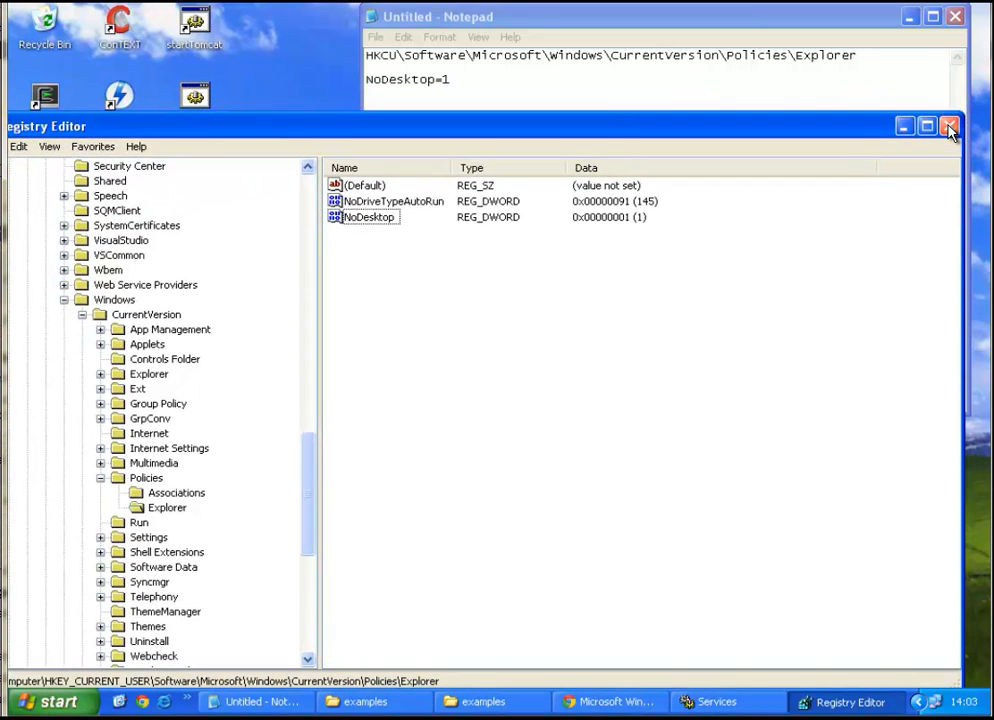
- Close Registry Editor and launch Task Manager via Run 'taskmgr'
click(948, 126)
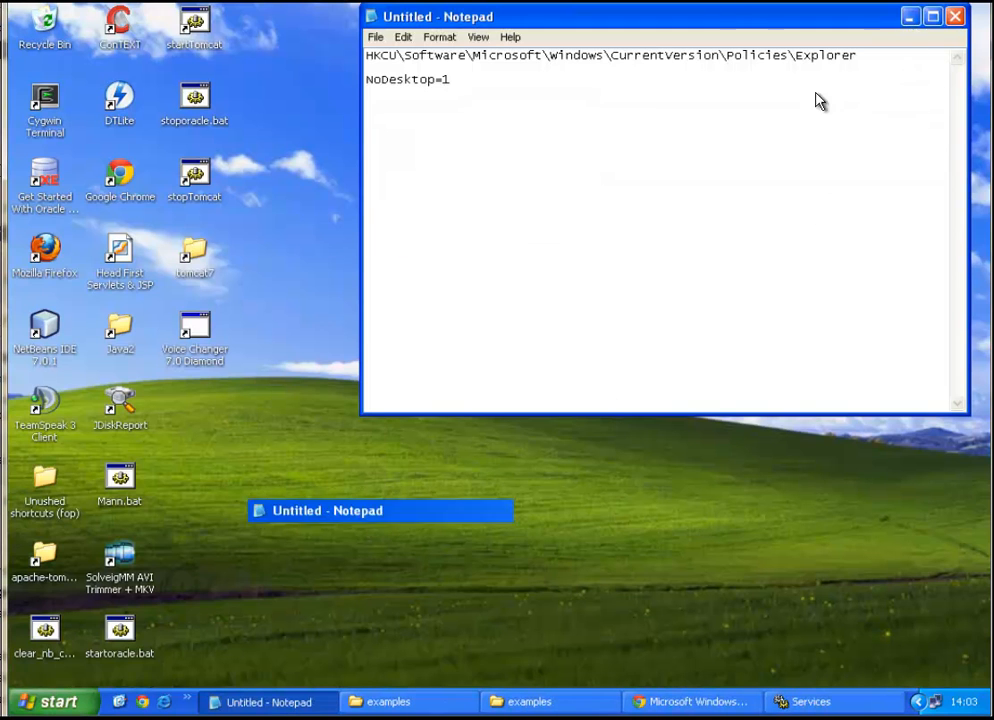
click(48, 700)
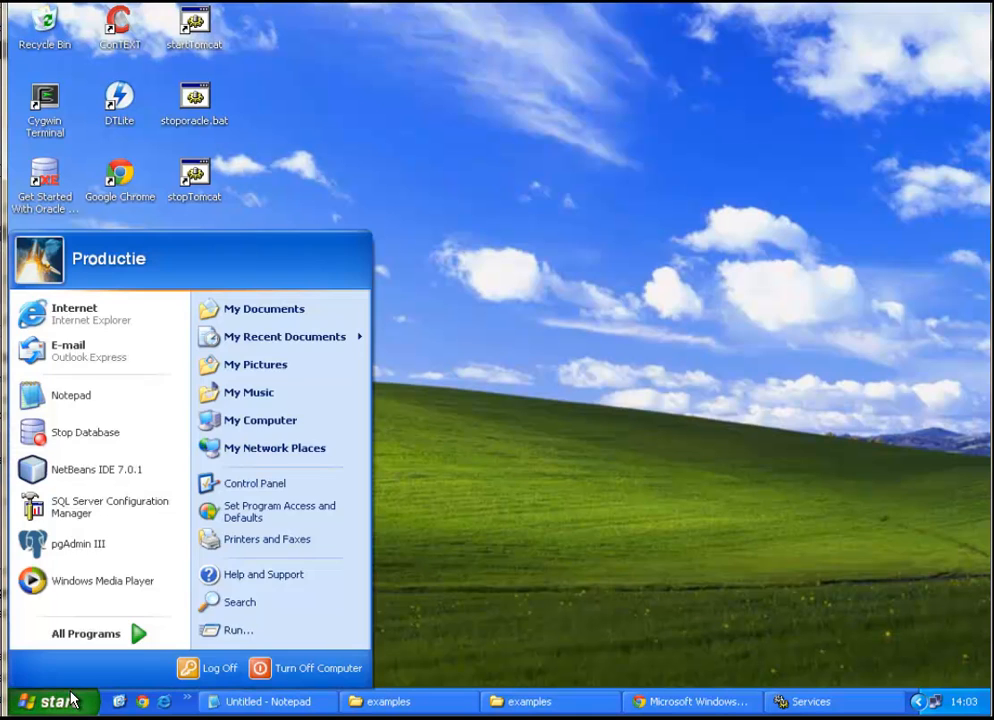
click(50, 700)
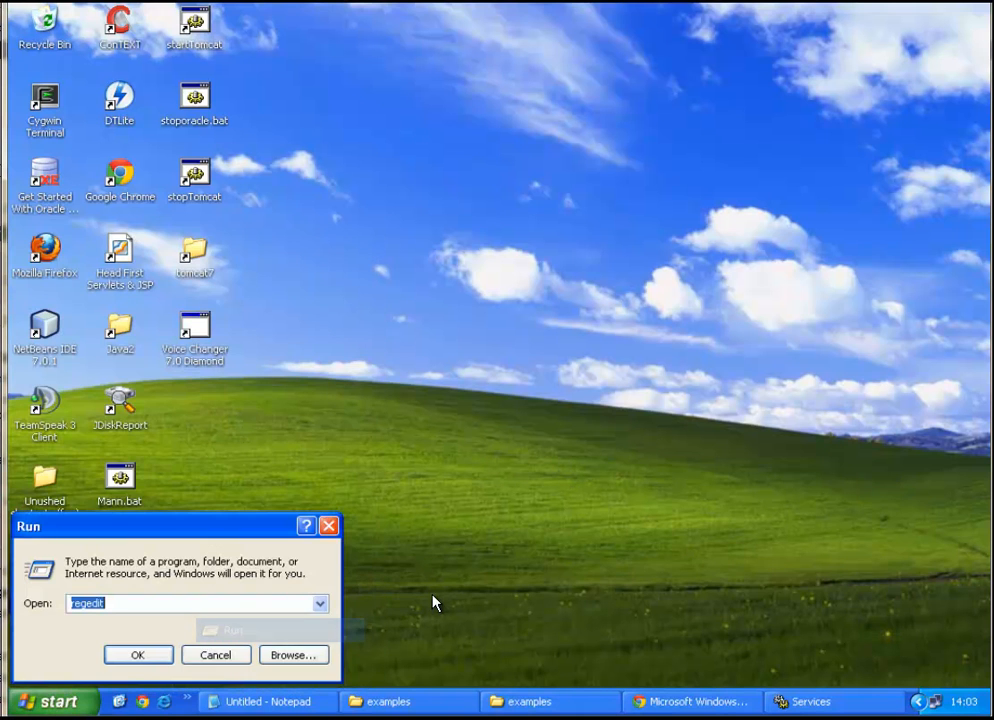
text(tas)
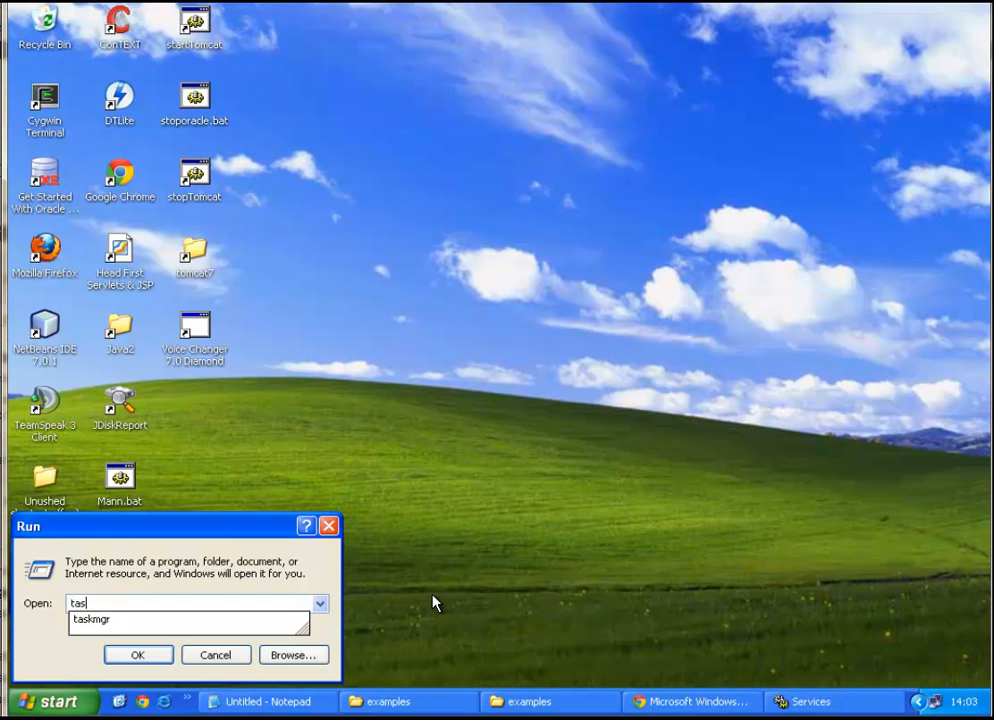
click(138, 654)
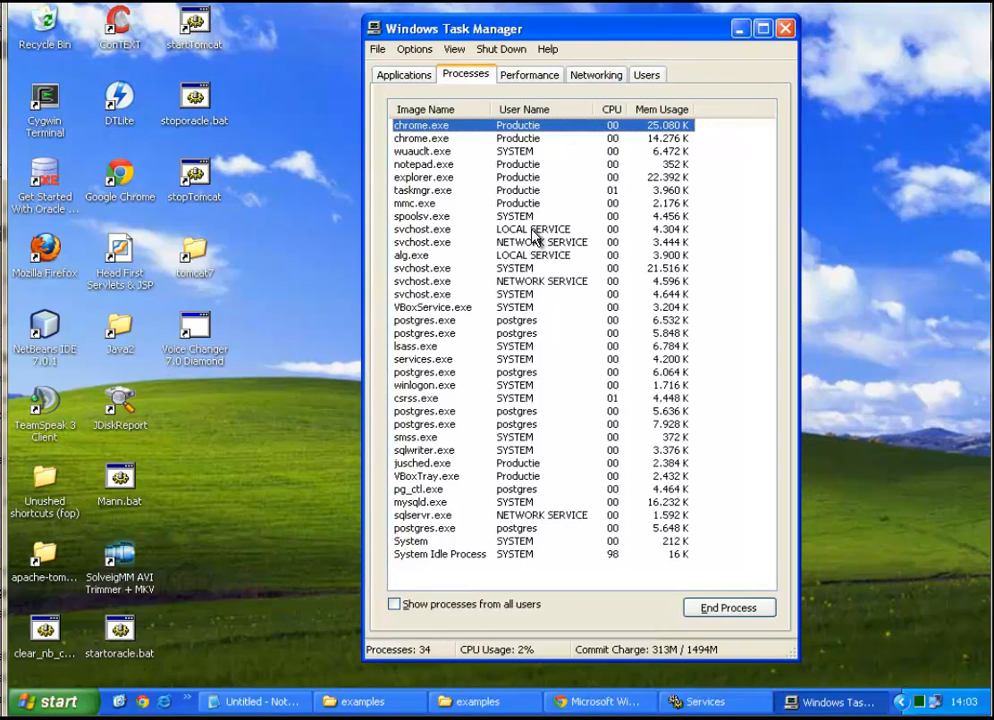
- End the explorer.exe process and confirm, leaving the desktop bare
click(424, 176)
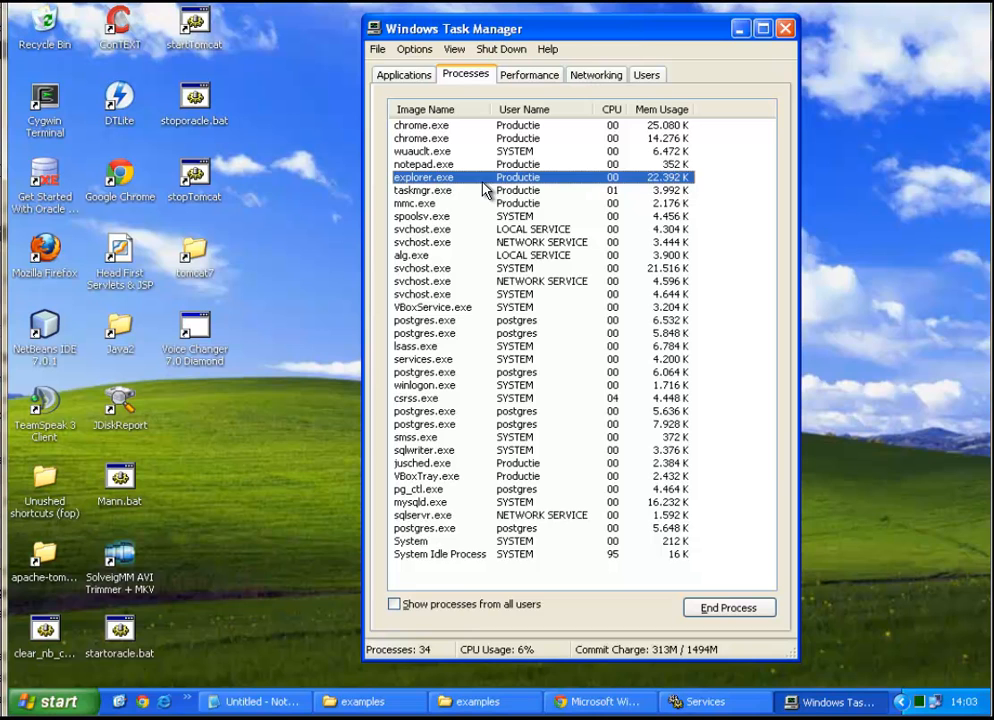
right_click(424, 176)
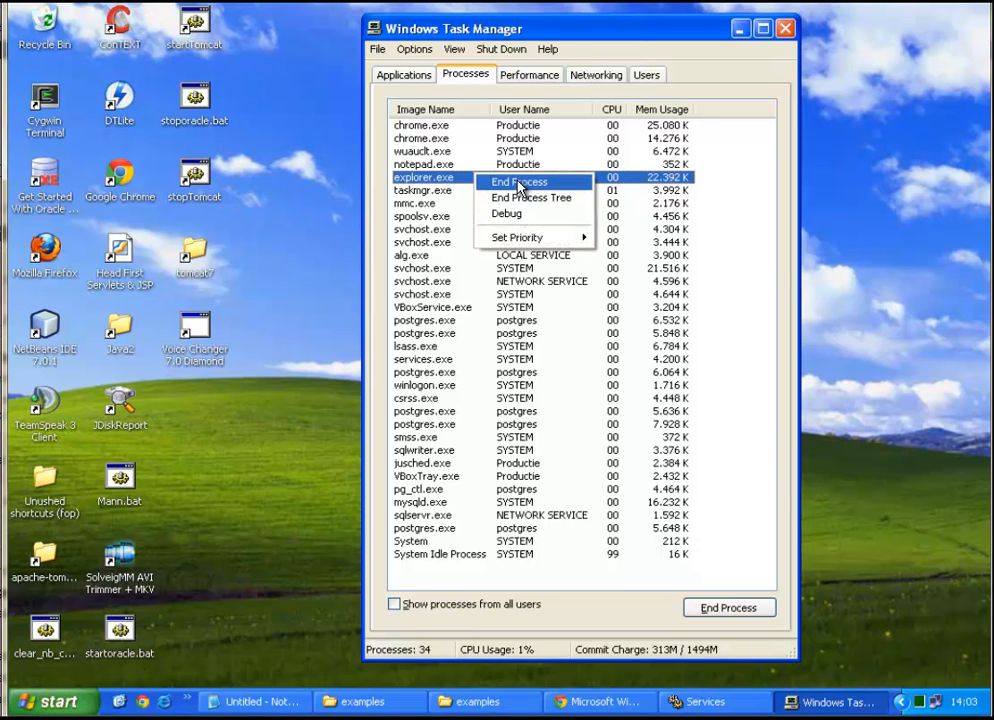
click(518, 180)
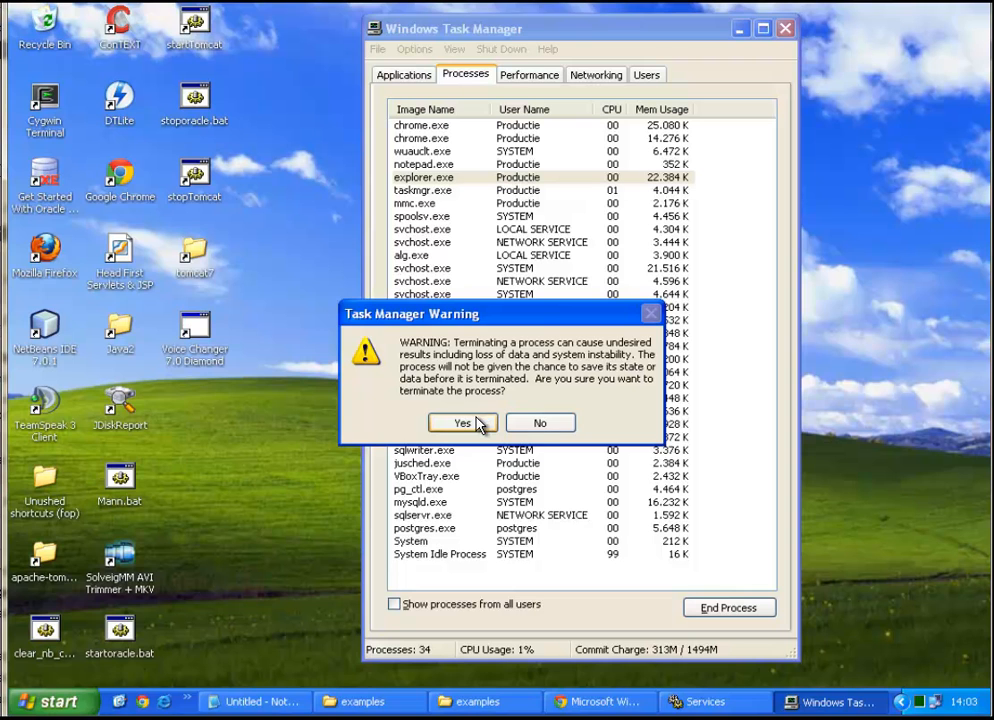
click(462, 422)
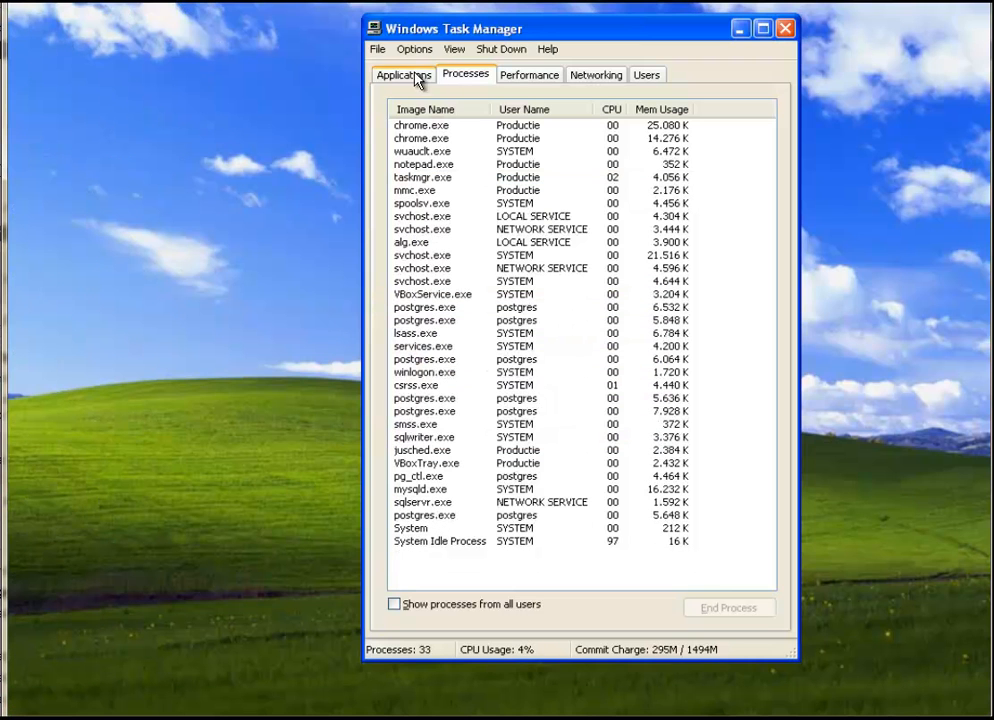
- Relaunch Explorer from the Applications tab and close Task Manager, showing a desktop without icons
click(378, 48)
text(explorer)
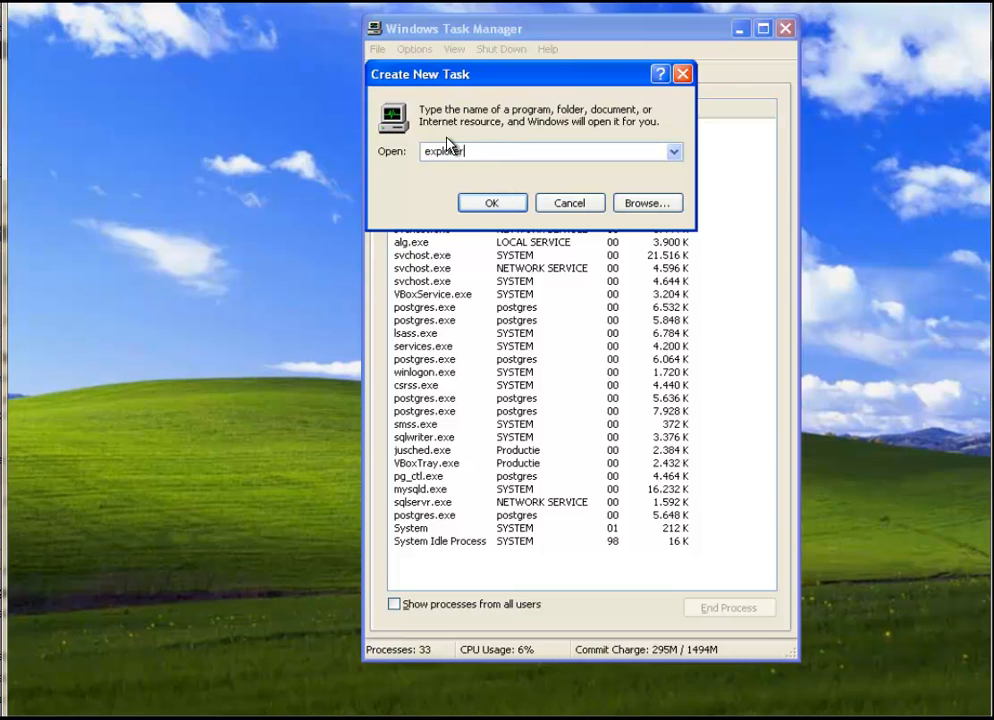
click(492, 202)
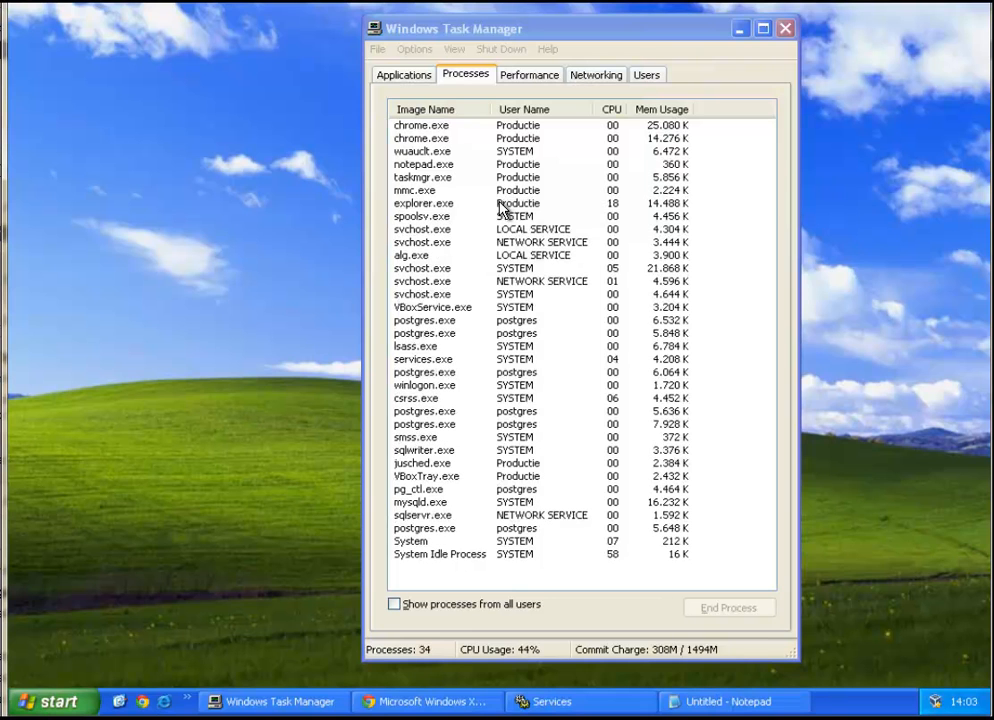
click(784, 28)
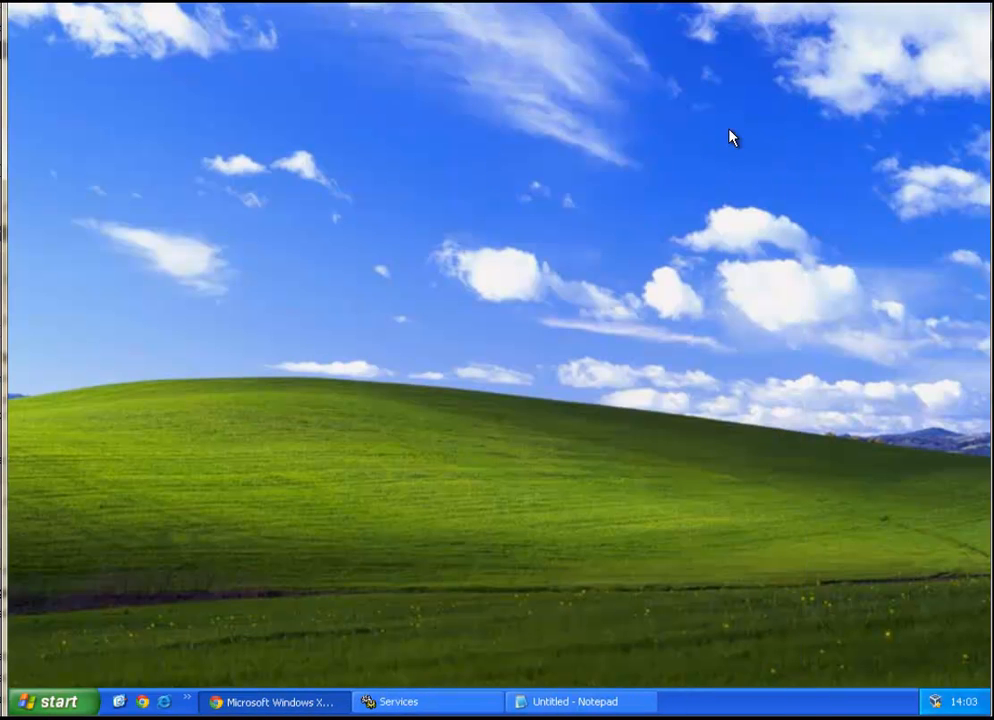
mouse_move(476, 476)
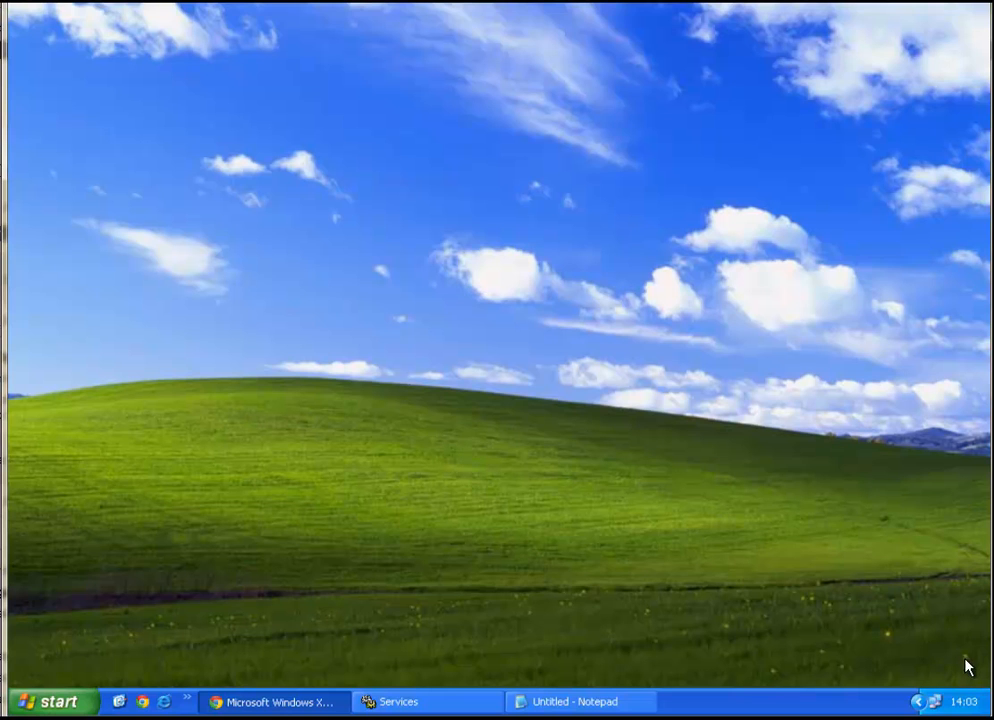
mouse_move(250, 56)
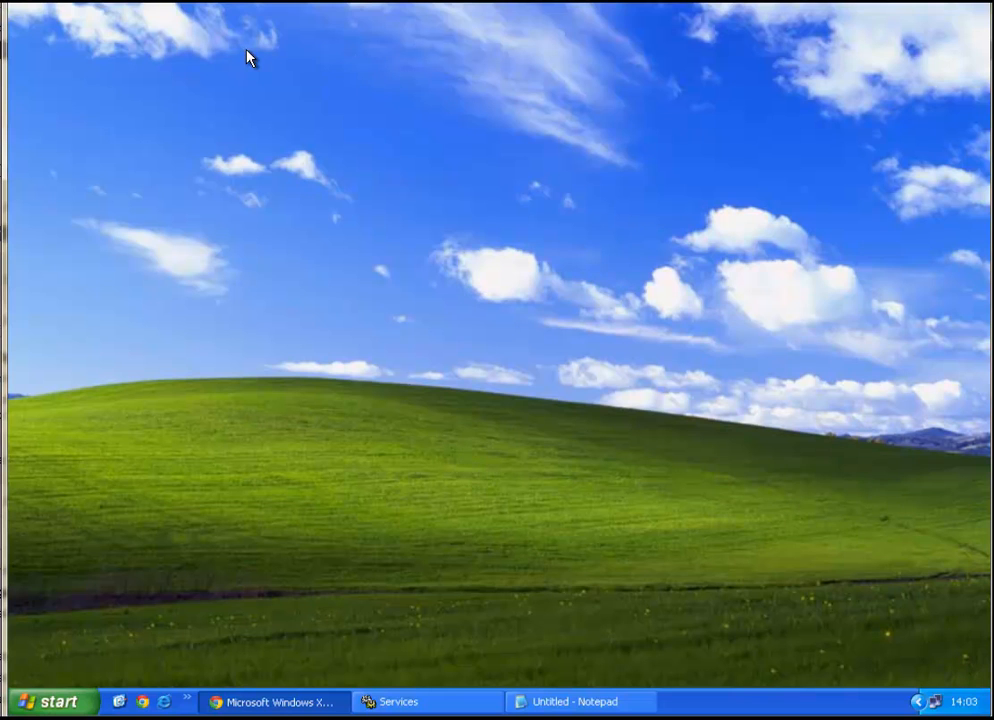
mouse_move(288, 438)
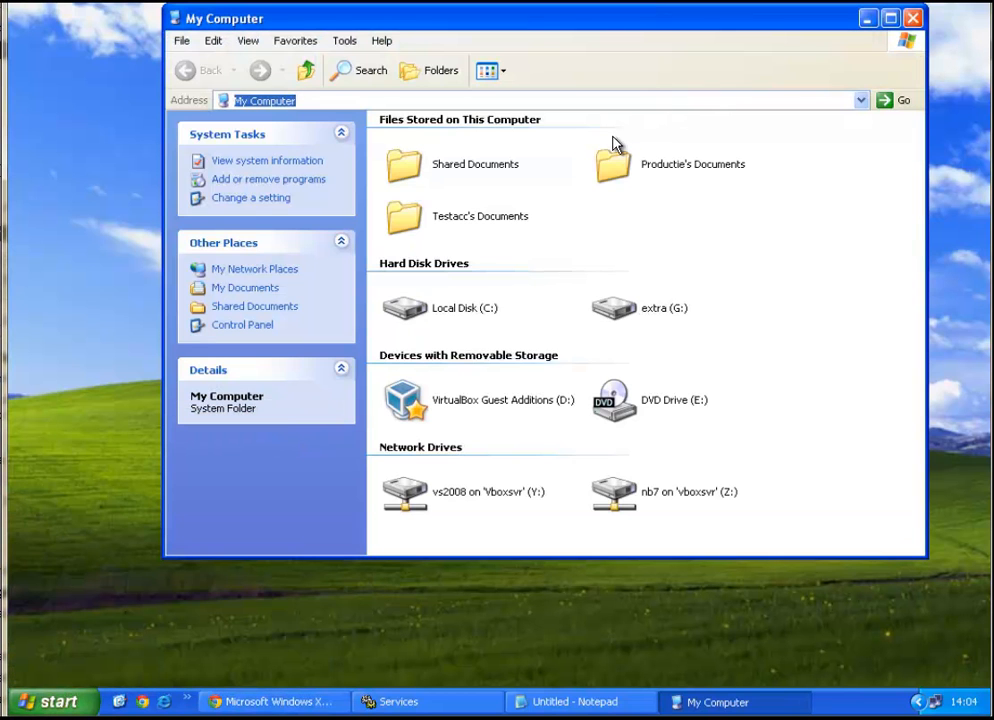
text(%userprof)
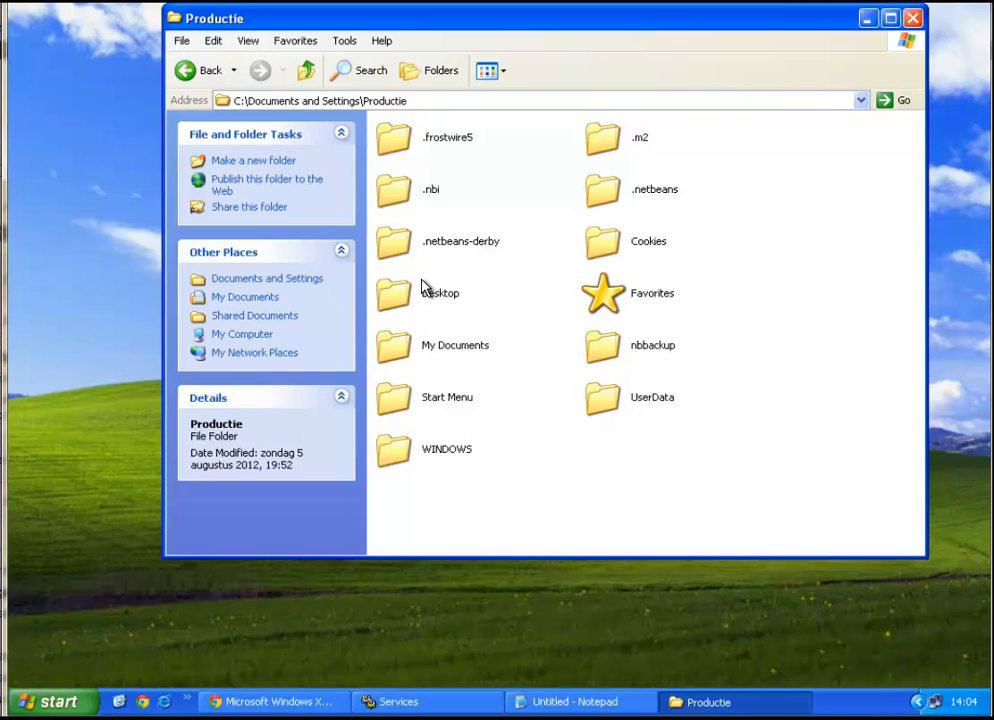
double_click(440, 292)
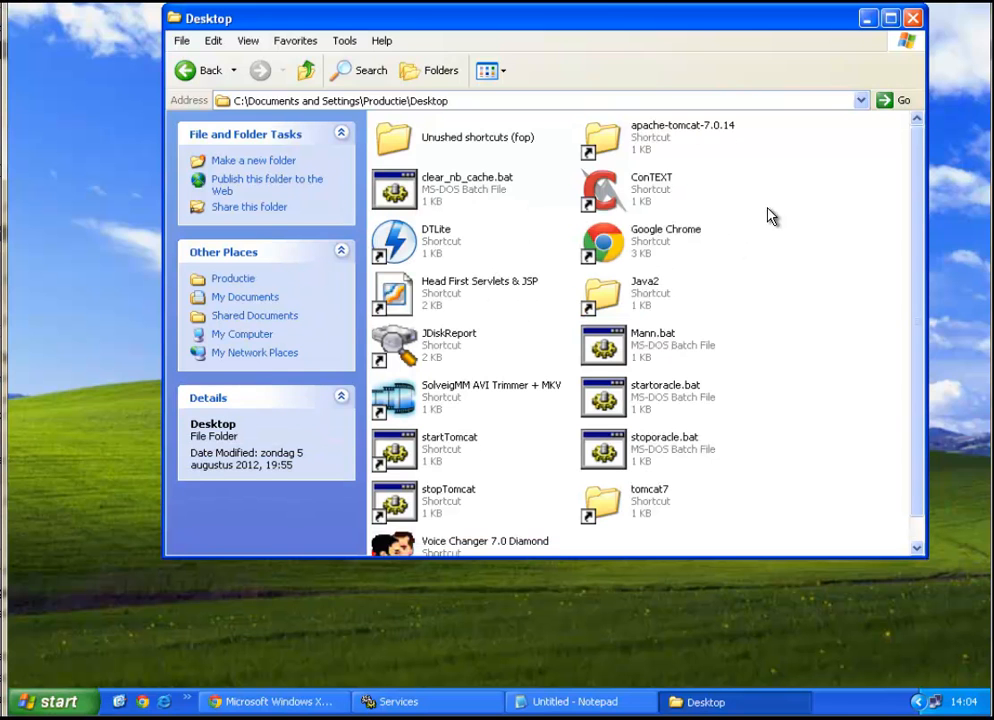
mouse_move(670, 302)
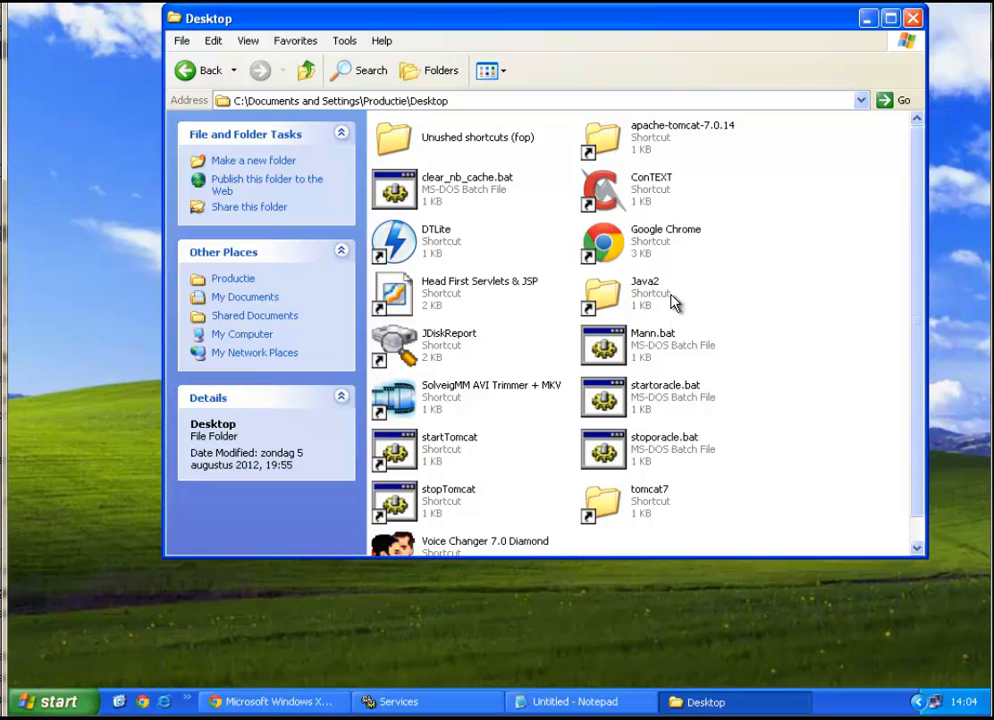
mouse_move(798, 136)
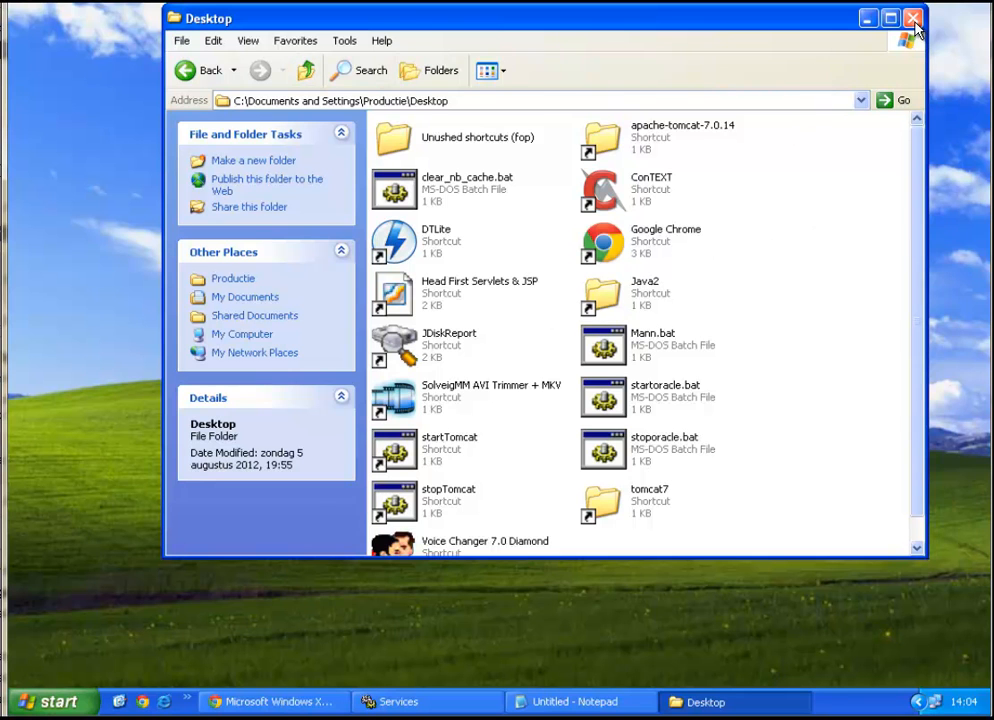
click(912, 18)
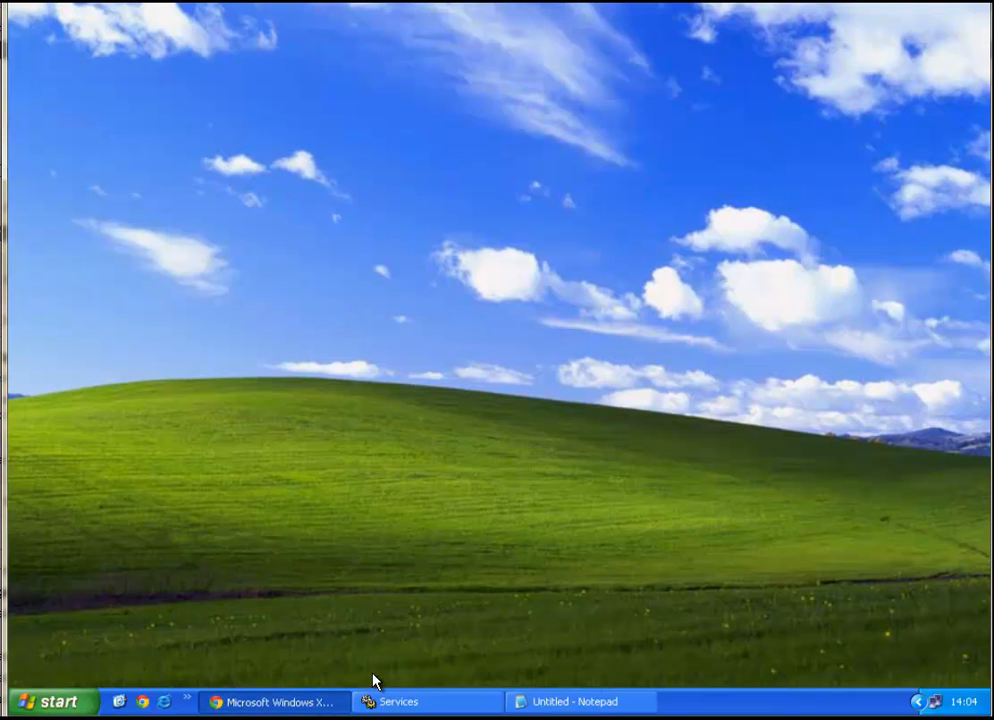
- Launch Registry Editor from the Run prompt with regedit
click(48, 700)
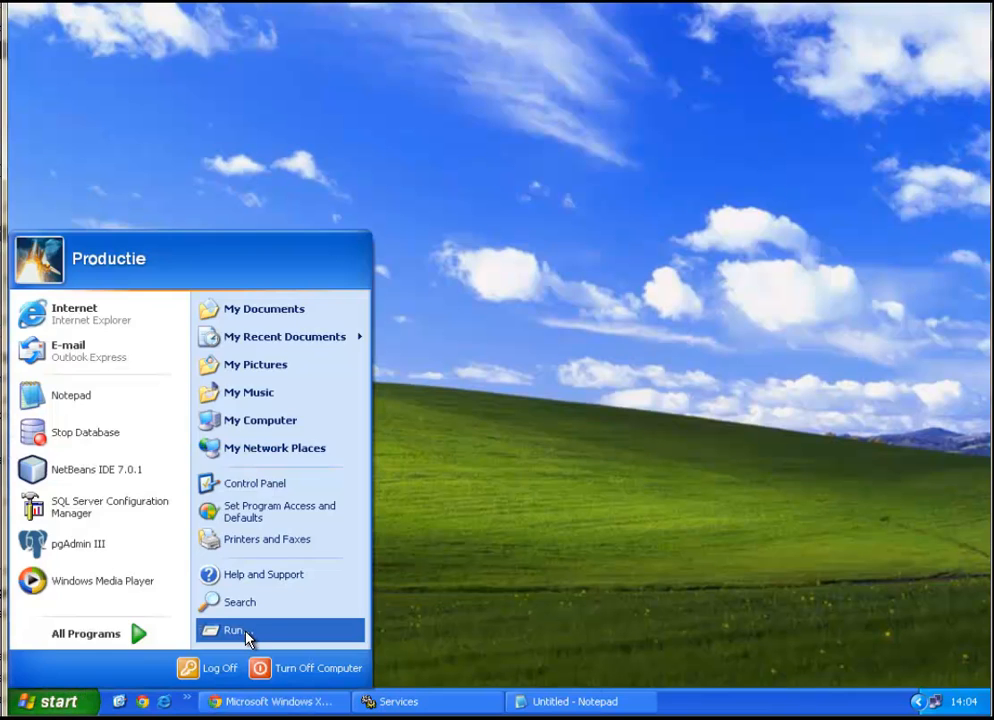
click(234, 628)
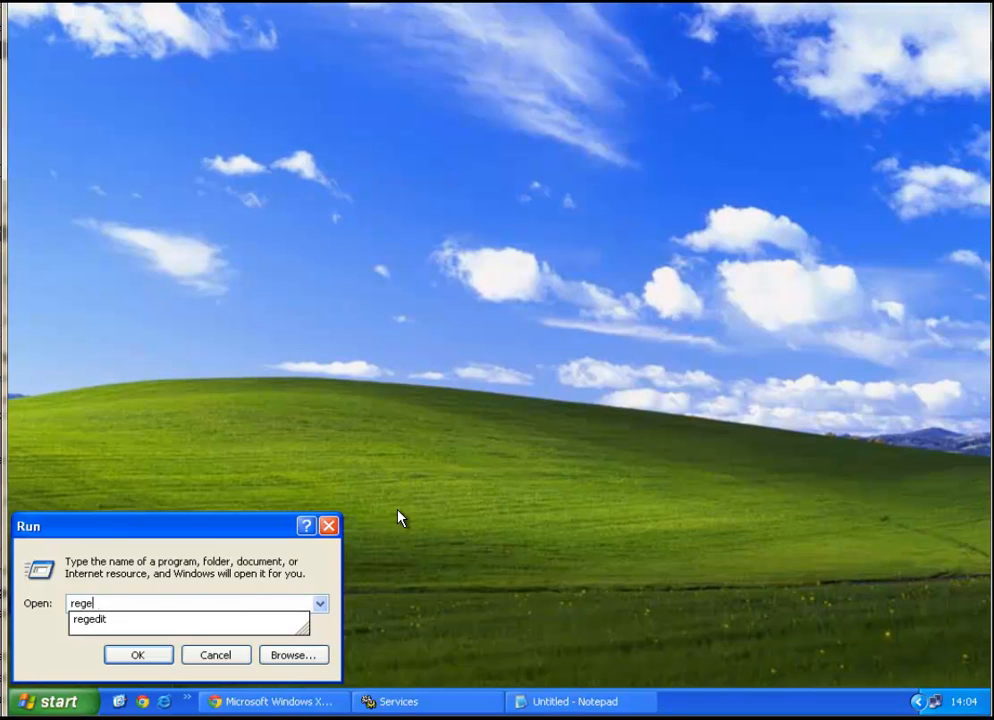
click(138, 654)
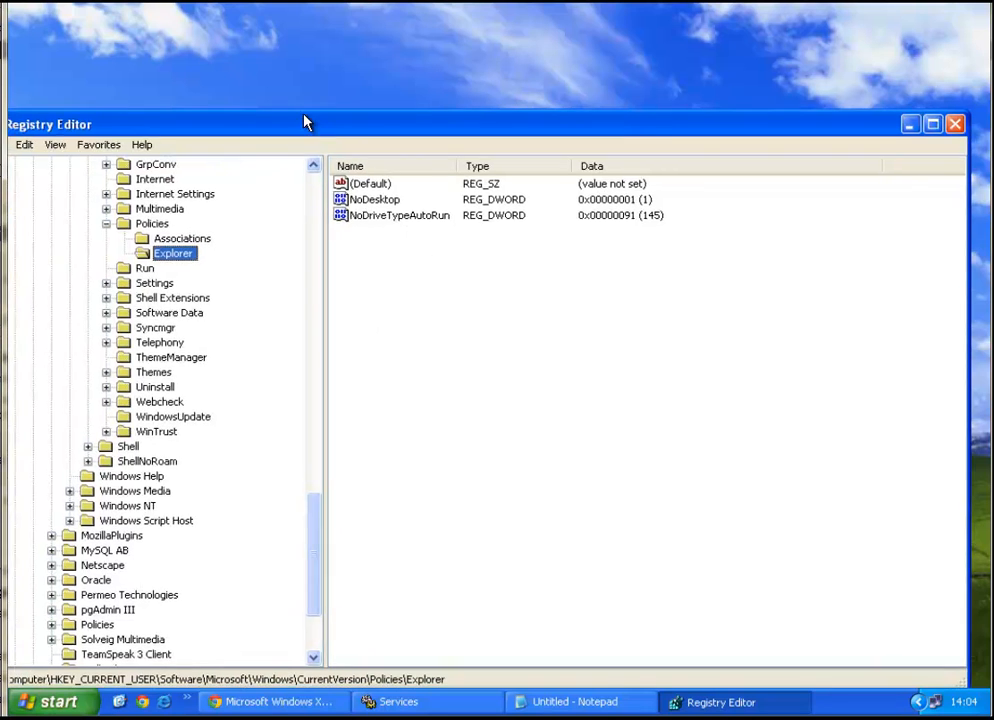
- Save the Policies\Explorer key as a favorite named 'Explorer Pol'
click(98, 112)
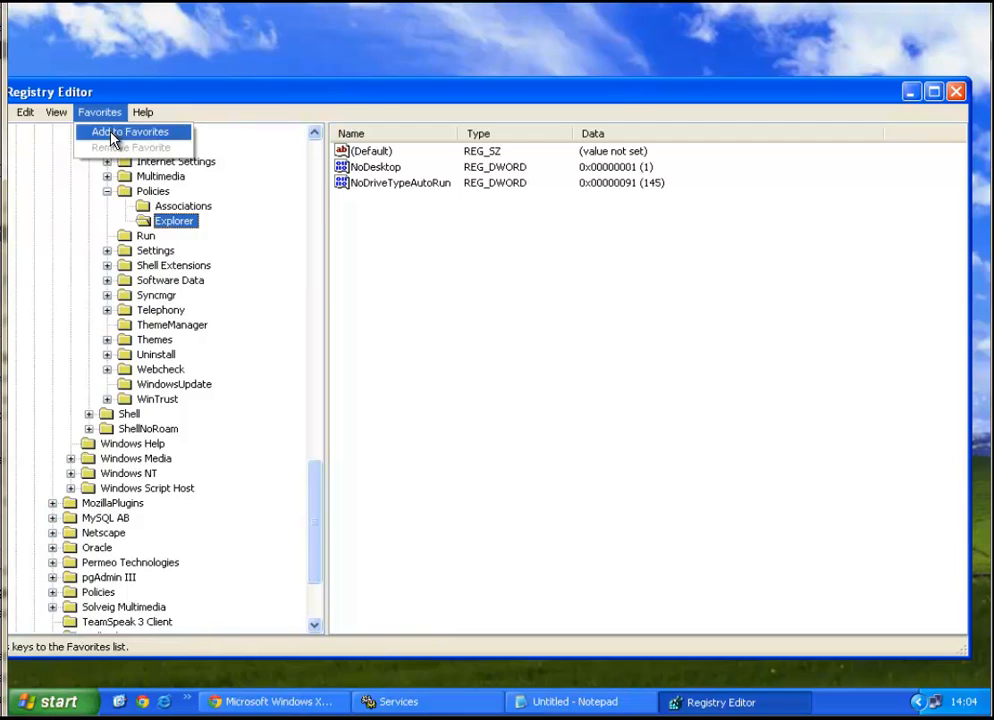
click(128, 132)
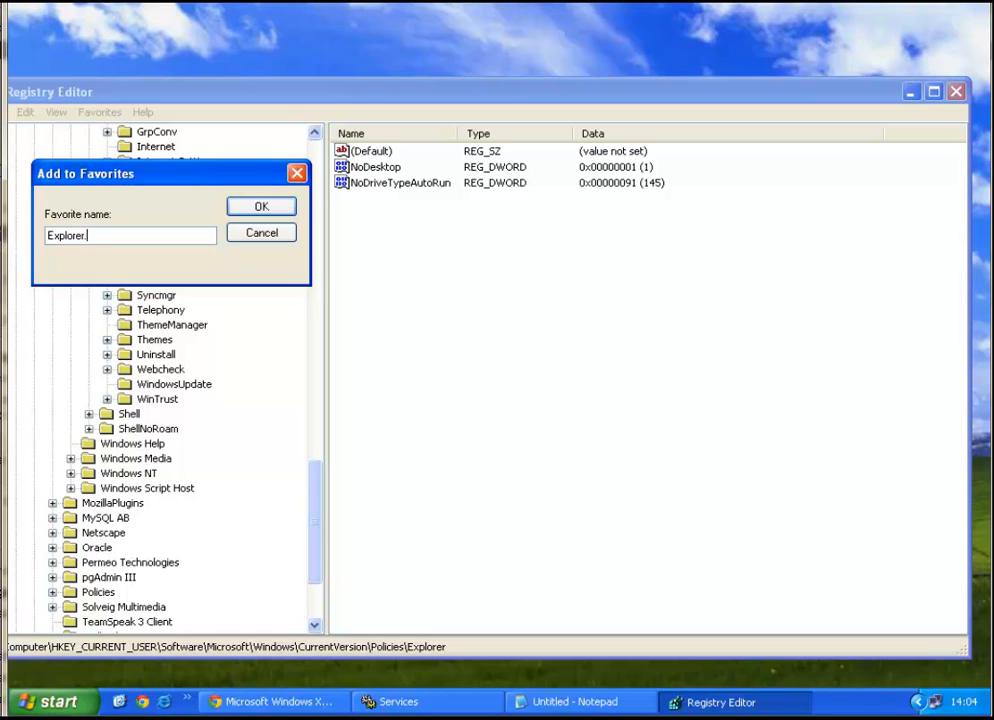
text(Poli)
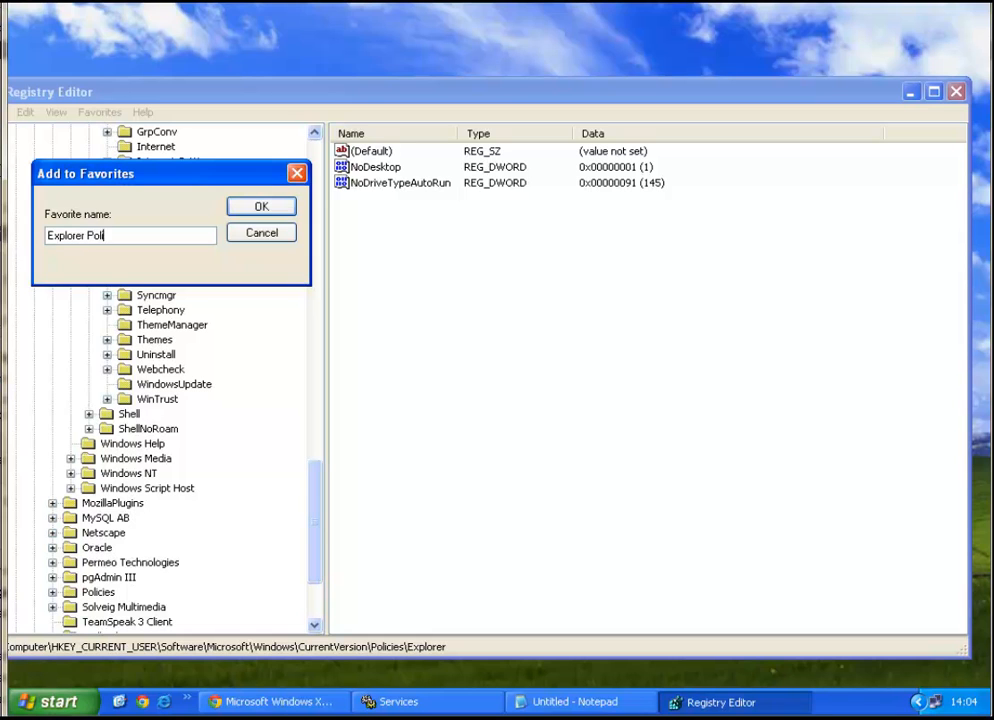
click(260, 206)
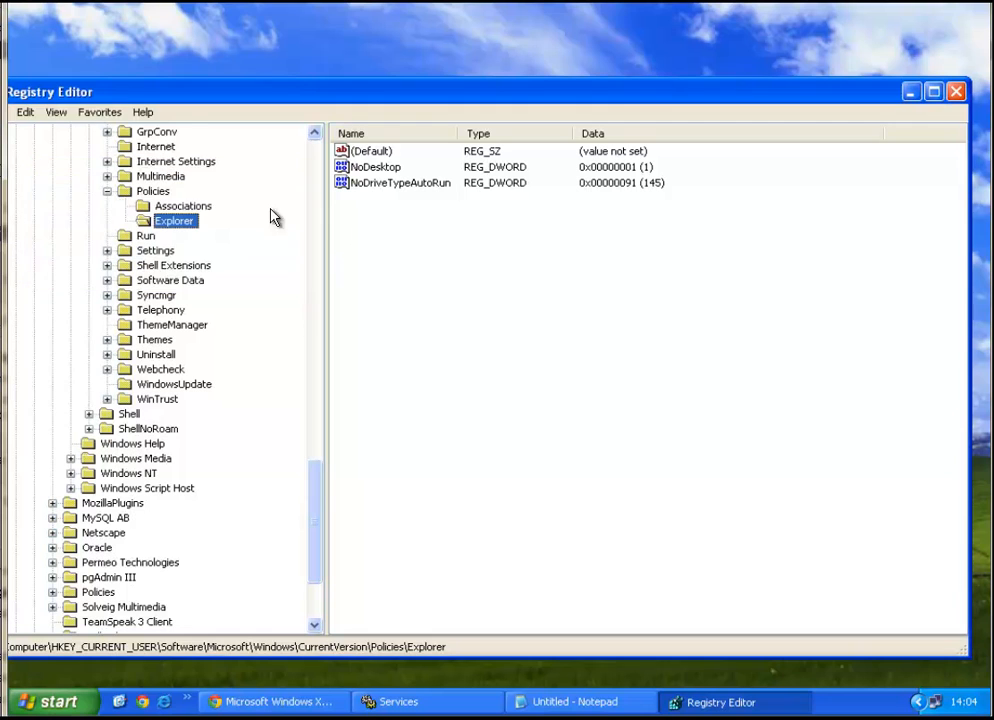
- Set the NoDesktop value back to 0 in the Policies\Explorer key
click(100, 112)
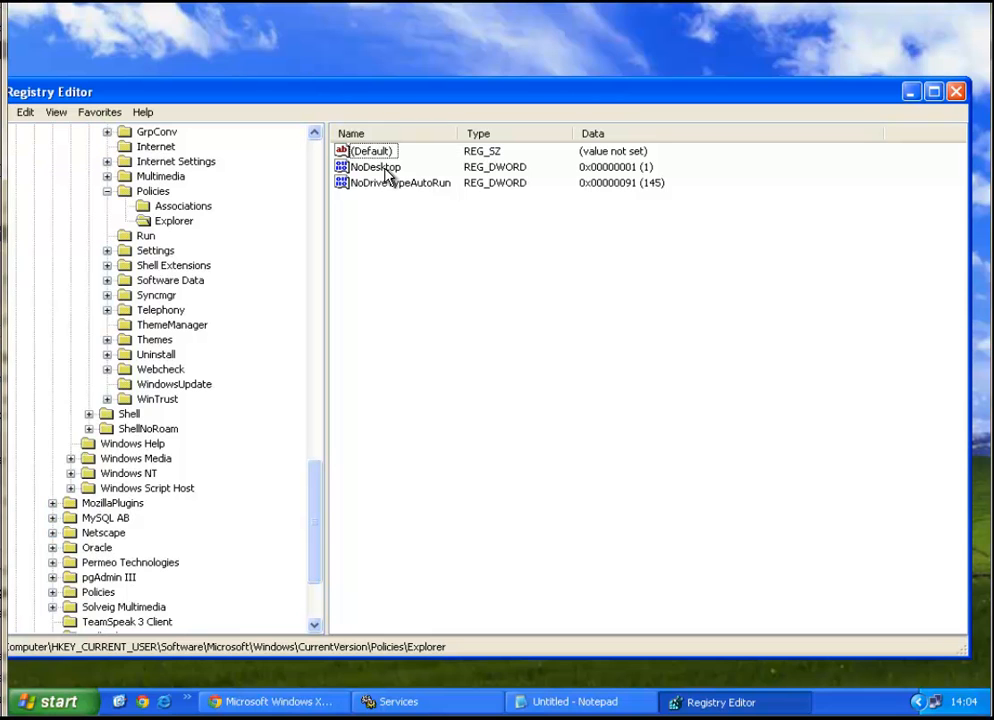
click(376, 168)
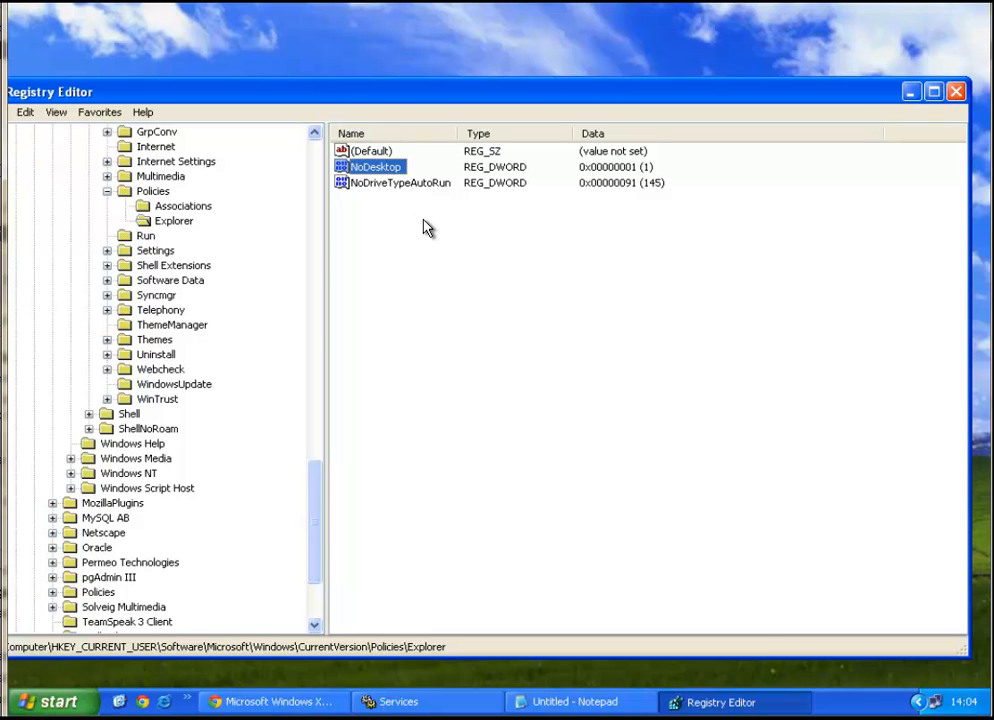
double_click(376, 166)
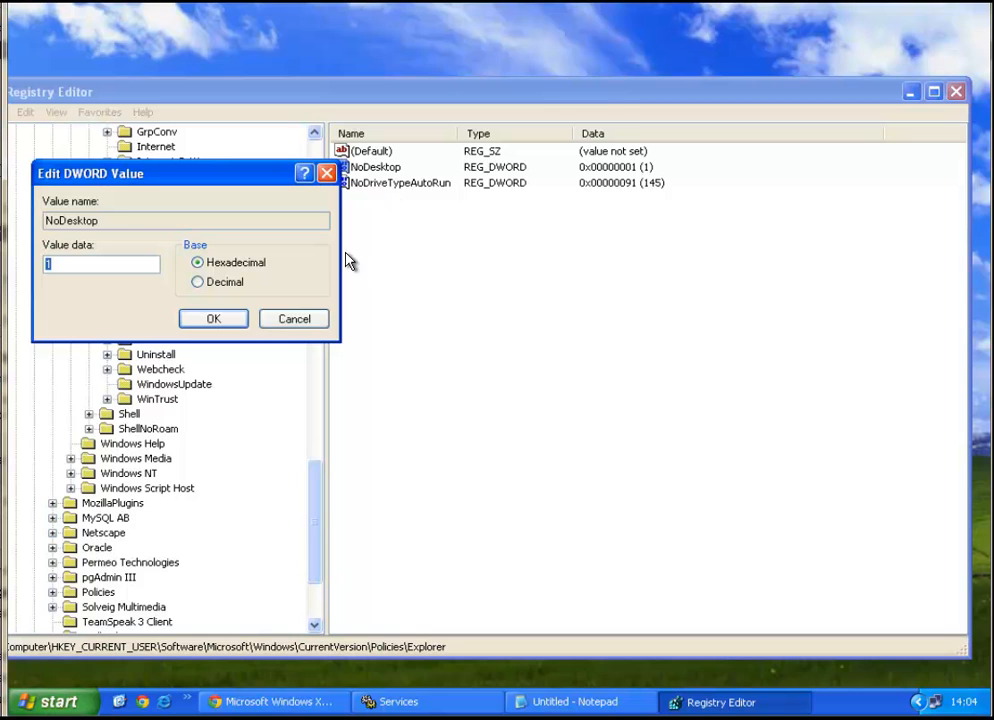
click(212, 318)
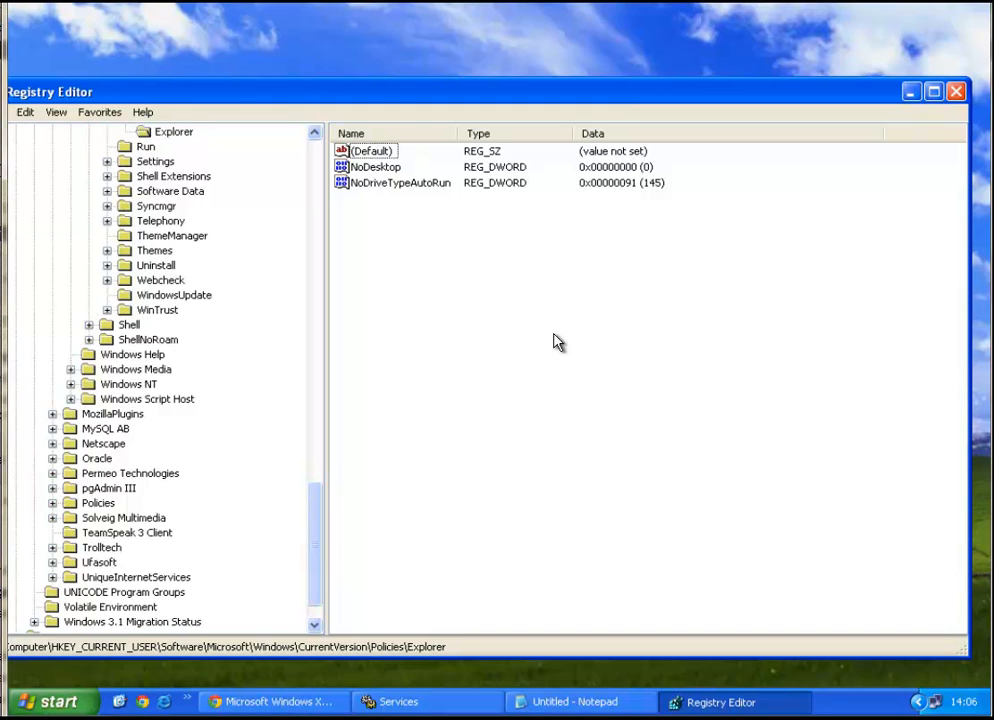
mouse_move(816, 228)
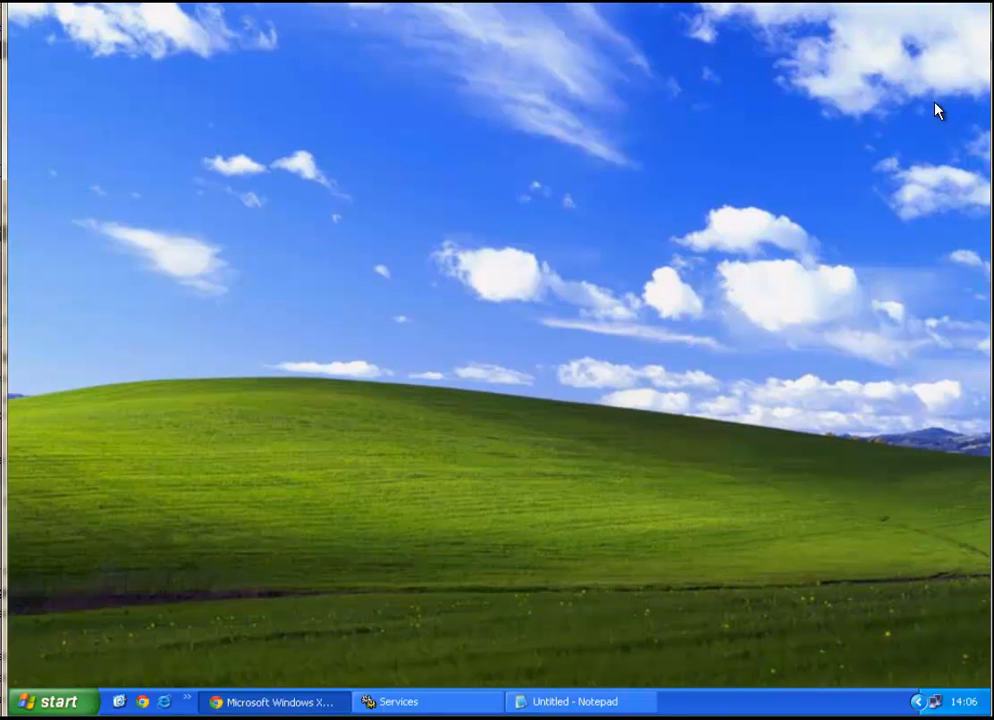
- Launch Task Manager and end the explorer.exe process
click(52, 700)
text(tas)
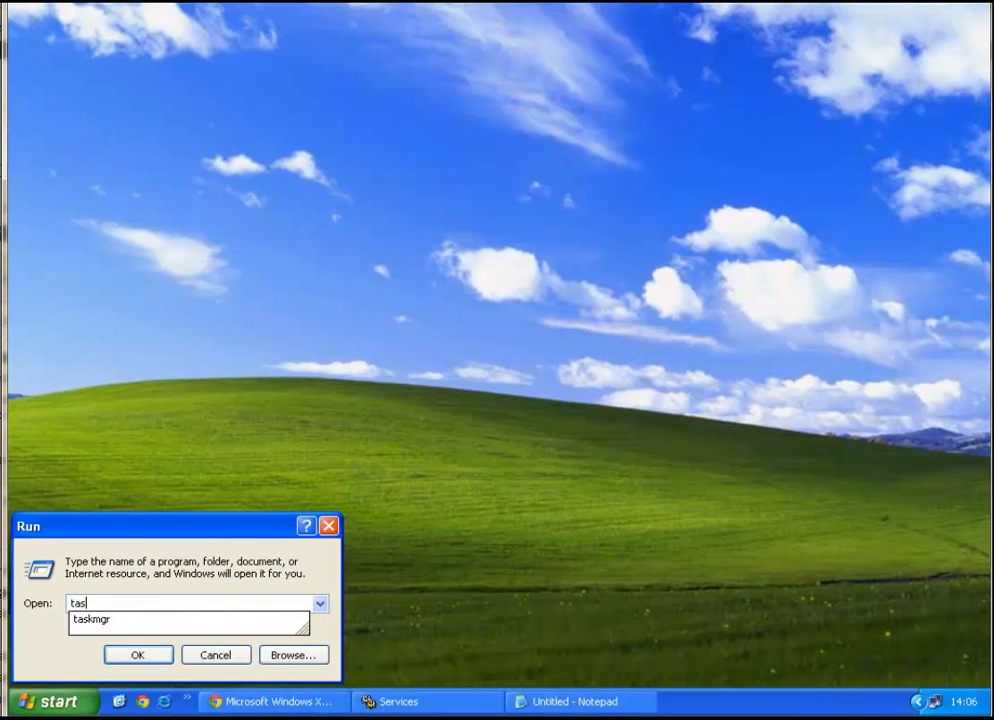
click(138, 654)
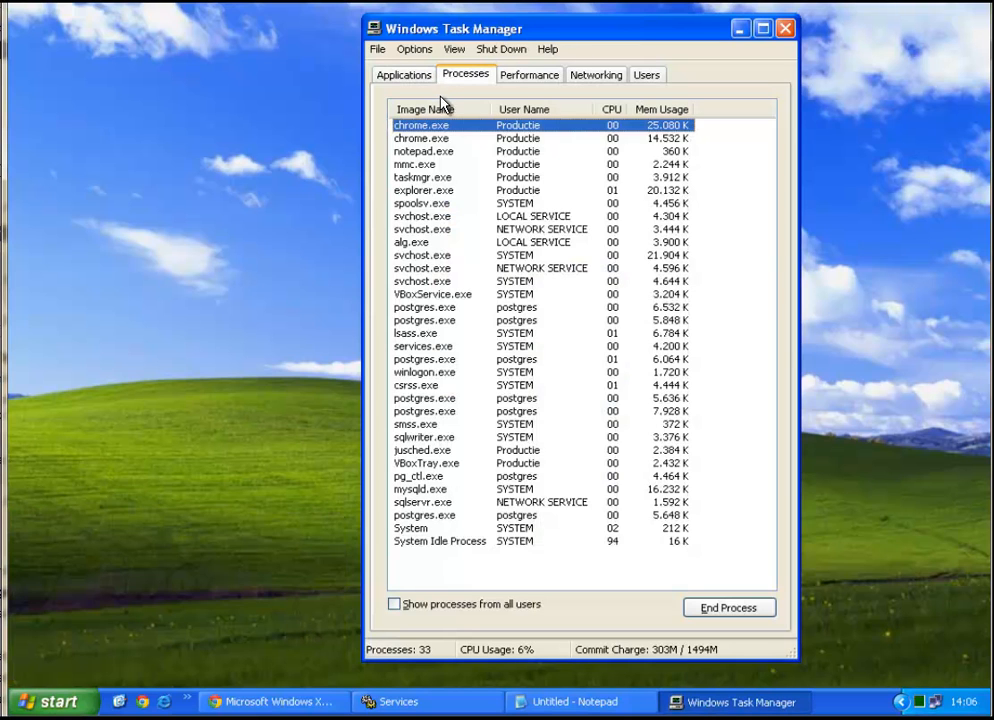
click(424, 190)
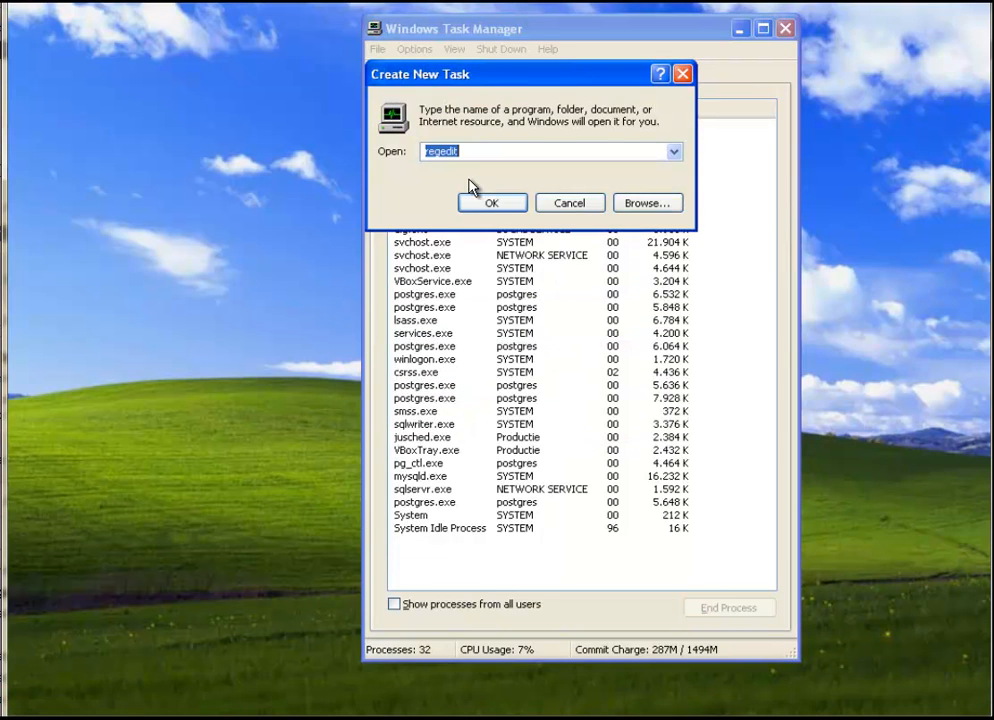
- Relaunch explorer via New Task so desktop icons reappear, then close Task Manager
text(ex)
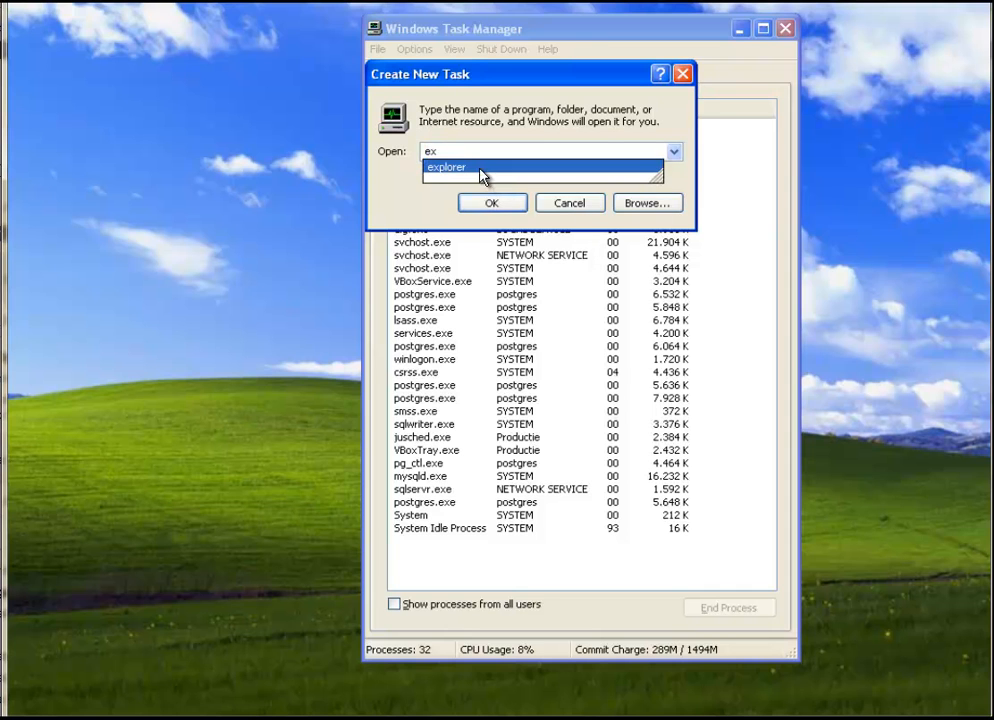
click(492, 202)
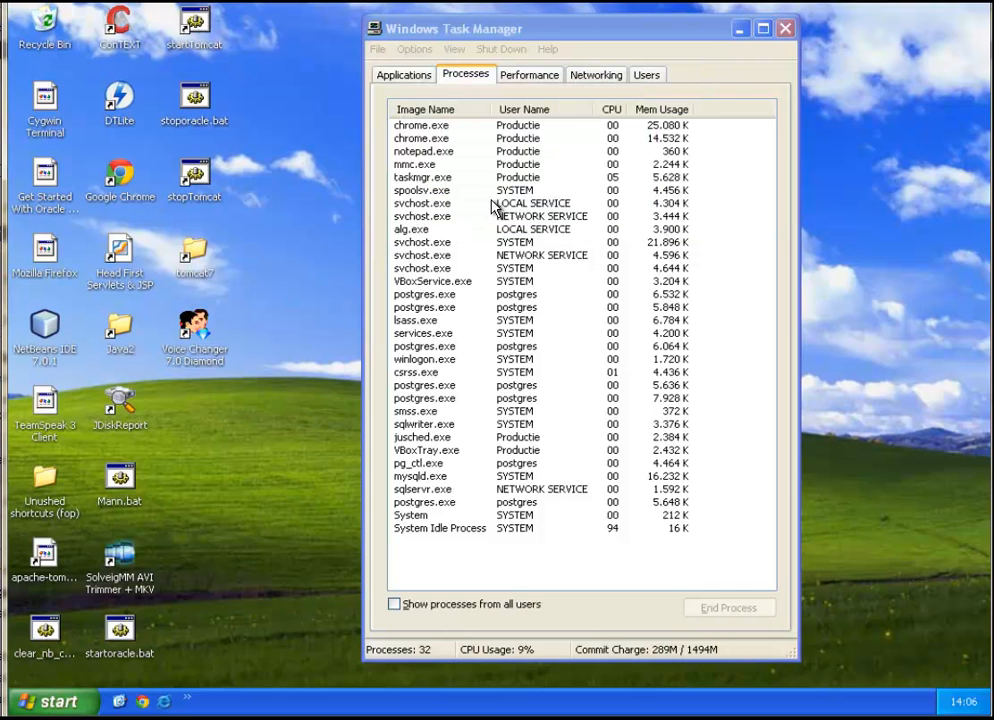
click(784, 28)
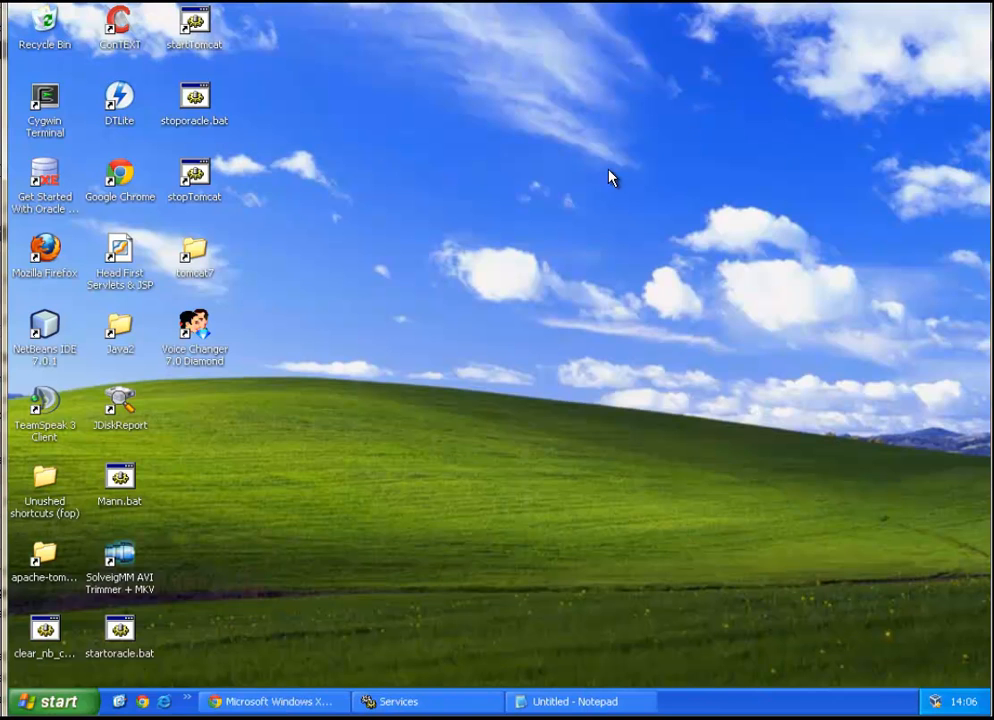
mouse_move(340, 400)
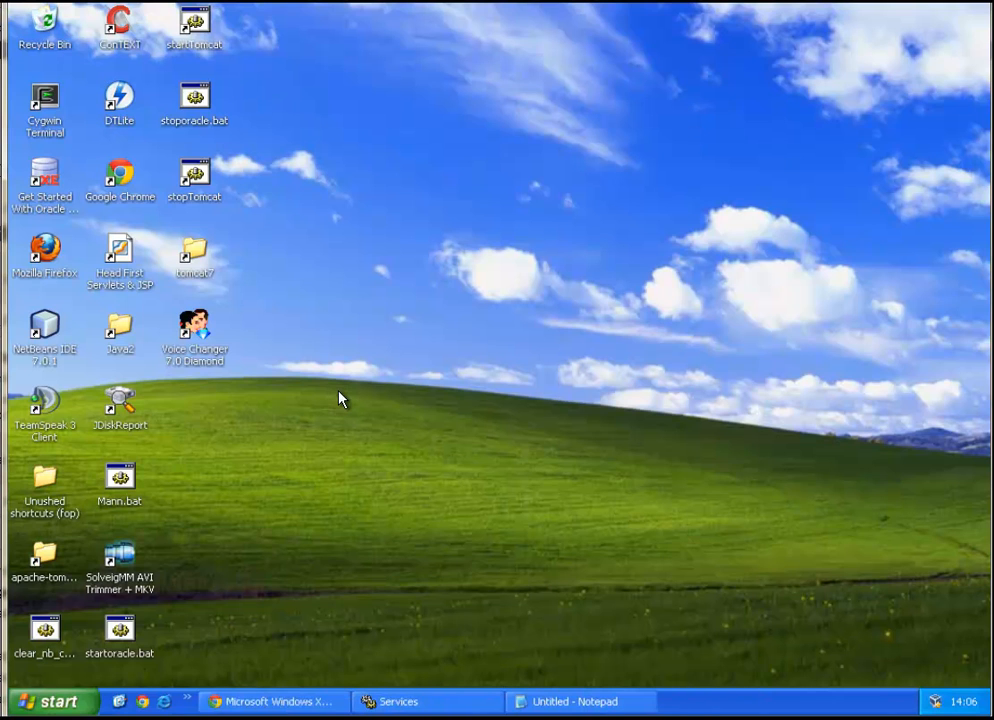